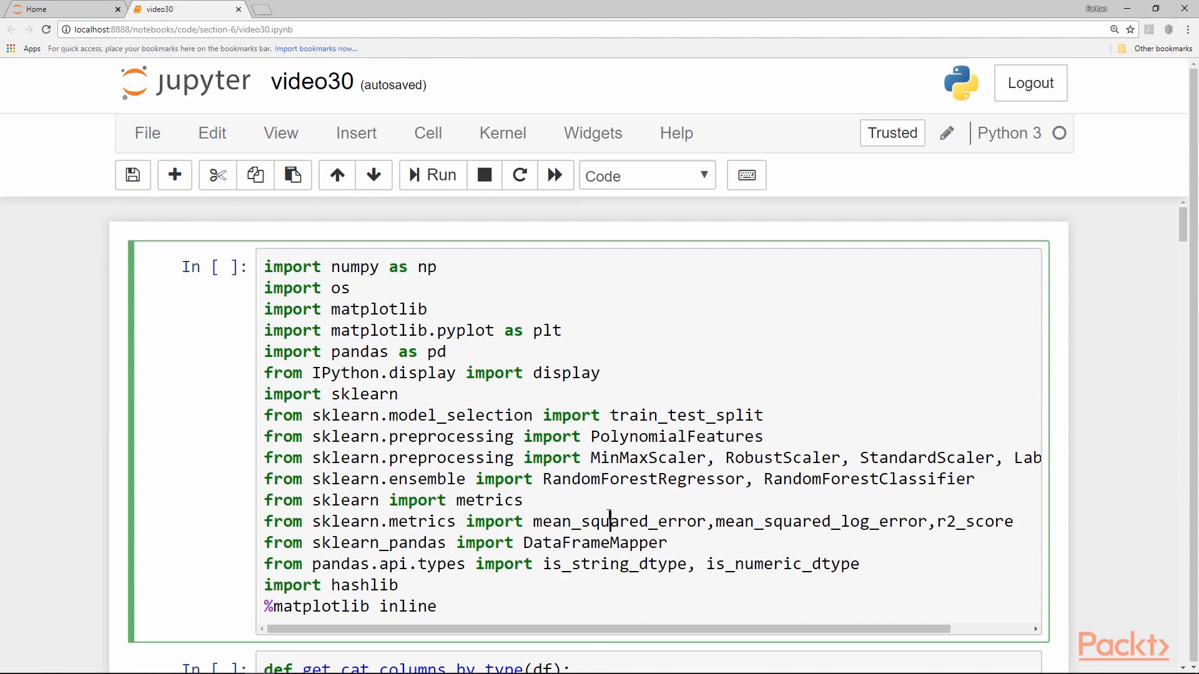
# - Scroll down the notebook and place the cursor in the data PATH cell
pyautogui.scroll(-3)
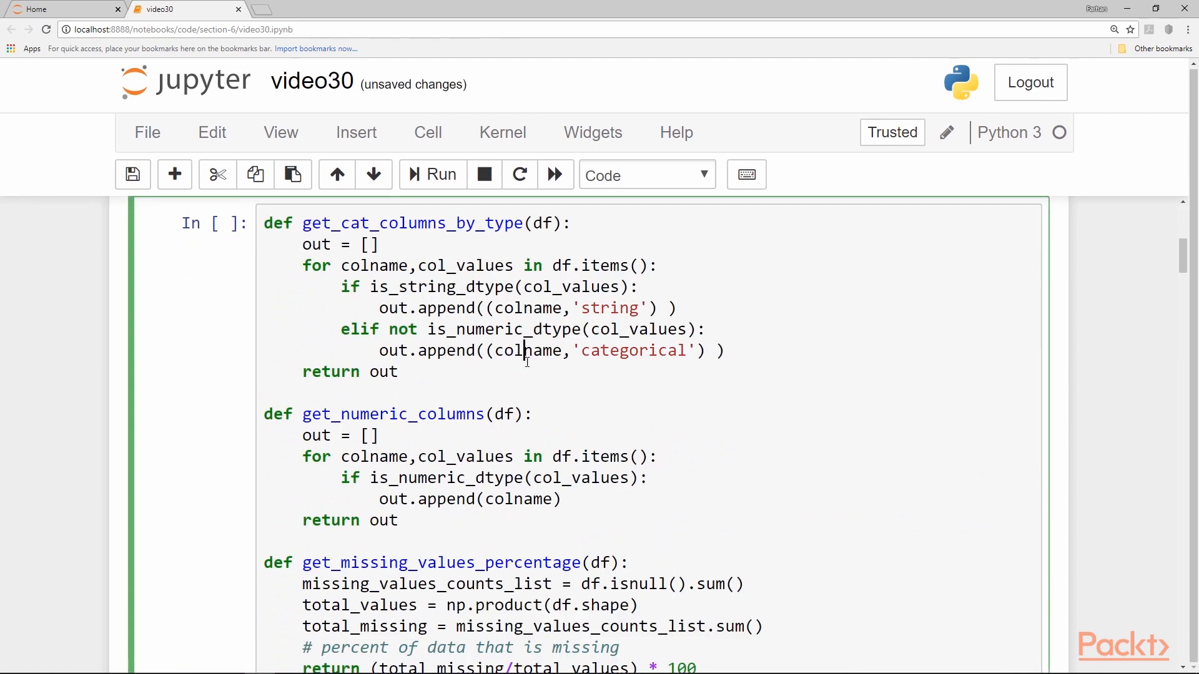
pyautogui.scroll(-3)
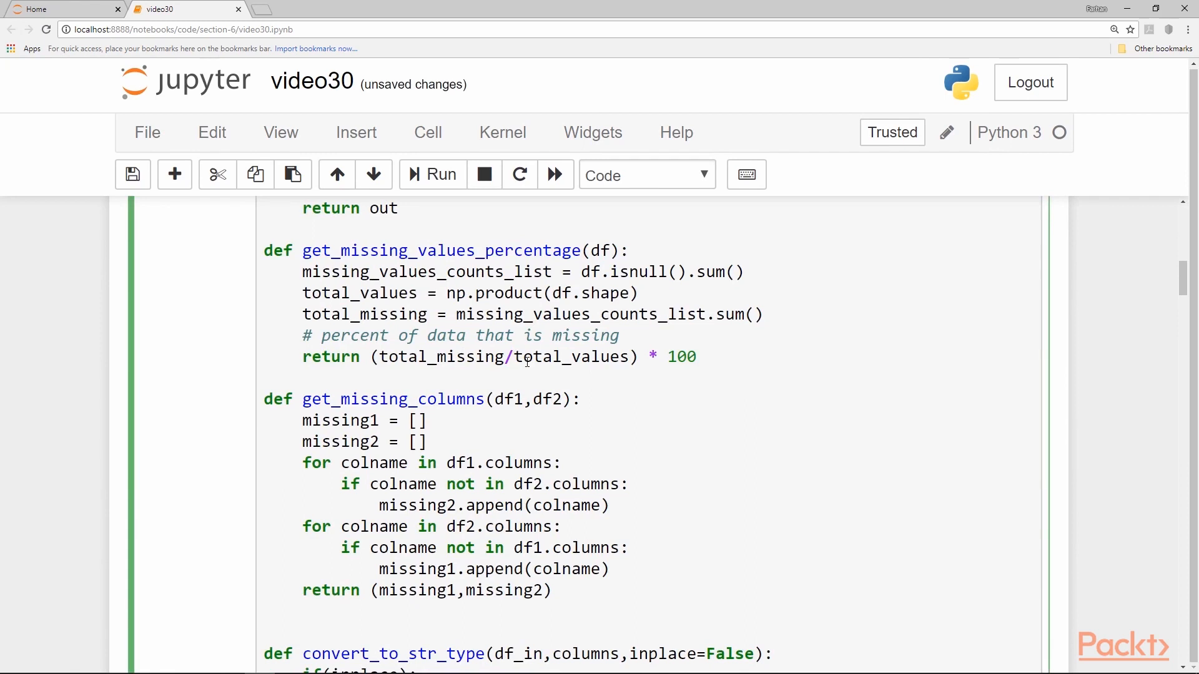
pyautogui.scroll(-3)
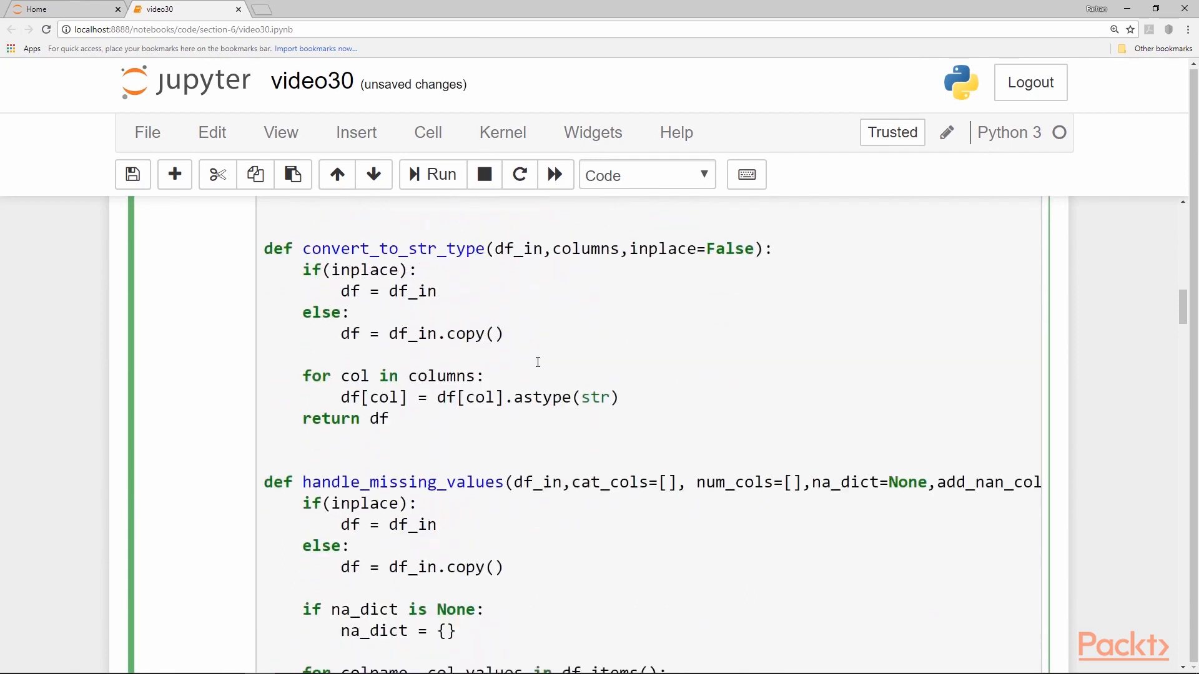
pyautogui.scroll(-3)
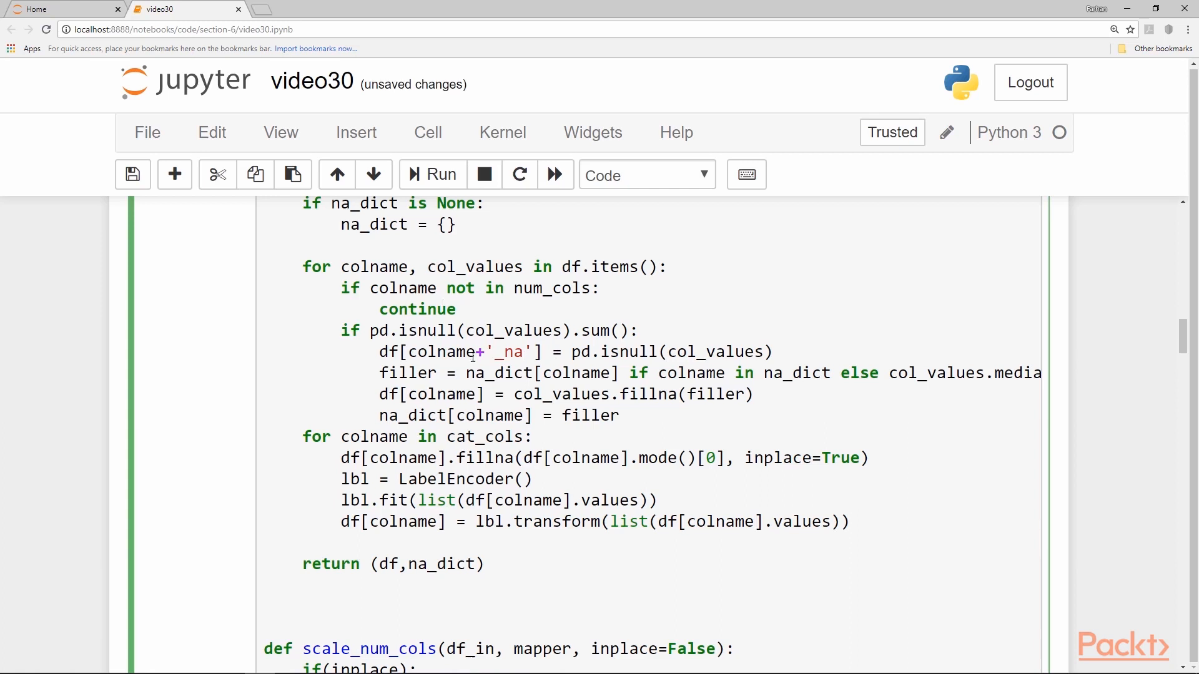
pyautogui.scroll(-3)
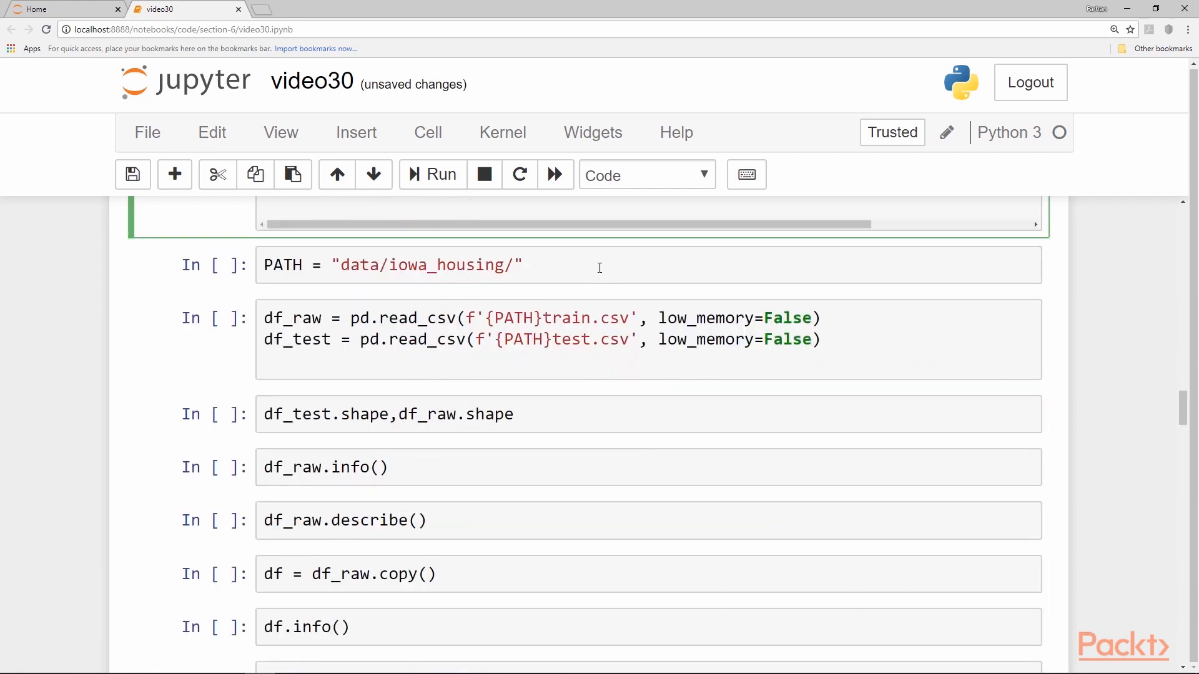
pyautogui.click(599, 266)
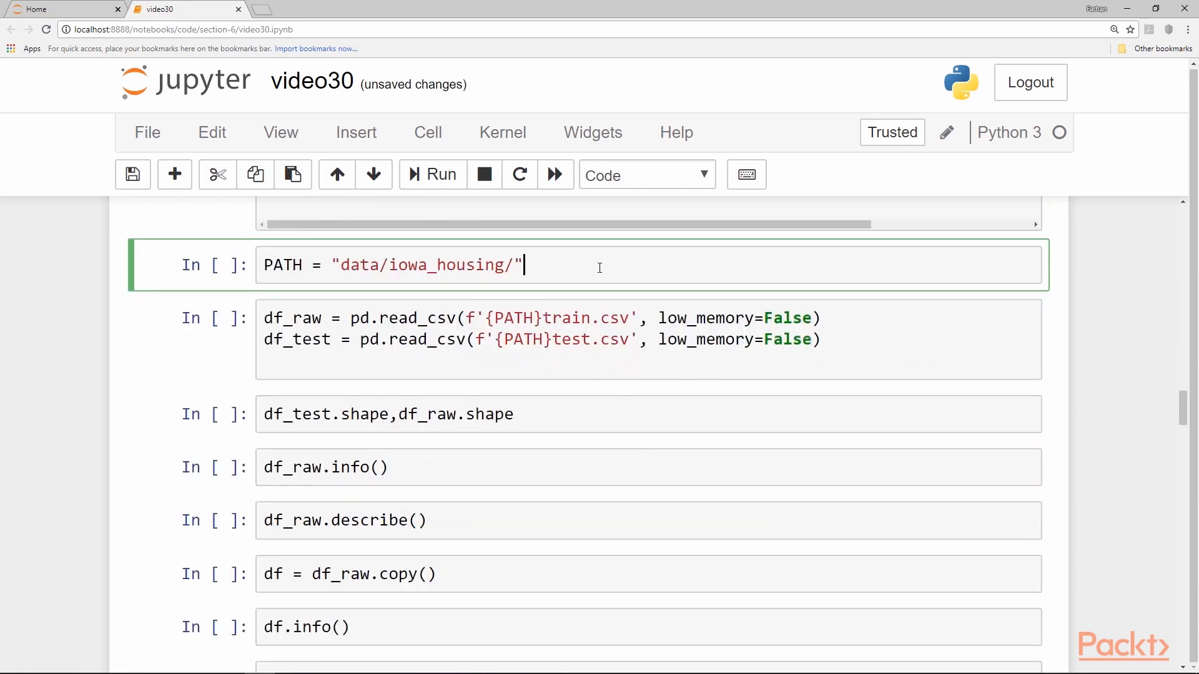
pyautogui.moveTo(579, 249)
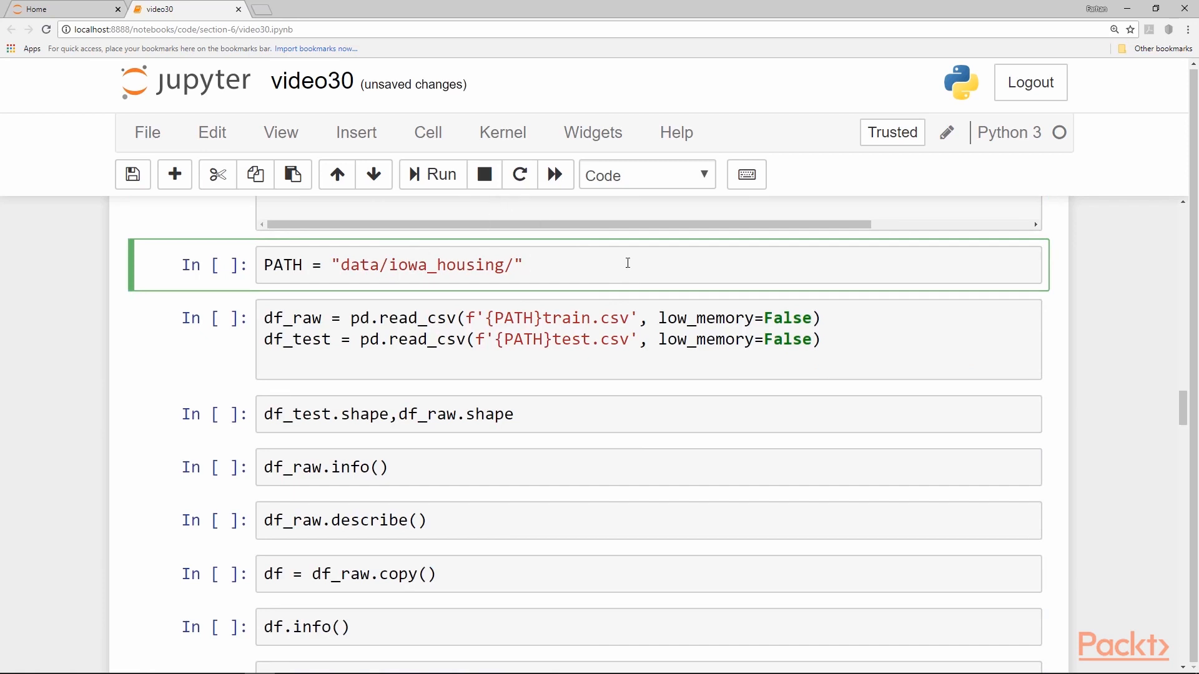
pyautogui.click(525, 264)
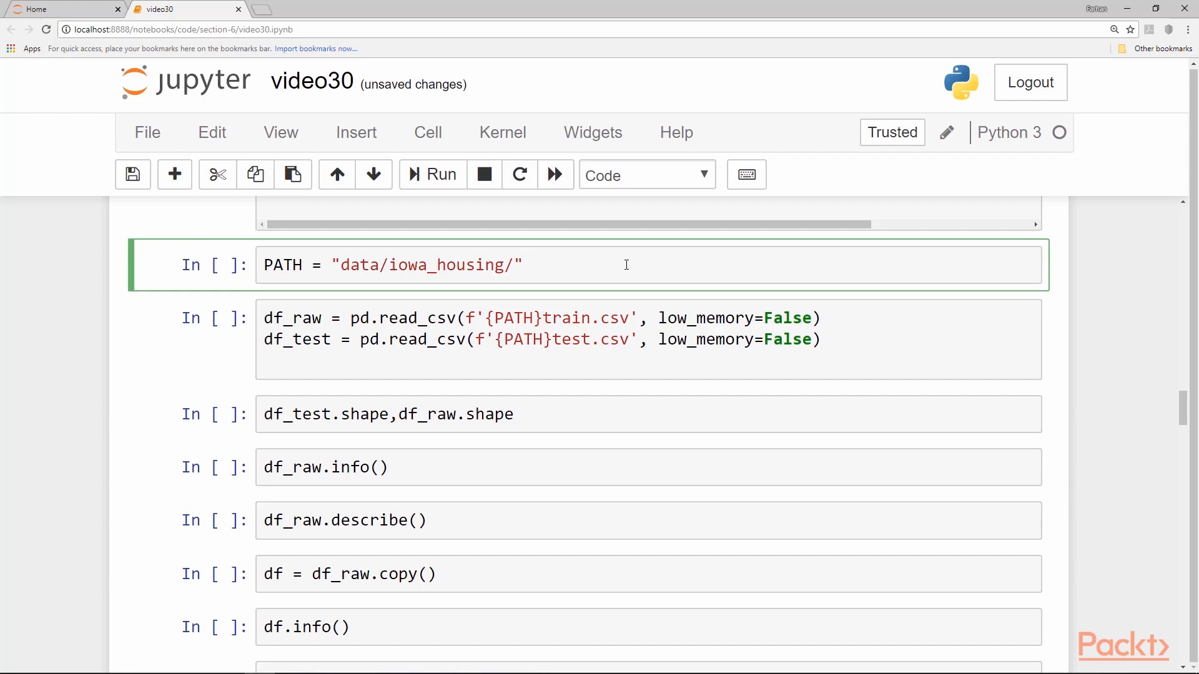
pyautogui.click(522, 265)
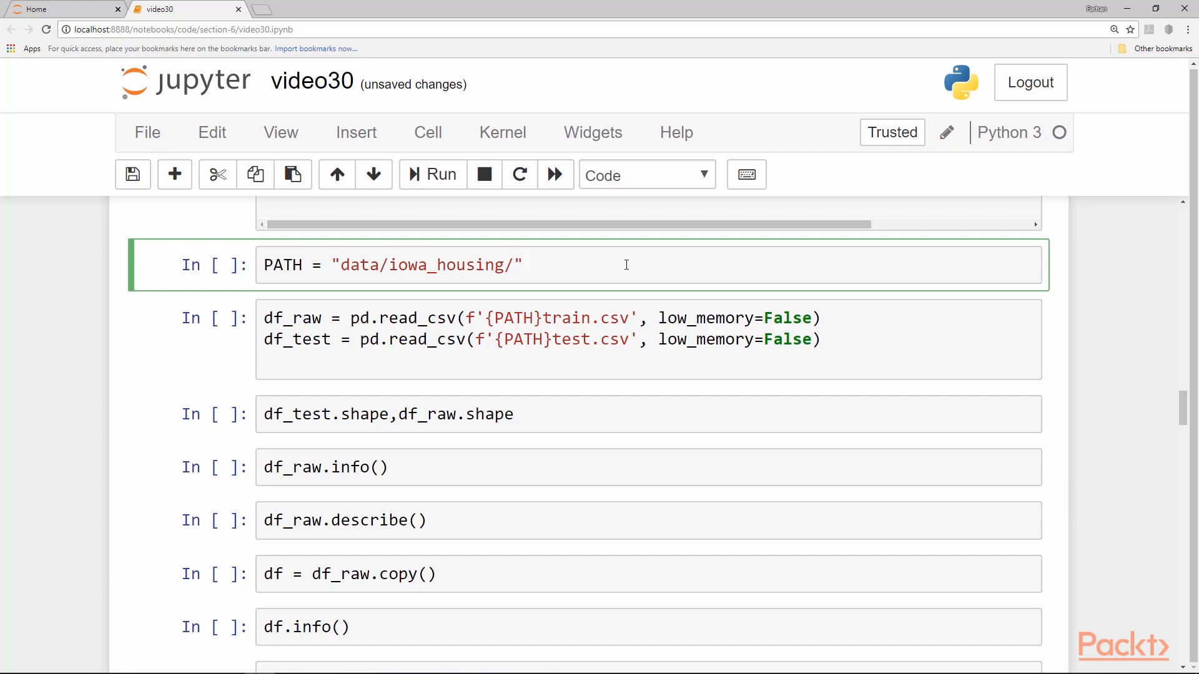
pyautogui.click(524, 265)
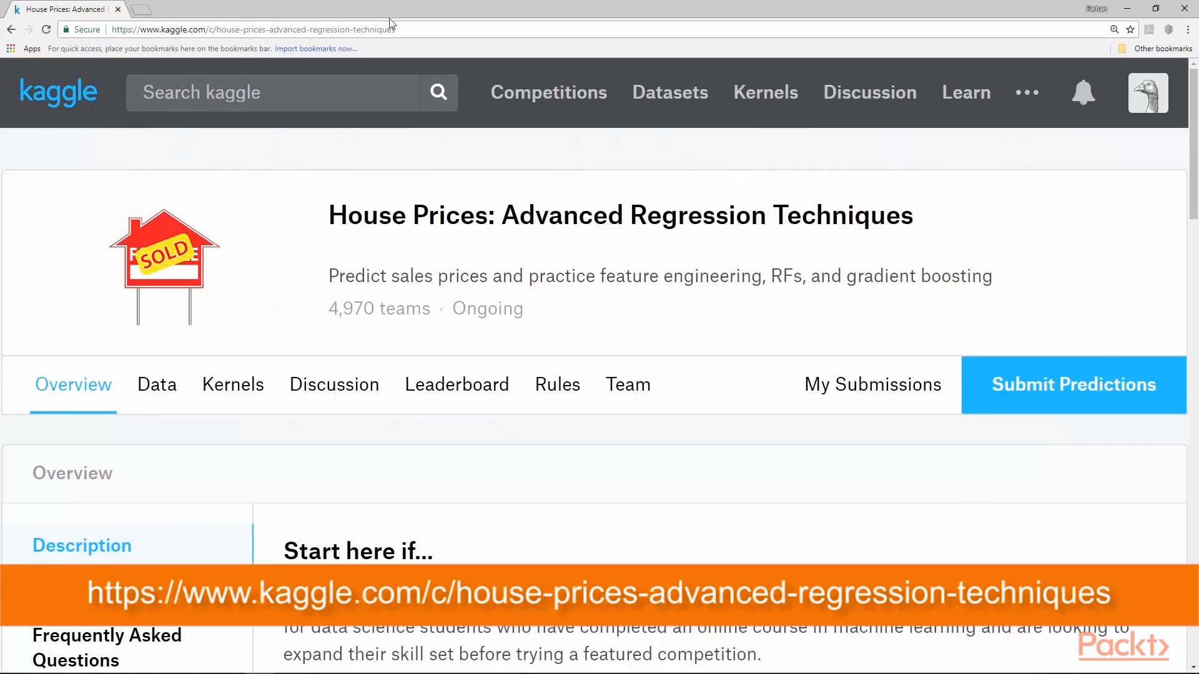
# - Browse the Kaggle competition Overview and Data pages, then return to the video30 notebook
pyautogui.click(252, 29)
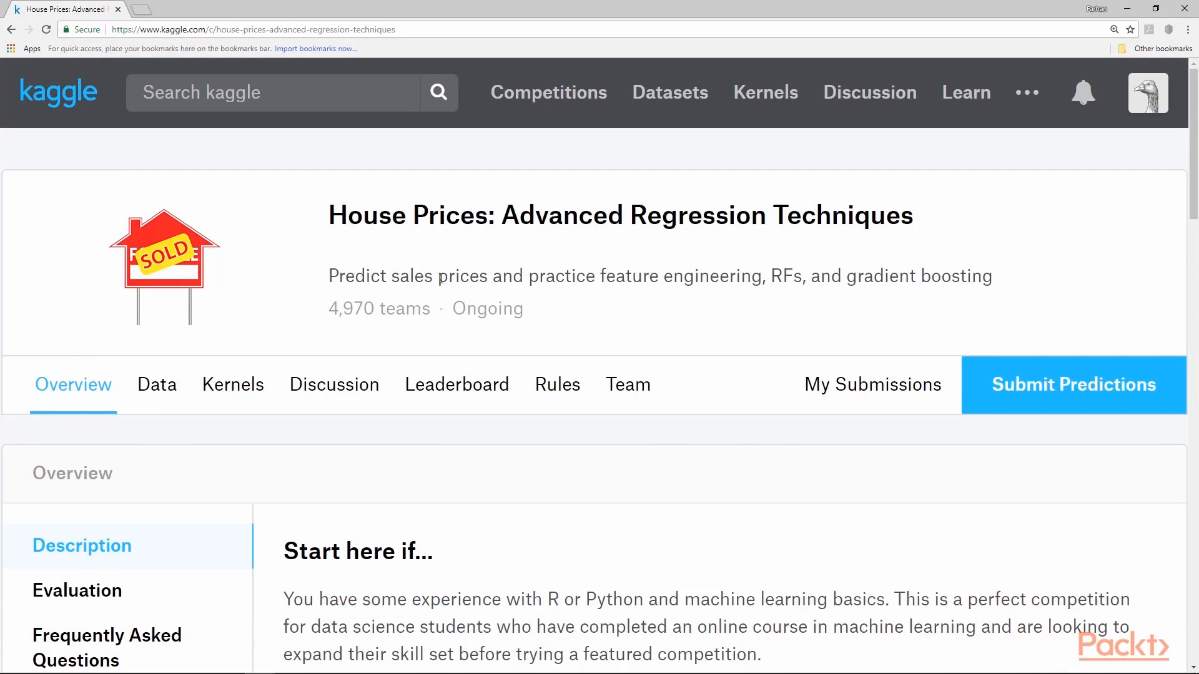
pyautogui.moveTo(624, 277)
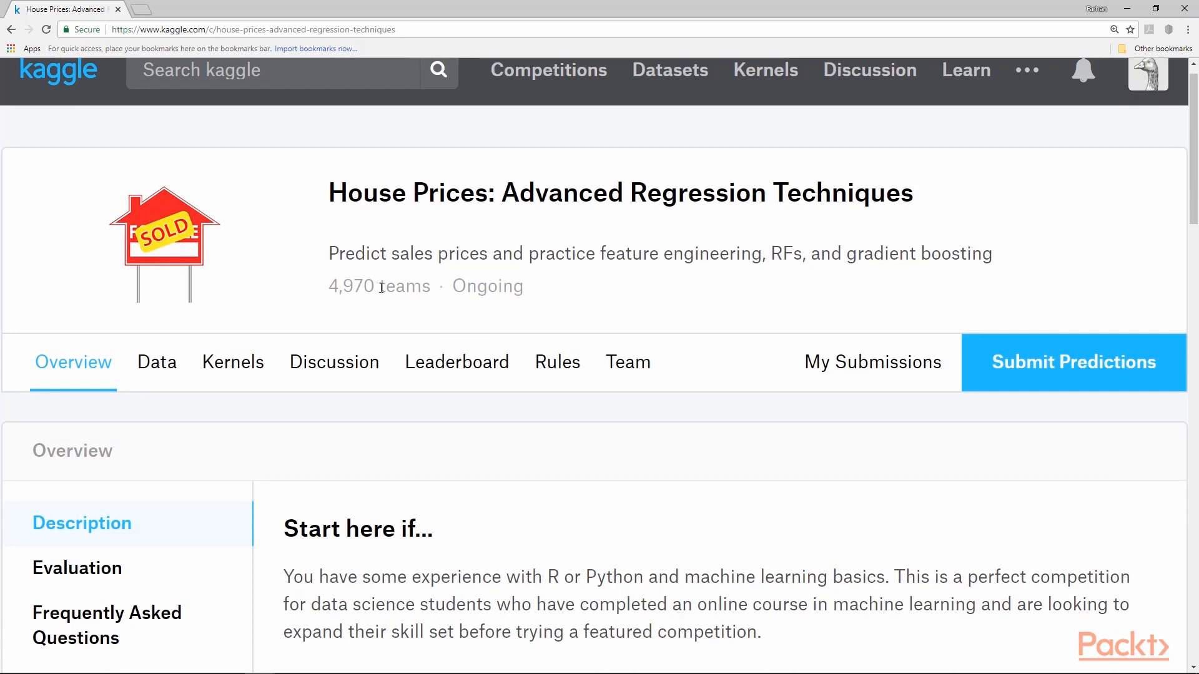
pyautogui.moveTo(327, 292)
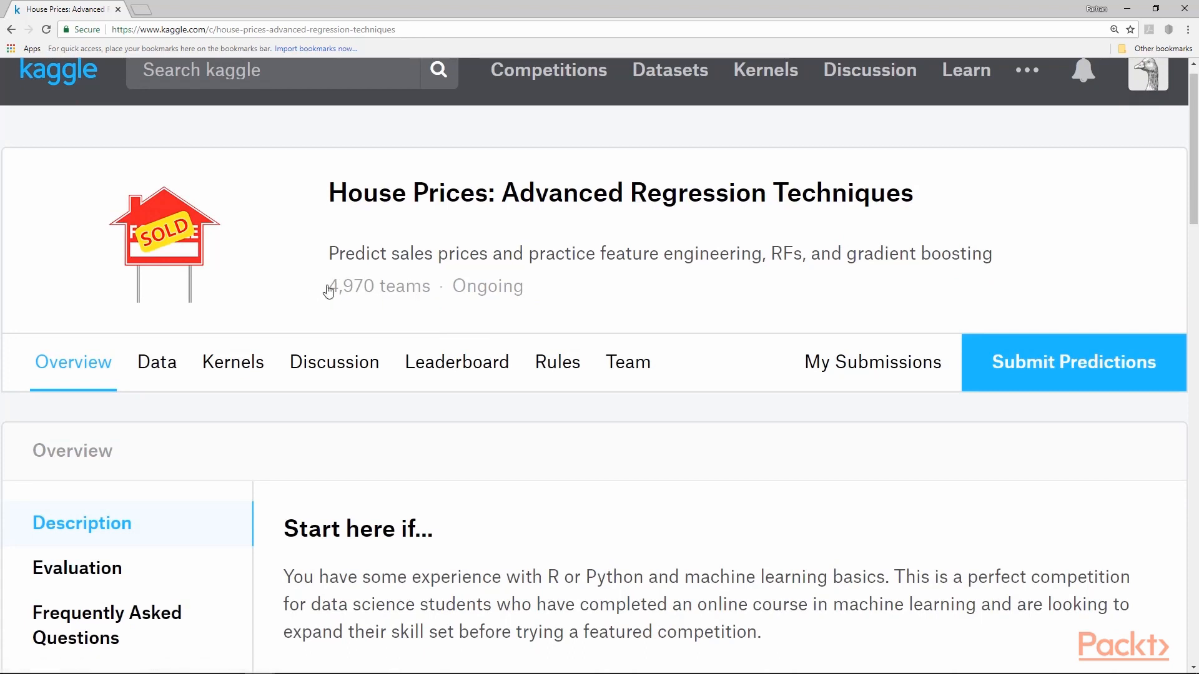
pyautogui.scroll(-3)
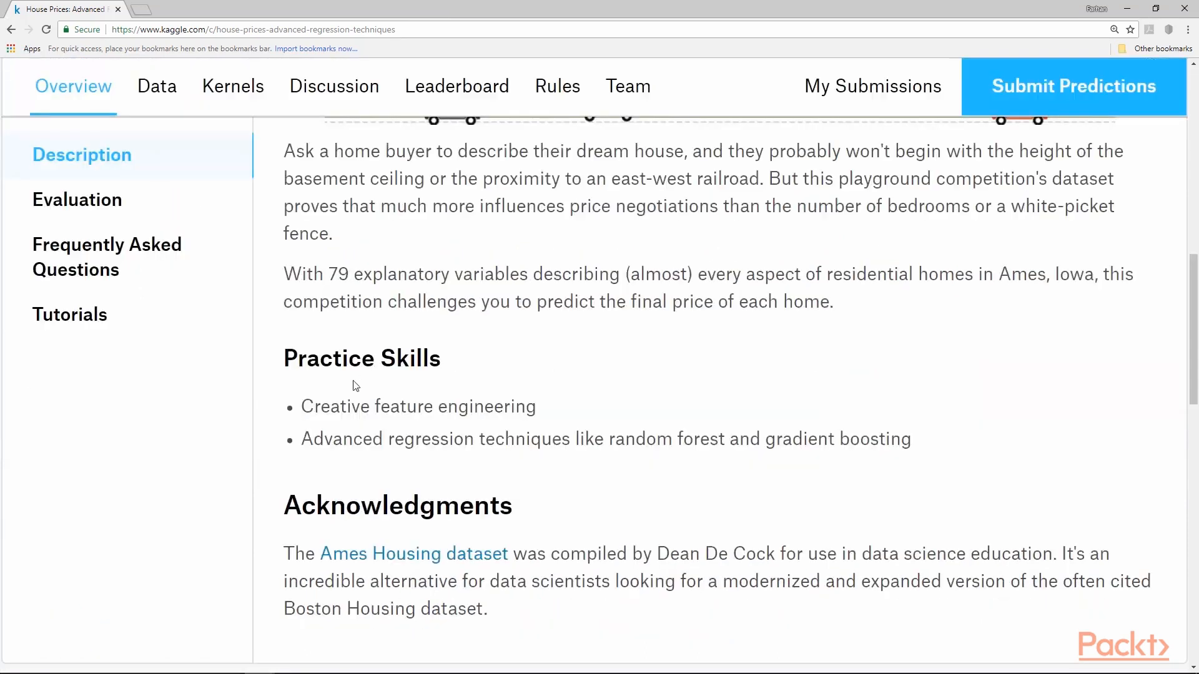
pyautogui.moveTo(343, 405)
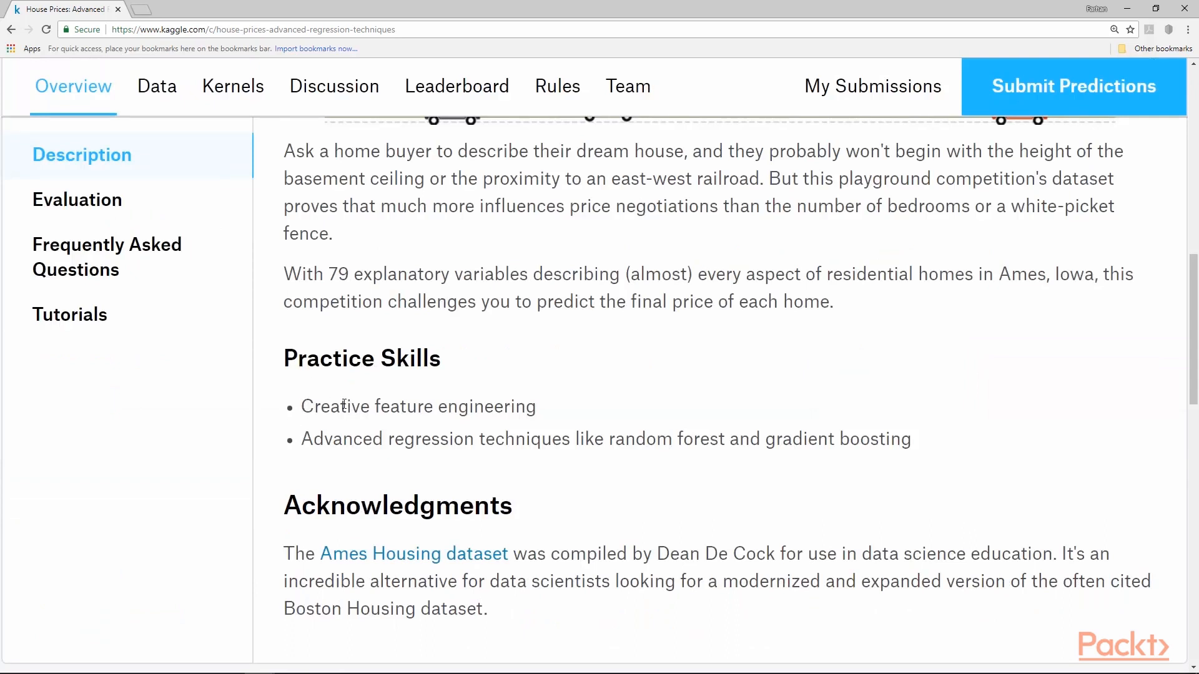
pyautogui.moveTo(533, 439)
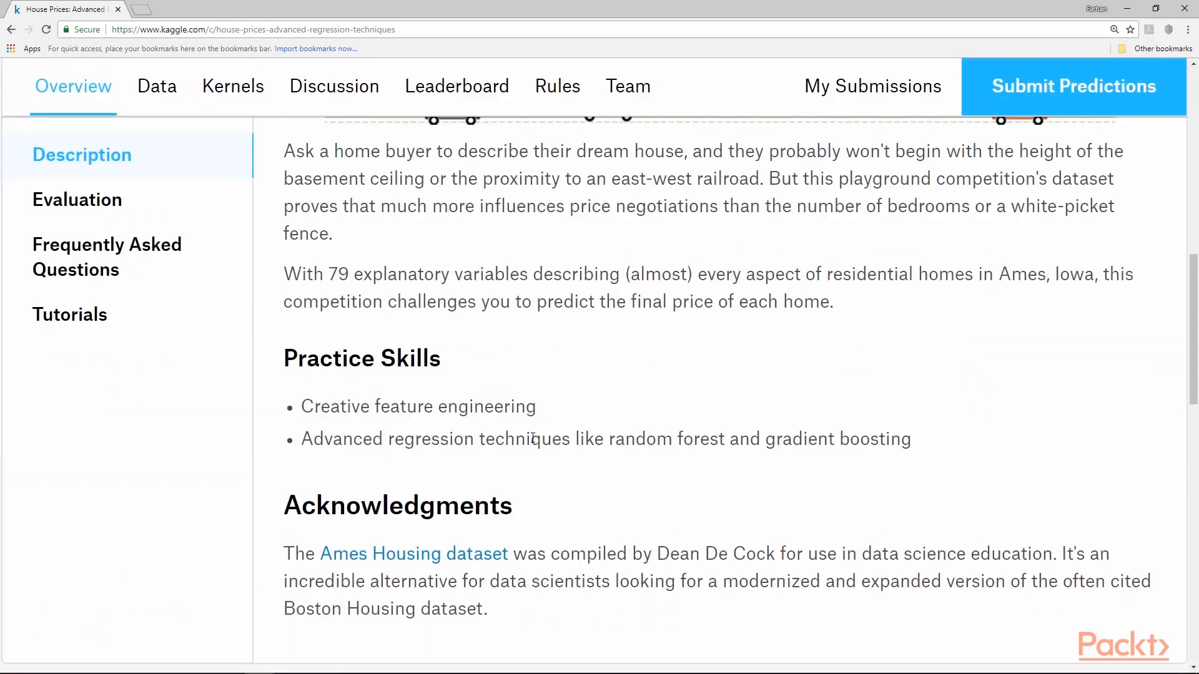
pyautogui.moveTo(759, 434)
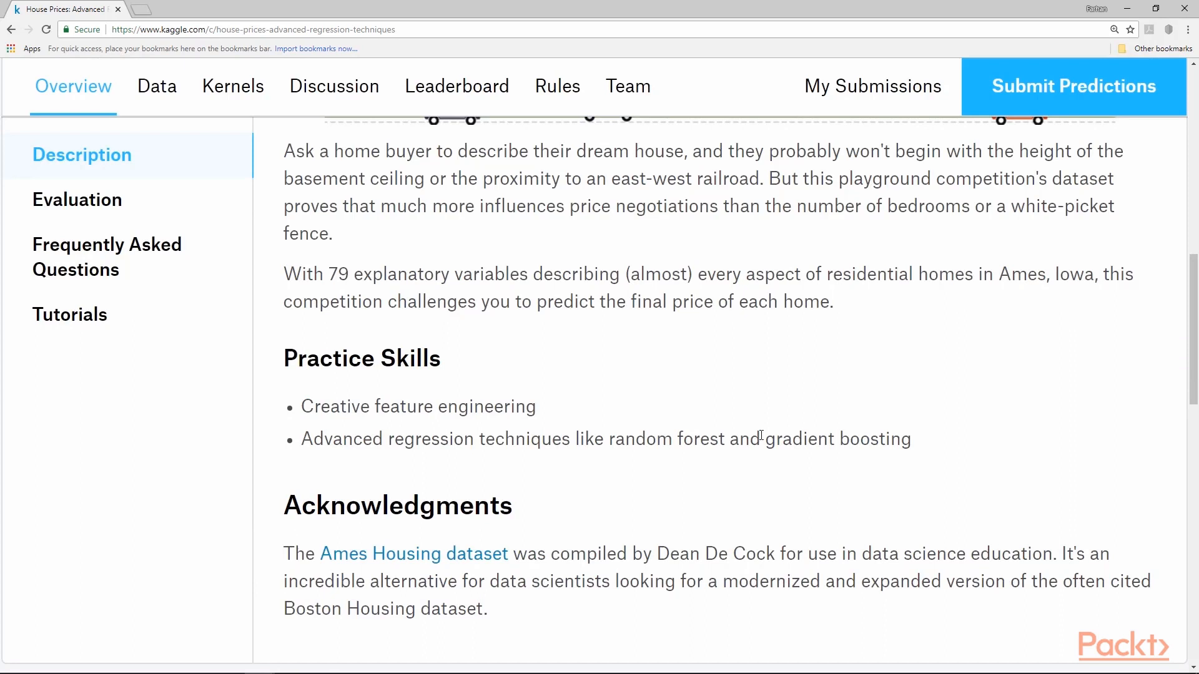
pyautogui.click(156, 86)
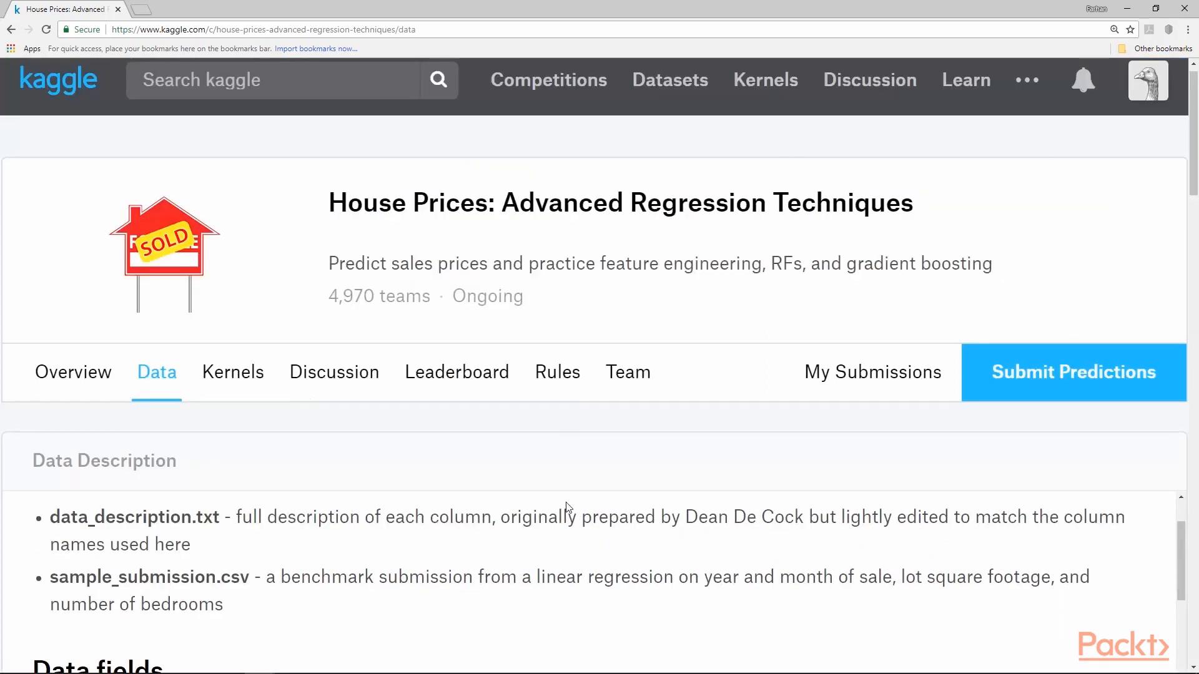
pyautogui.moveTo(988, 102)
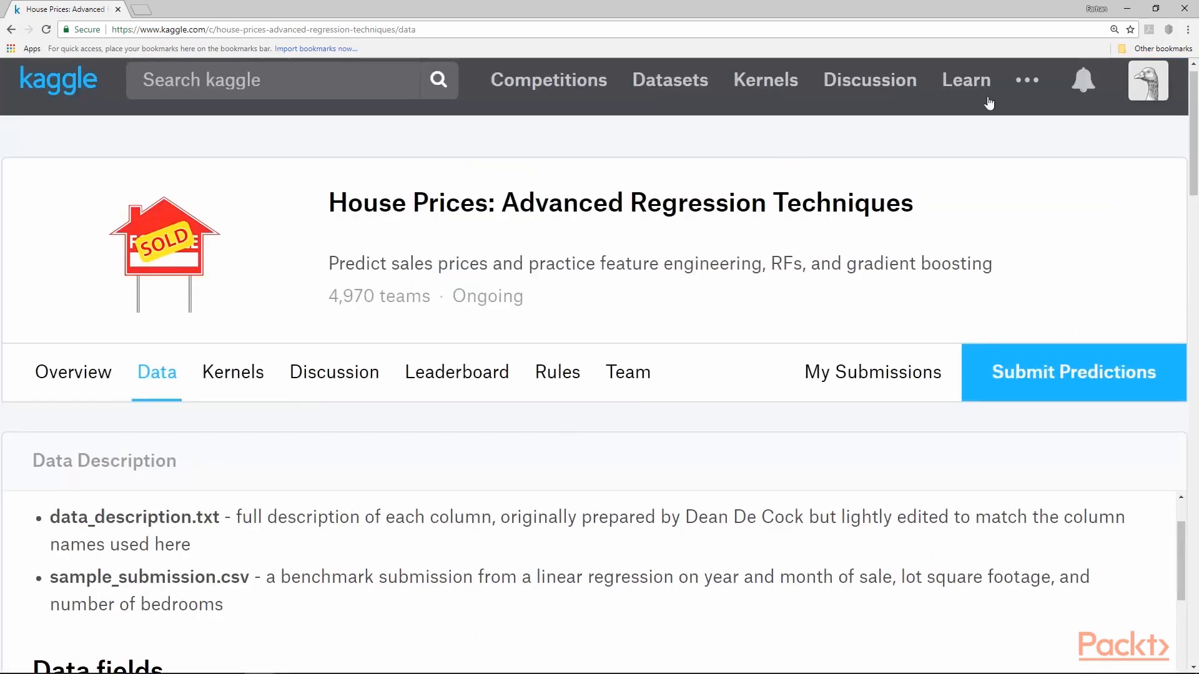
pyautogui.click(184, 8)
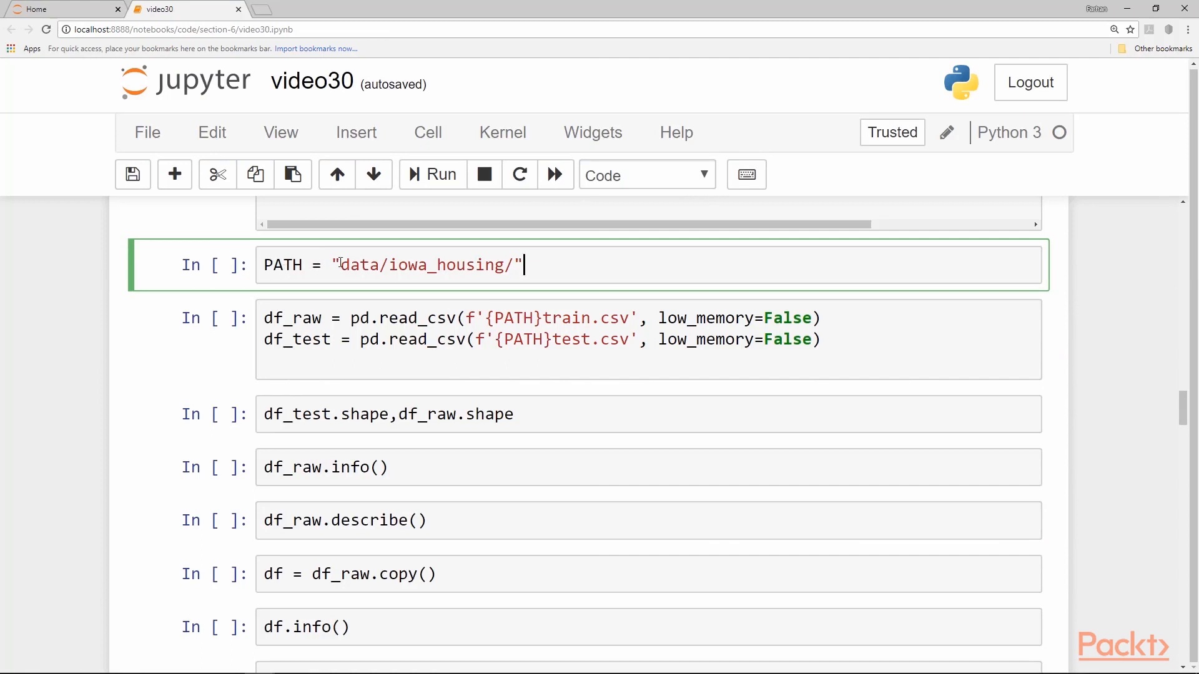
pyautogui.moveTo(541, 263)
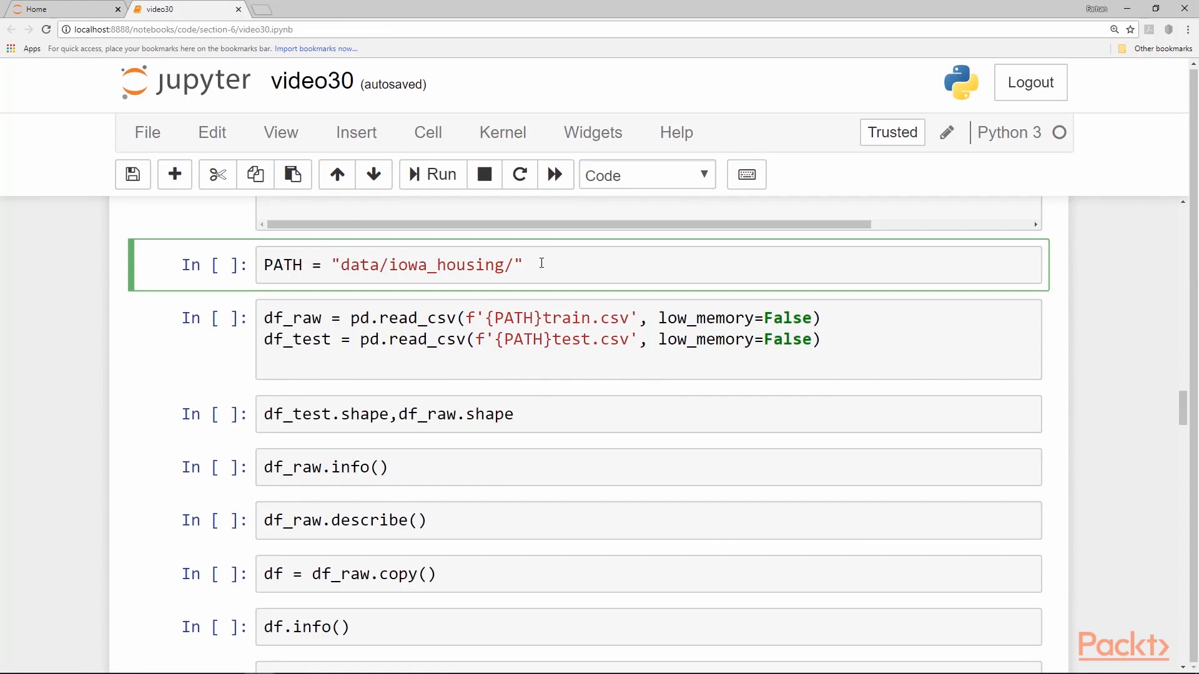
pyautogui.moveTo(395, 265)
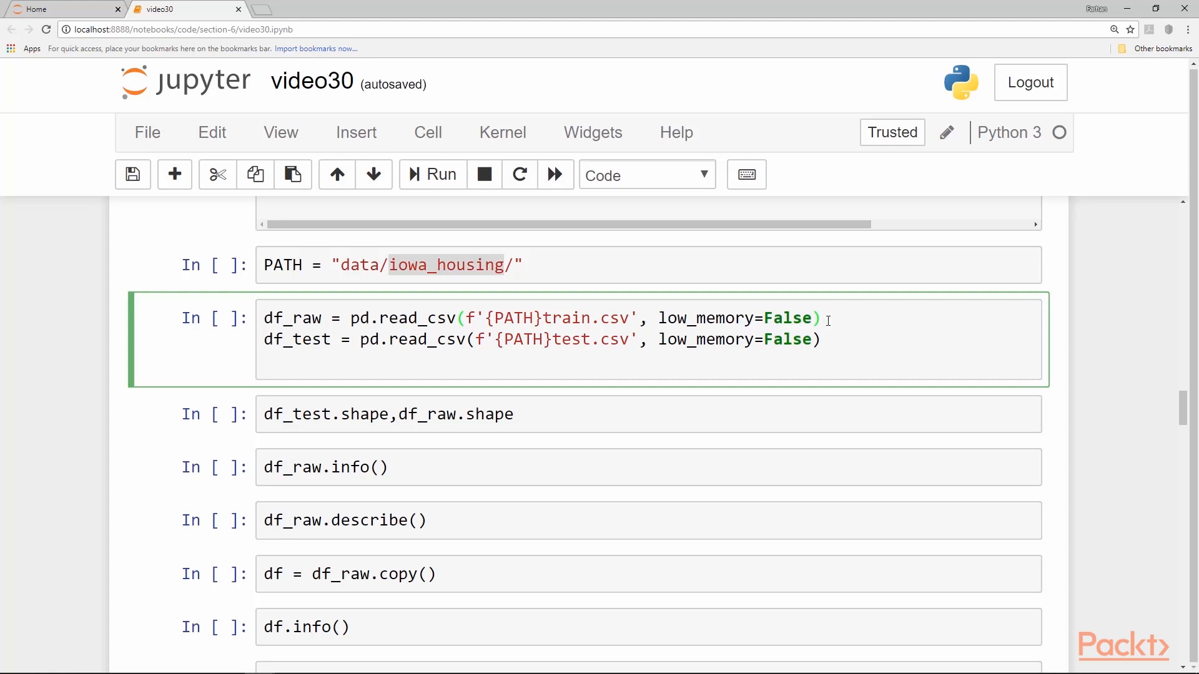
# - Run the loading and shape cells, showing 1459x80 test and 1460x81 train
pyautogui.click(432, 174)
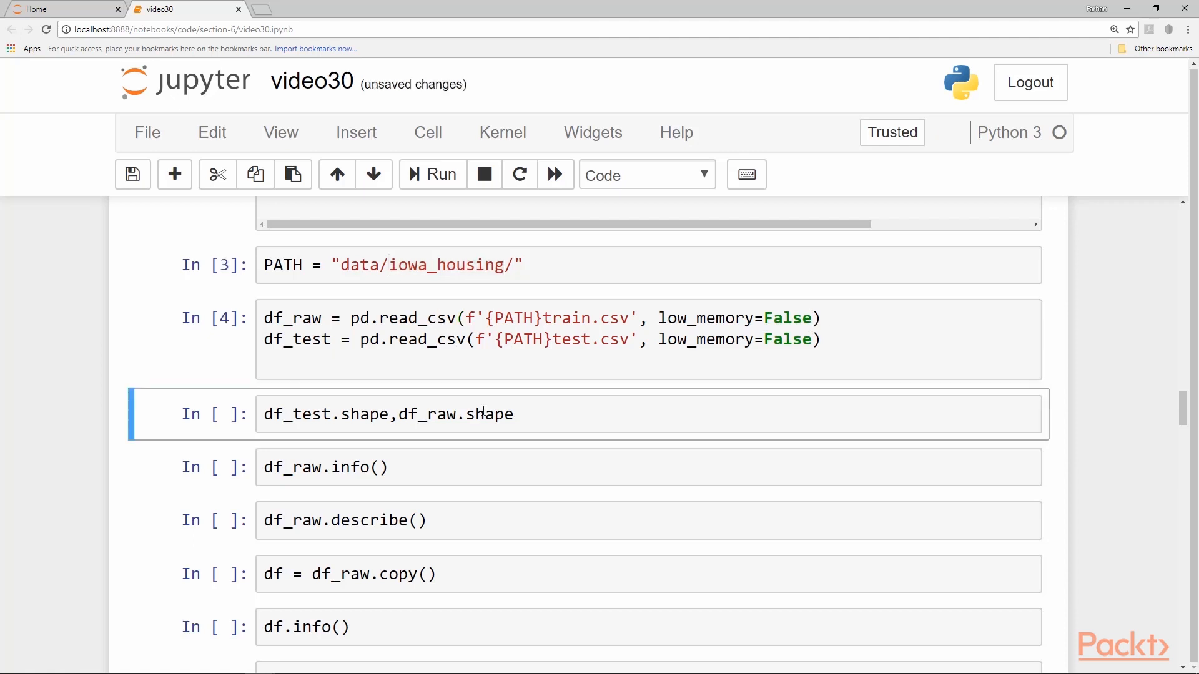
pyautogui.click(482, 413)
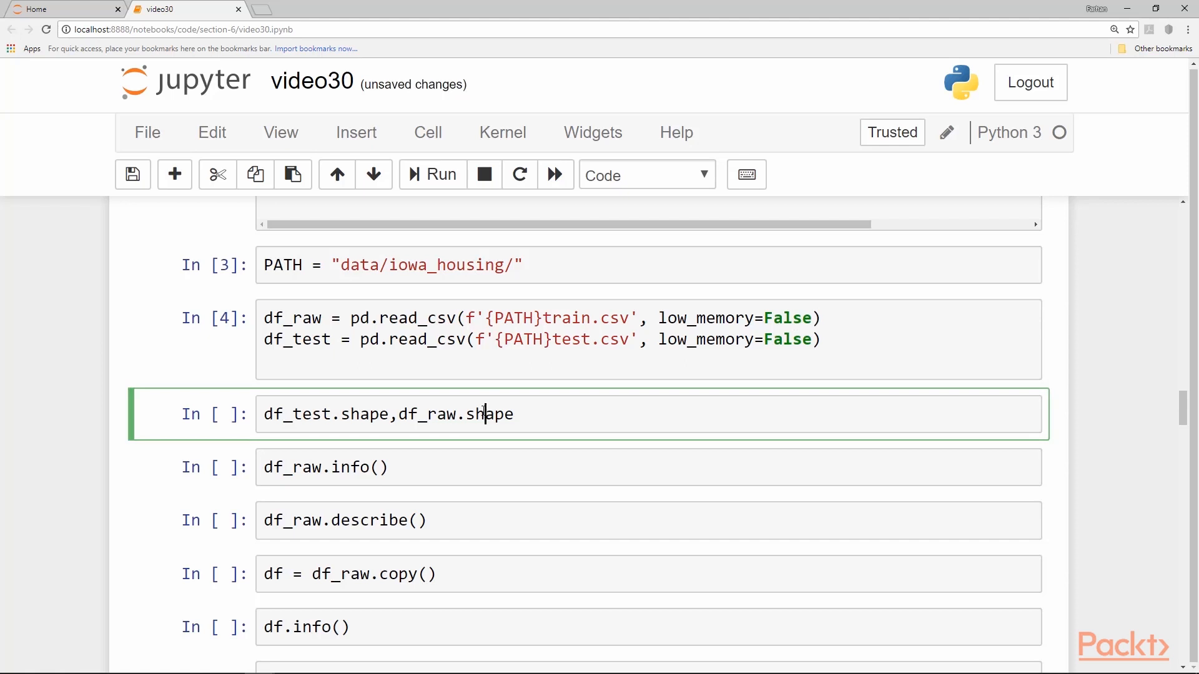
pyautogui.click(432, 174)
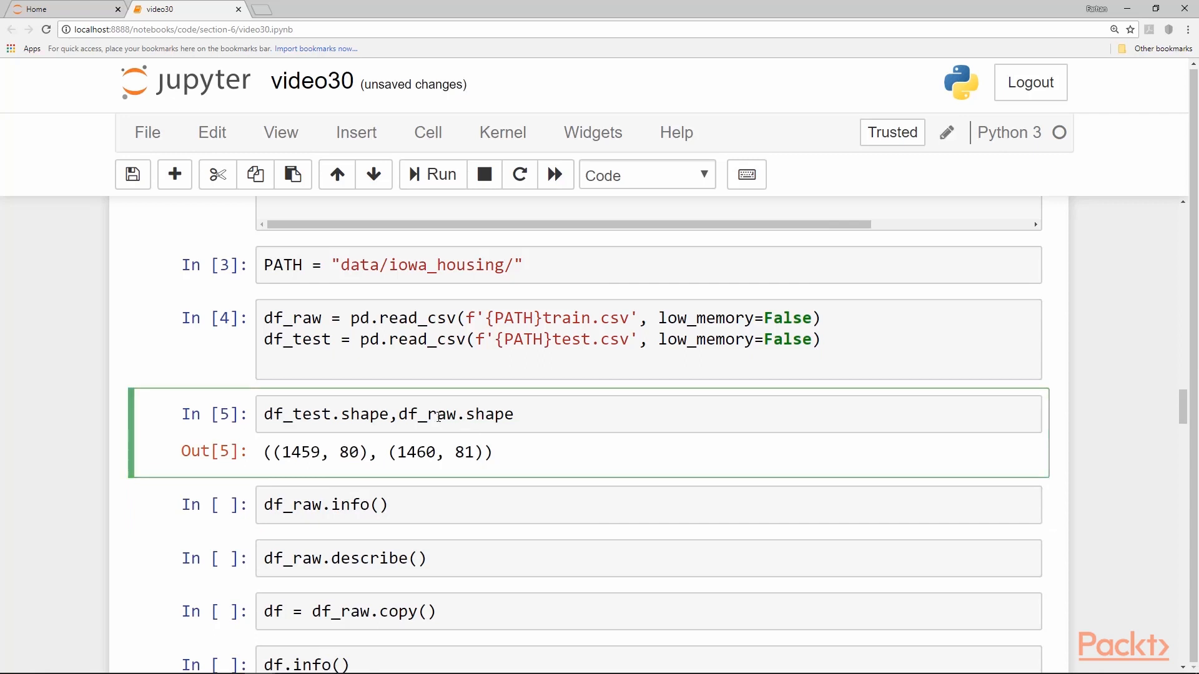
pyautogui.doubleClick(464, 452)
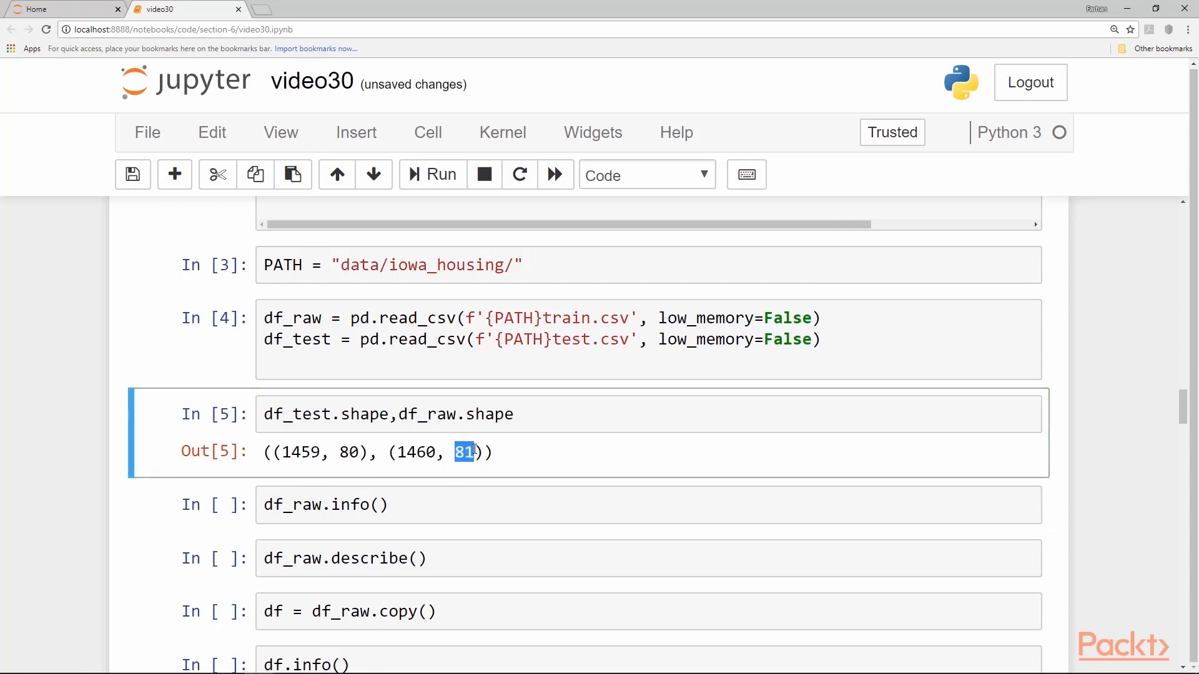
pyautogui.moveTo(493, 404)
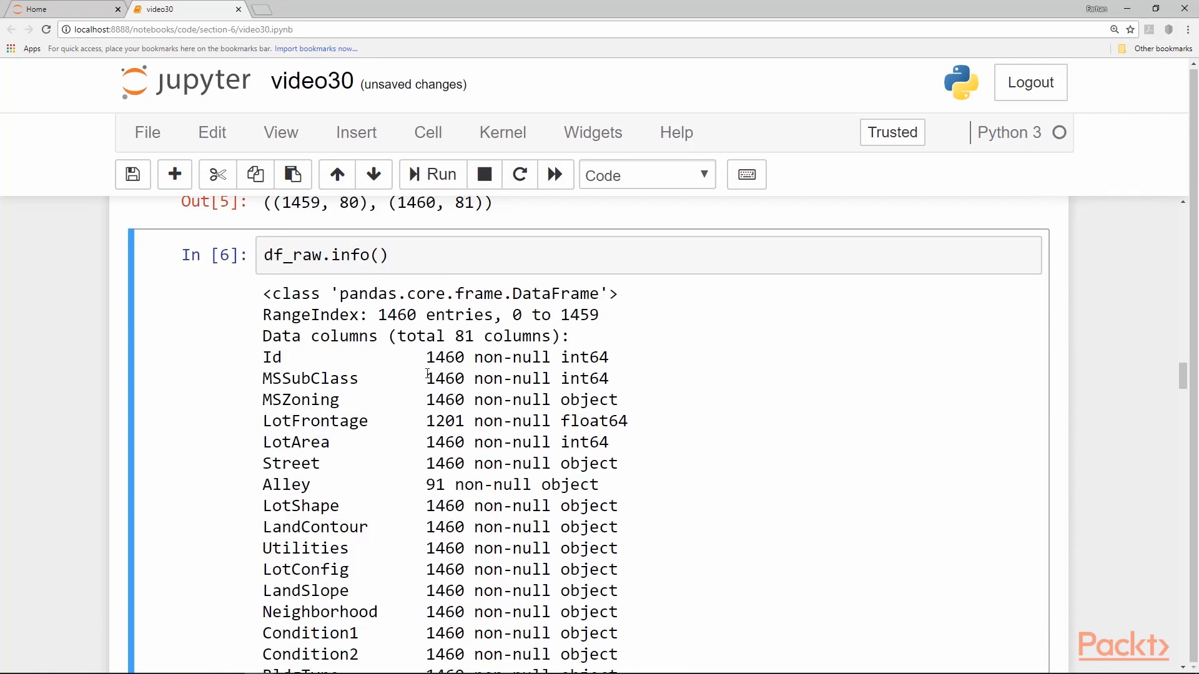
pyautogui.doubleClick(445, 378)
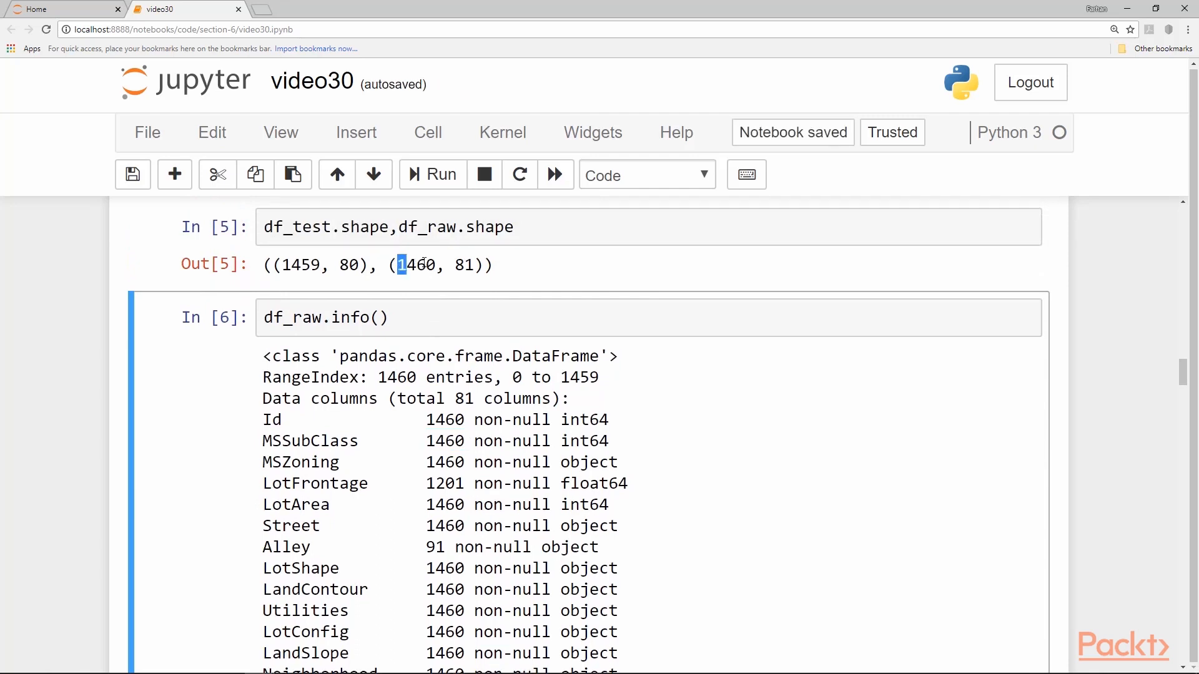
pyautogui.doubleClick(418, 266)
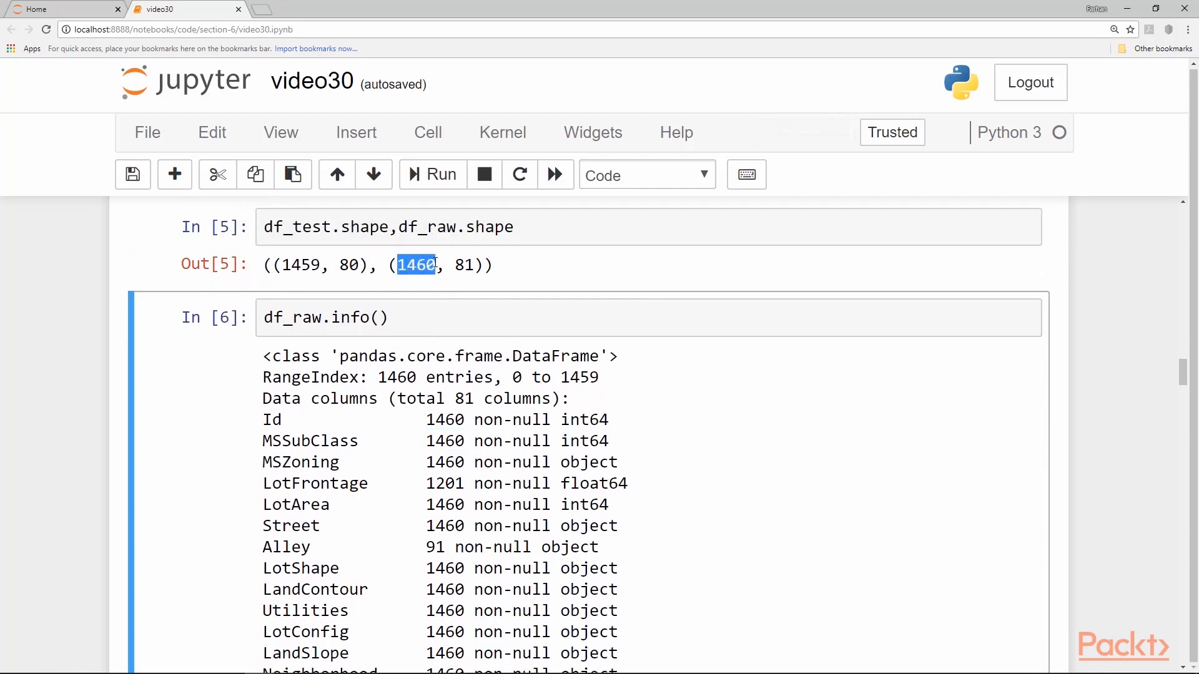
pyautogui.scroll(-3)
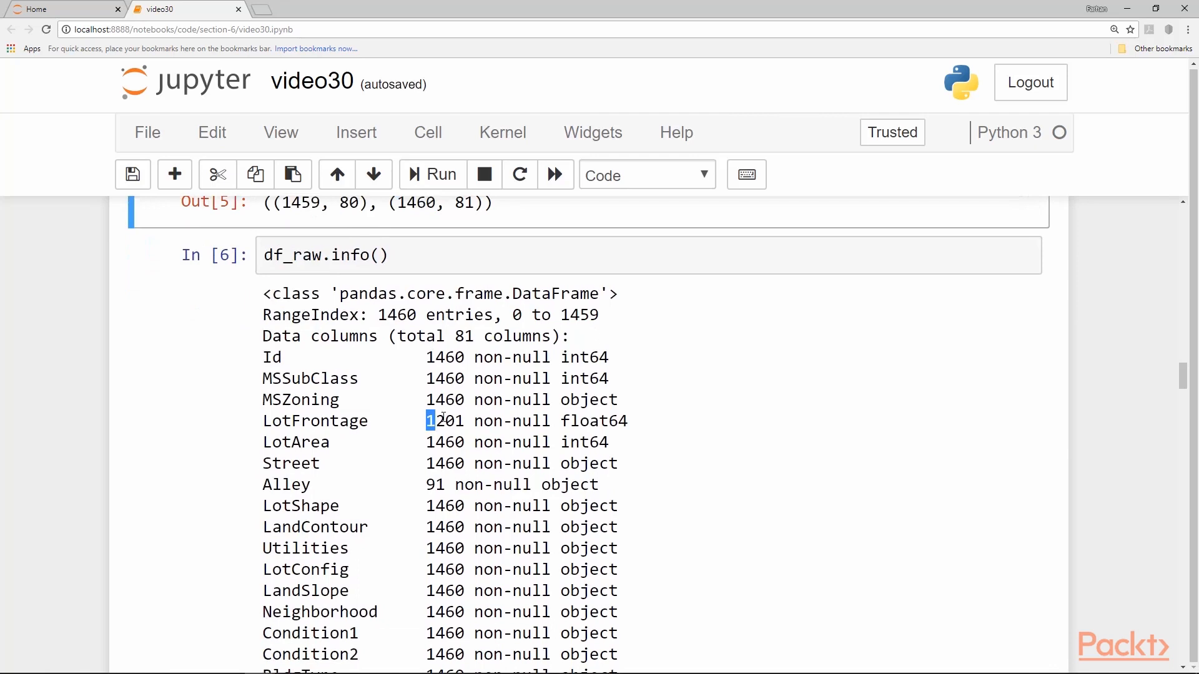
pyautogui.doubleClick(443, 420)
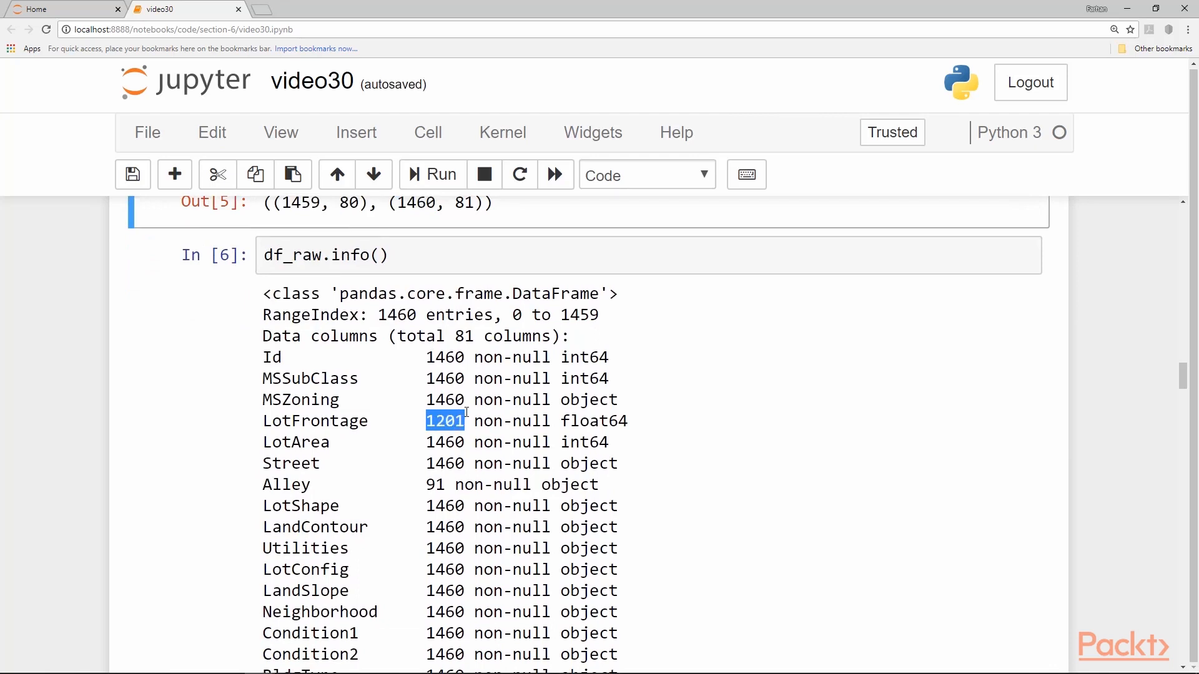
pyautogui.scroll(-3)
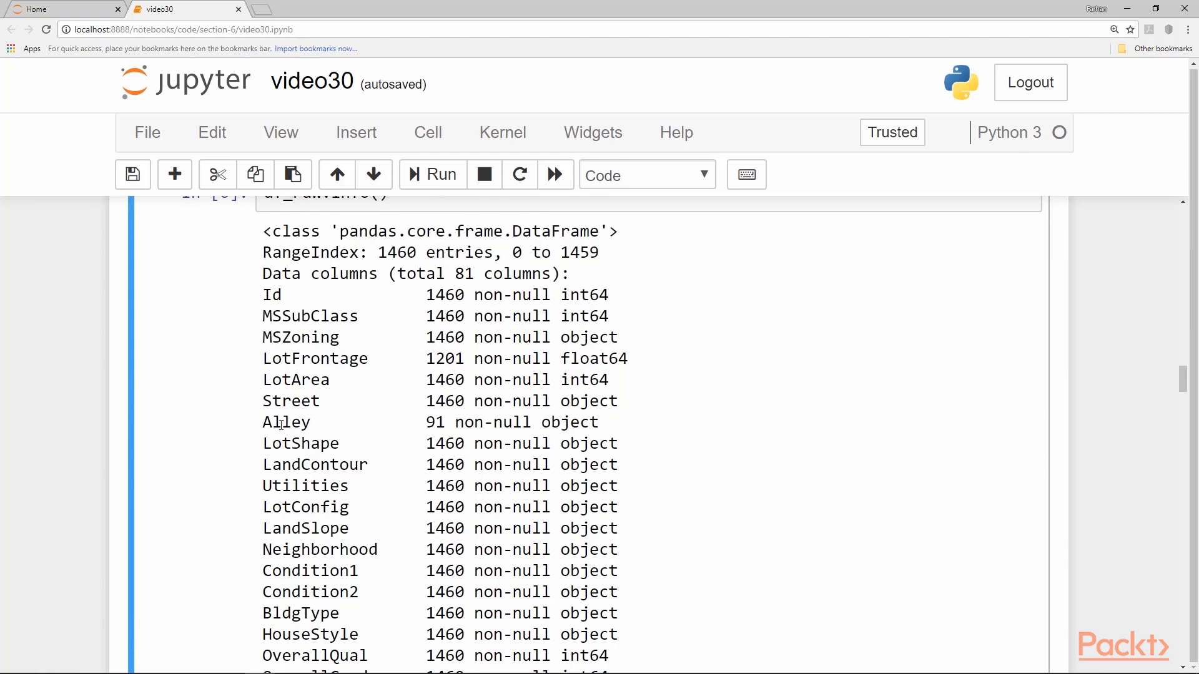
pyautogui.scroll(-3)
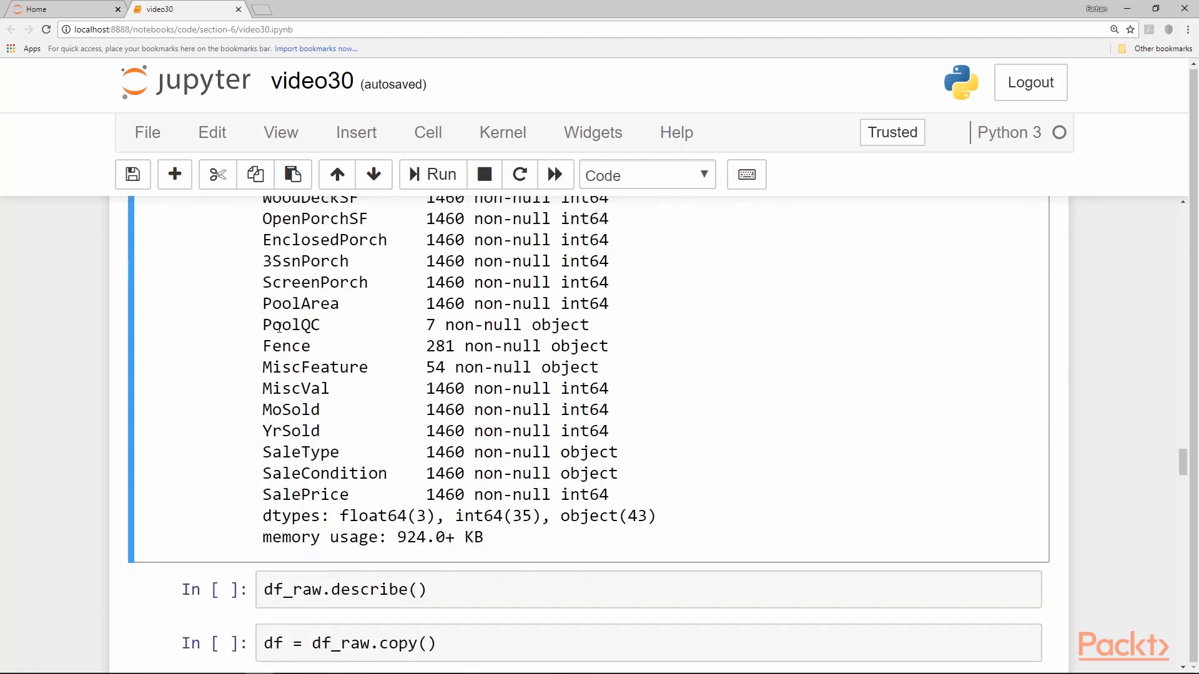
pyautogui.doubleClick(291, 324)
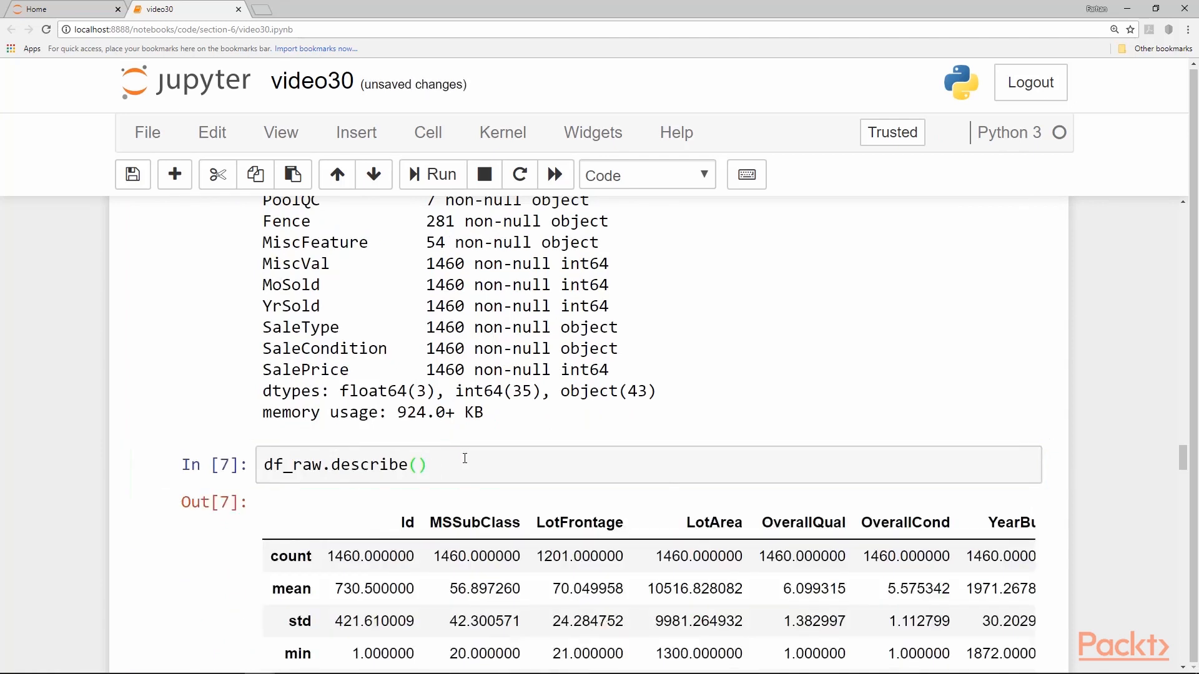
# - Scroll to the df_raw.describe() statistics for the 38 numeric columns
pyautogui.scroll(-3)
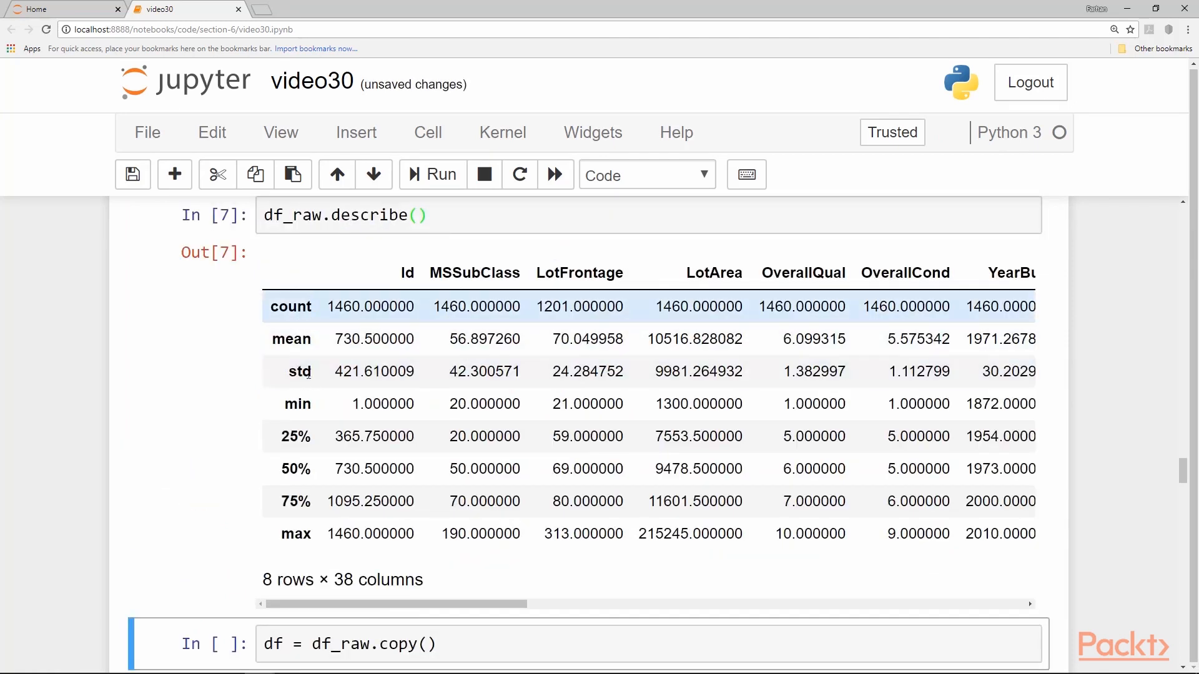
pyautogui.moveTo(314, 404)
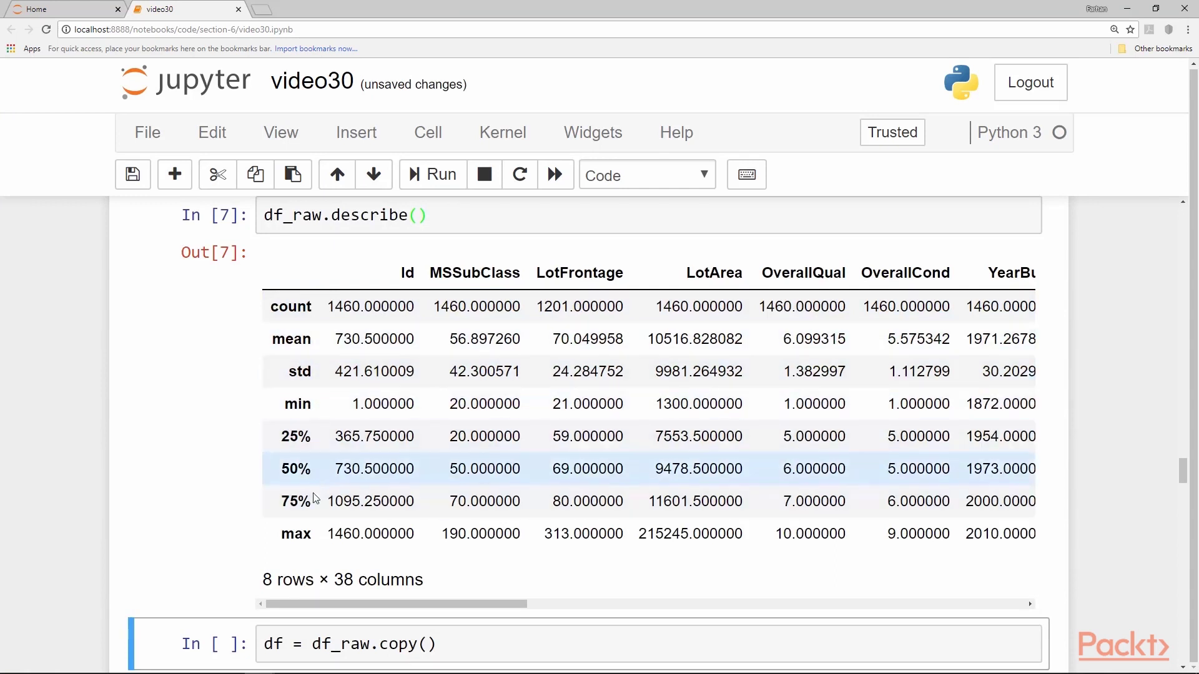
pyautogui.moveTo(473, 573)
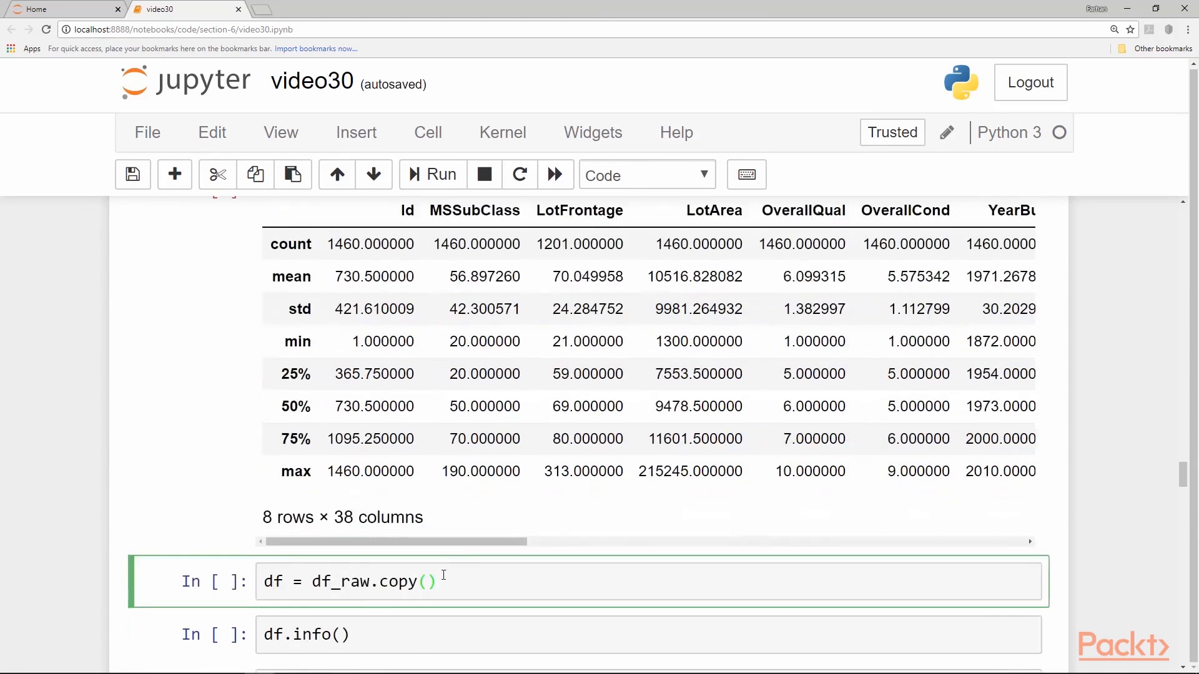
# - Select the df = df_raw.copy() cell and locate the extract_and_drop_target_column definition
pyautogui.scroll(-3)
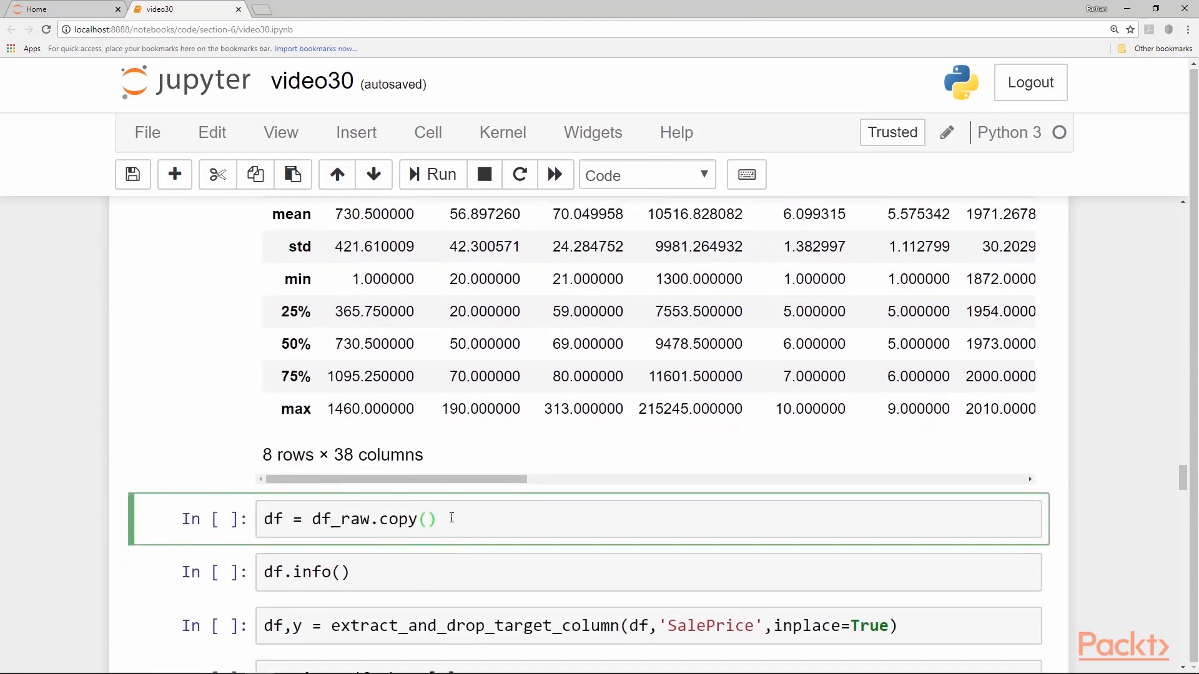
pyautogui.click(428, 519)
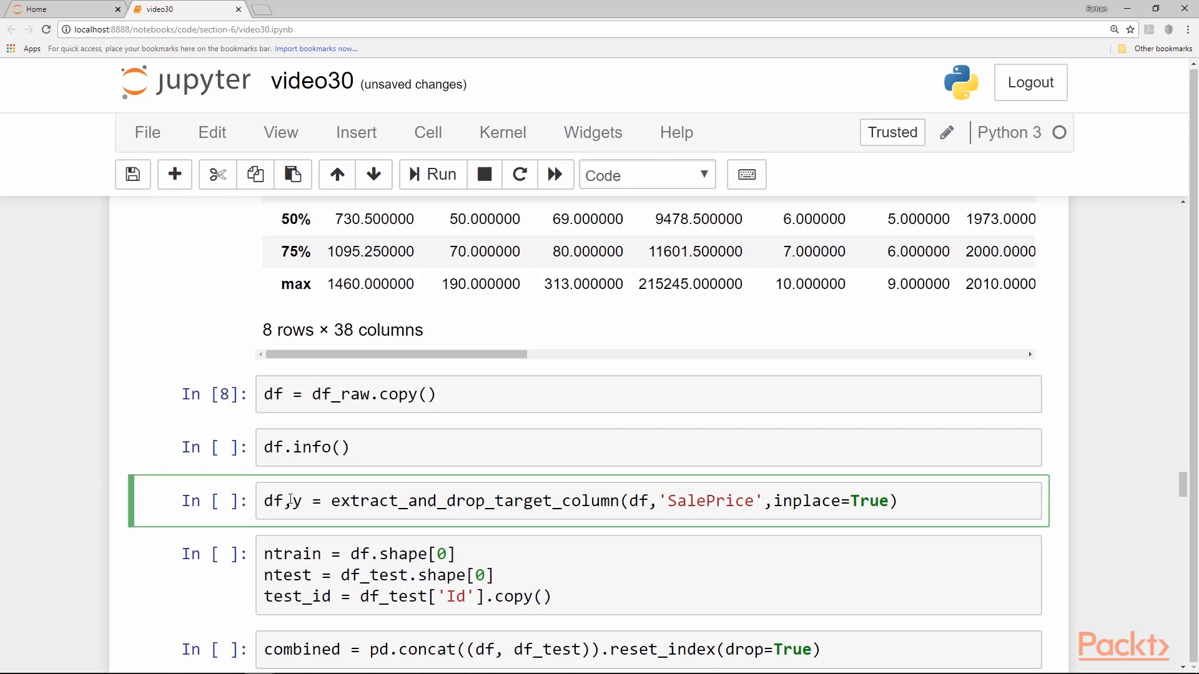
pyautogui.doubleClick(637, 500)
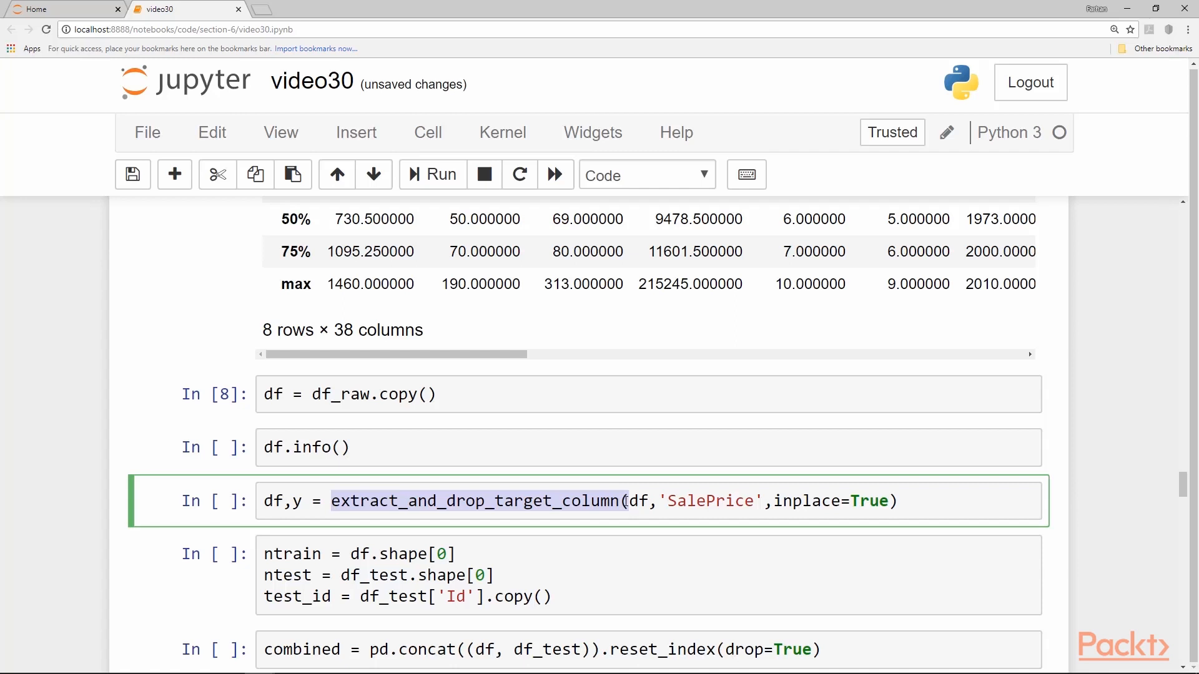
pyautogui.scroll(3)
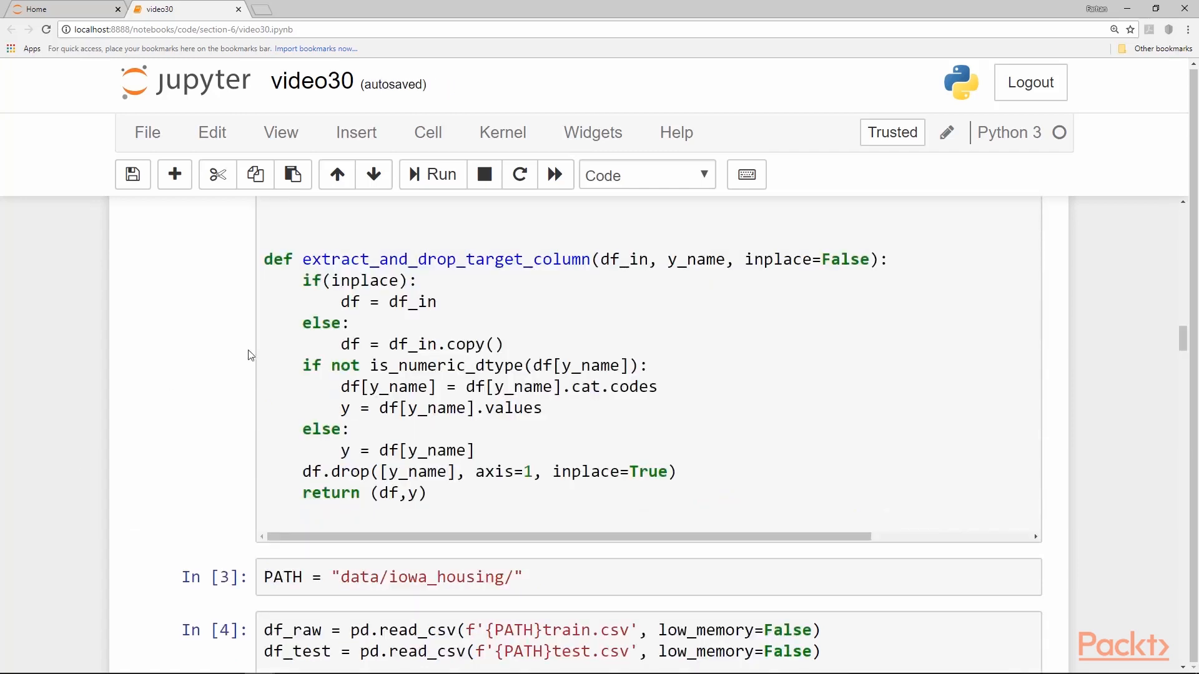
pyautogui.click(612, 259)
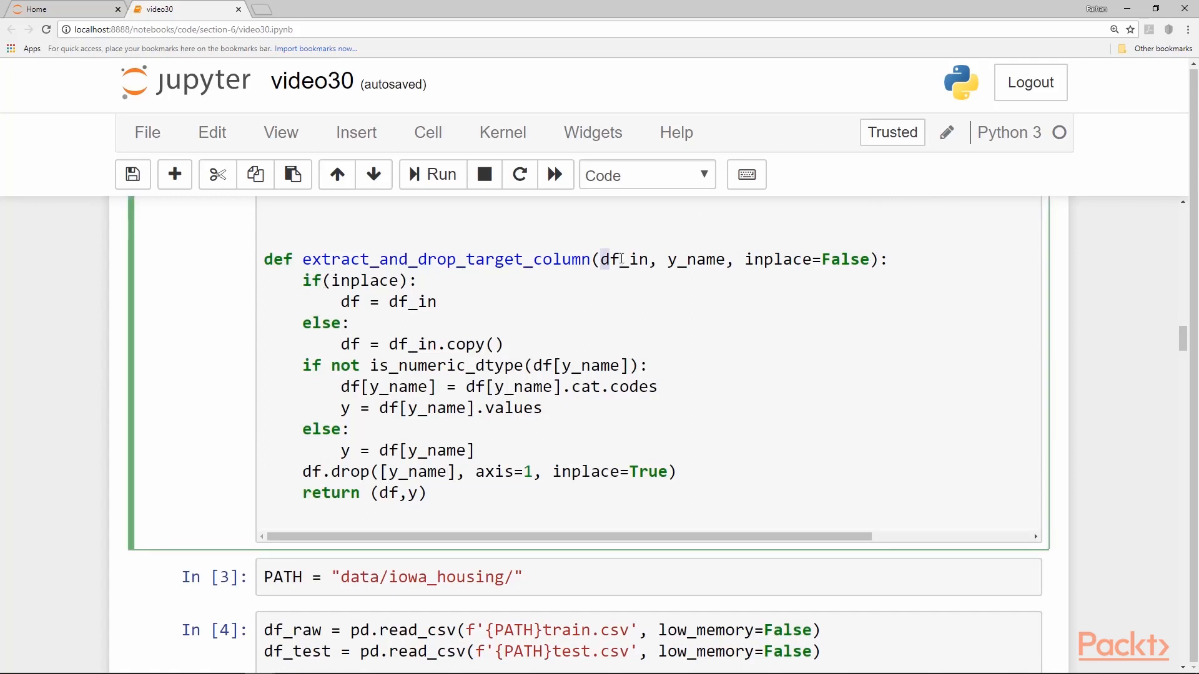
pyautogui.doubleClick(623, 259)
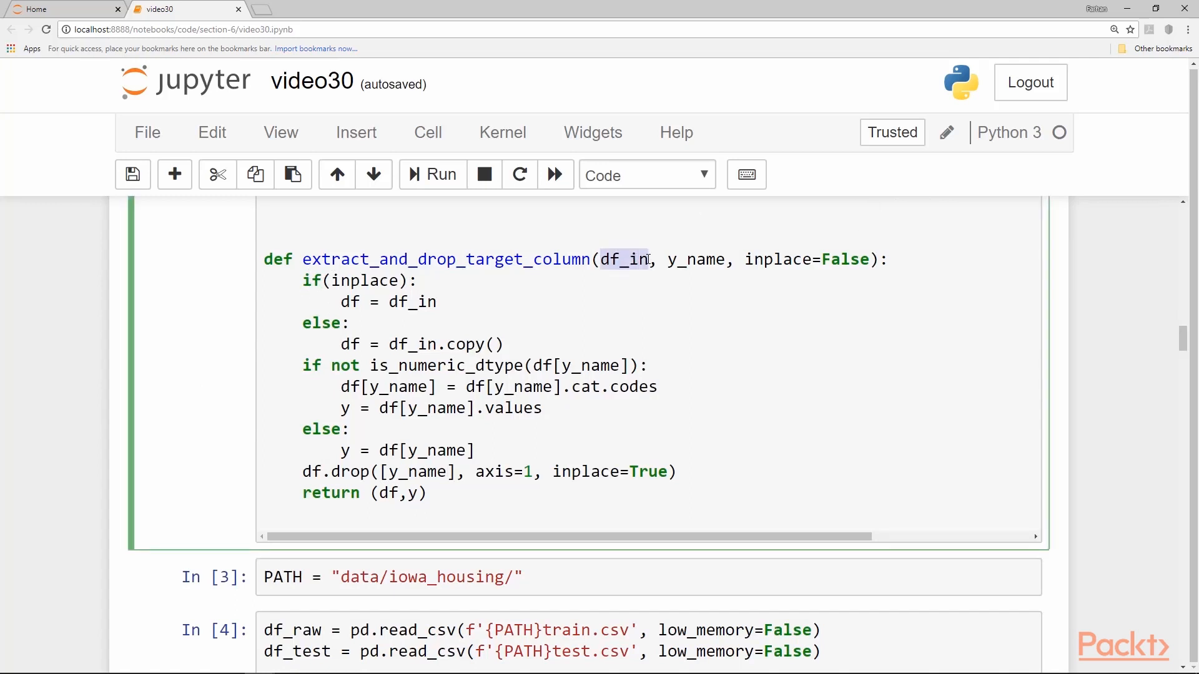
pyautogui.doubleClick(696, 259)
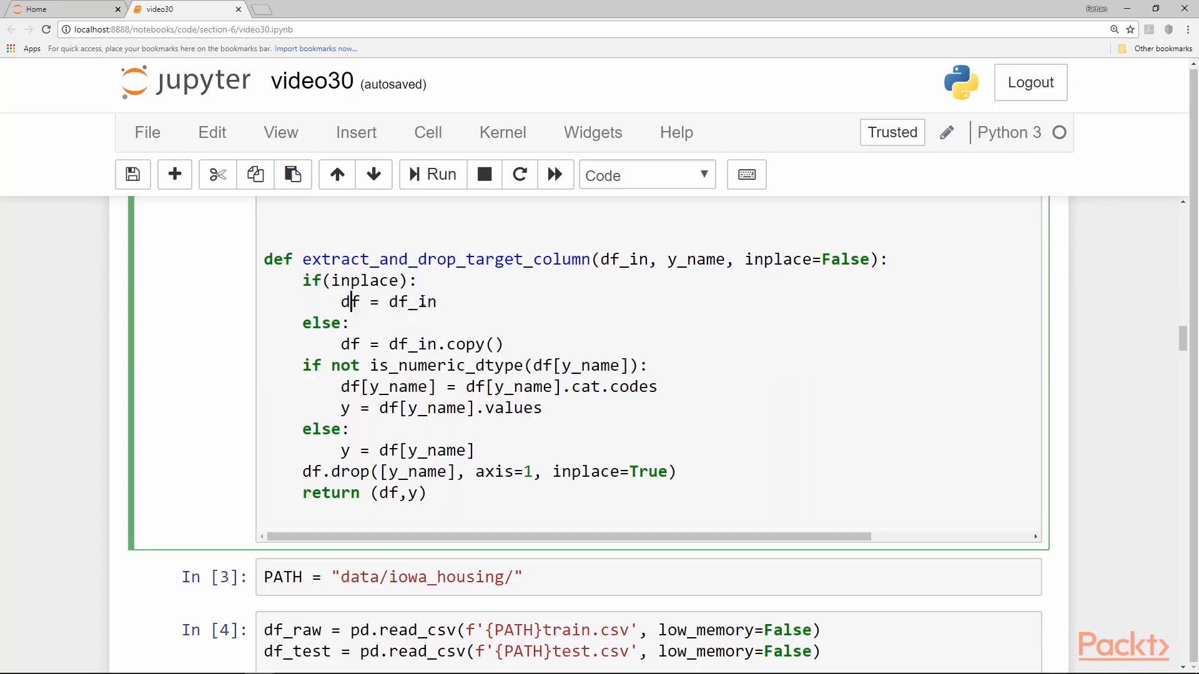
pyautogui.doubleClick(413, 301)
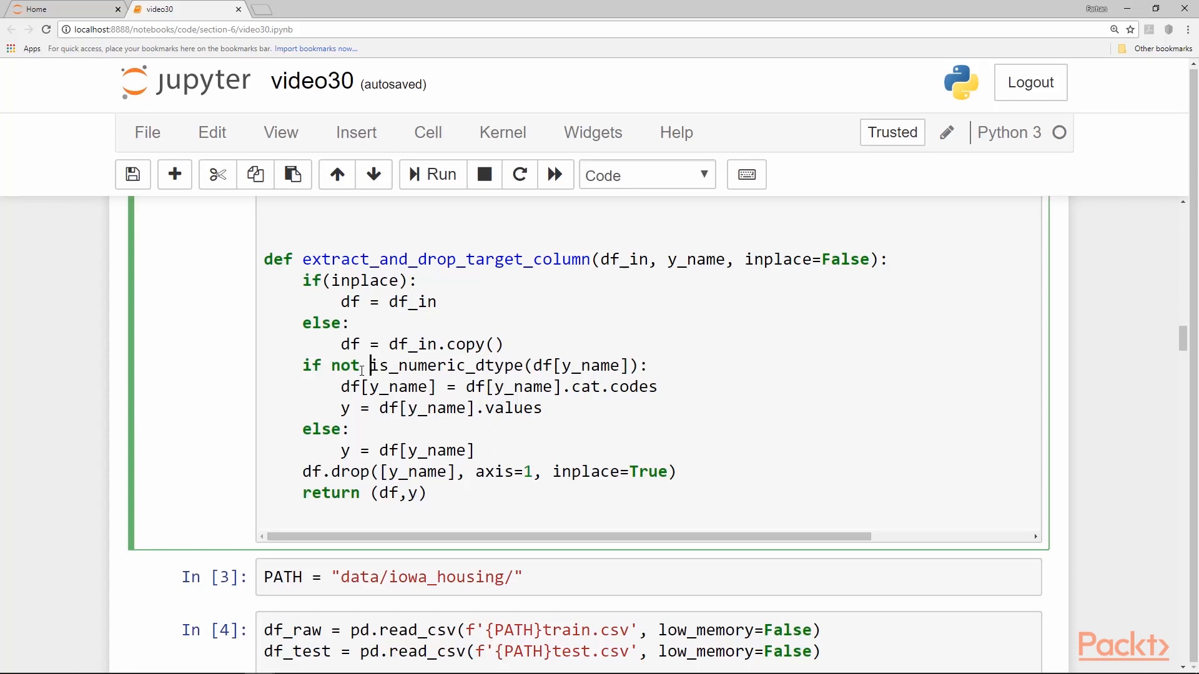
pyautogui.moveTo(570, 367)
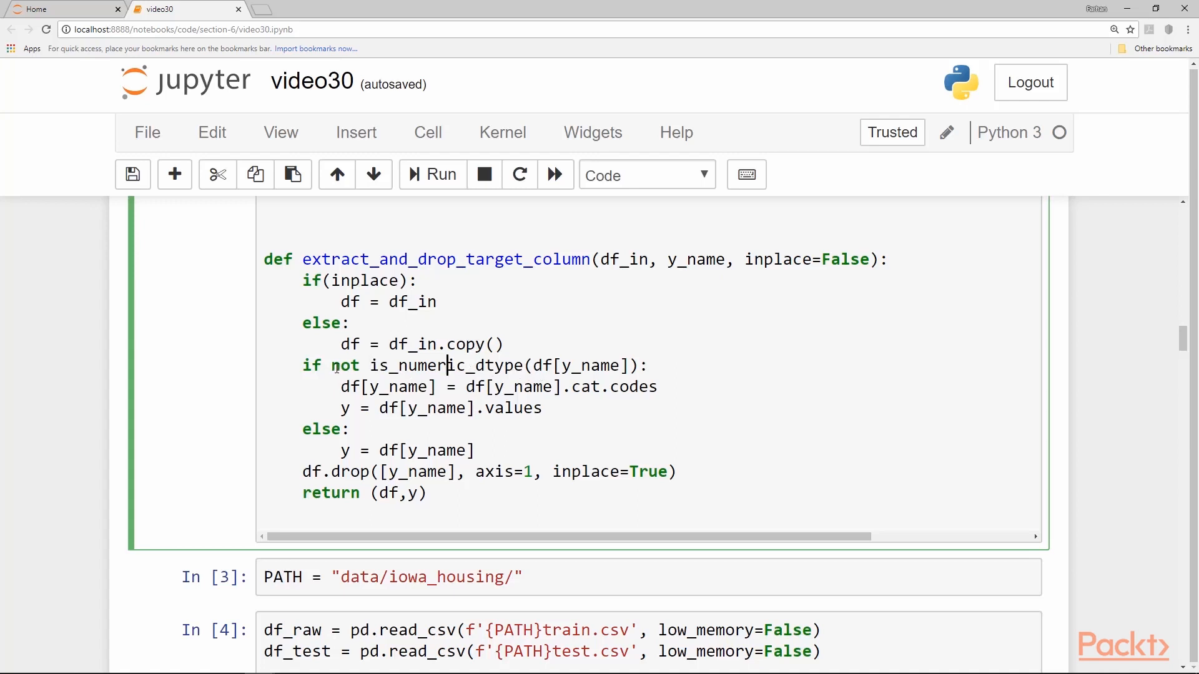
pyautogui.doubleClick(345, 365)
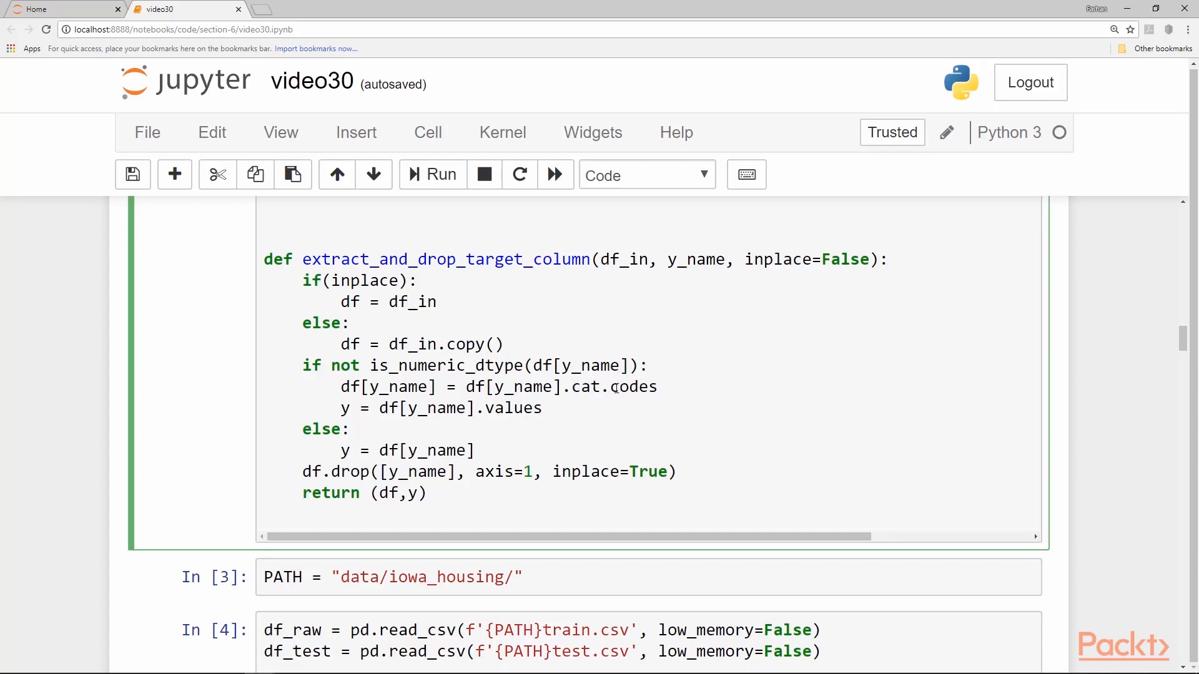
pyautogui.doubleClick(633, 388)
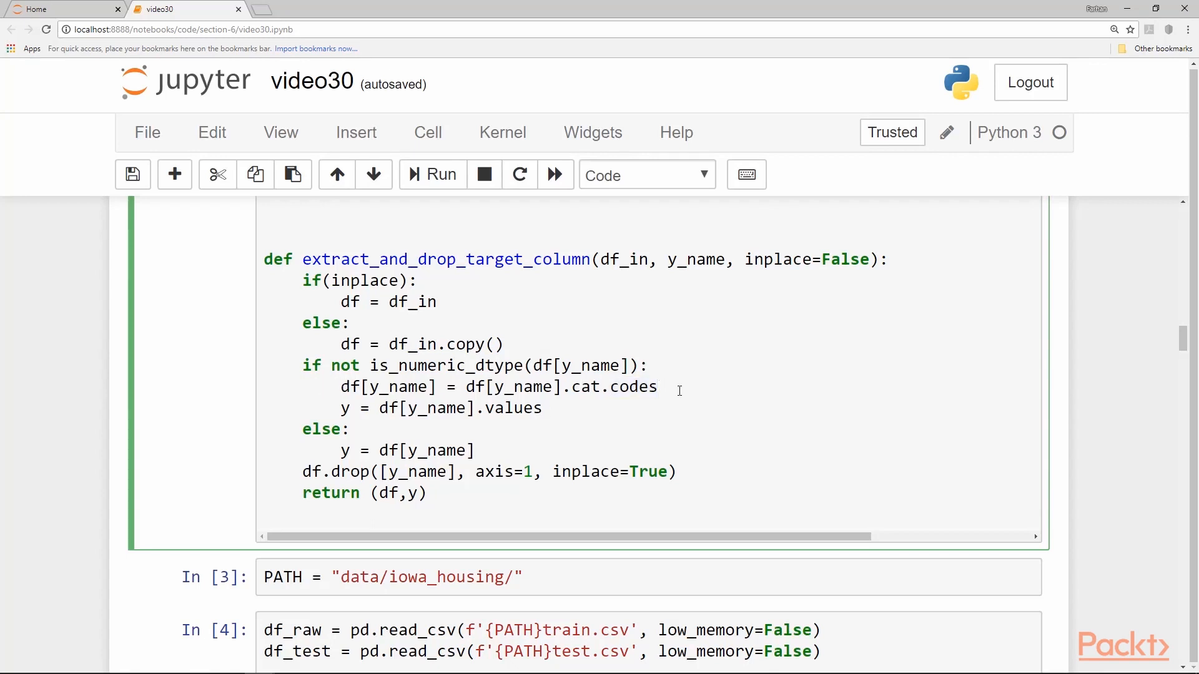
pyautogui.doubleClick(388, 386)
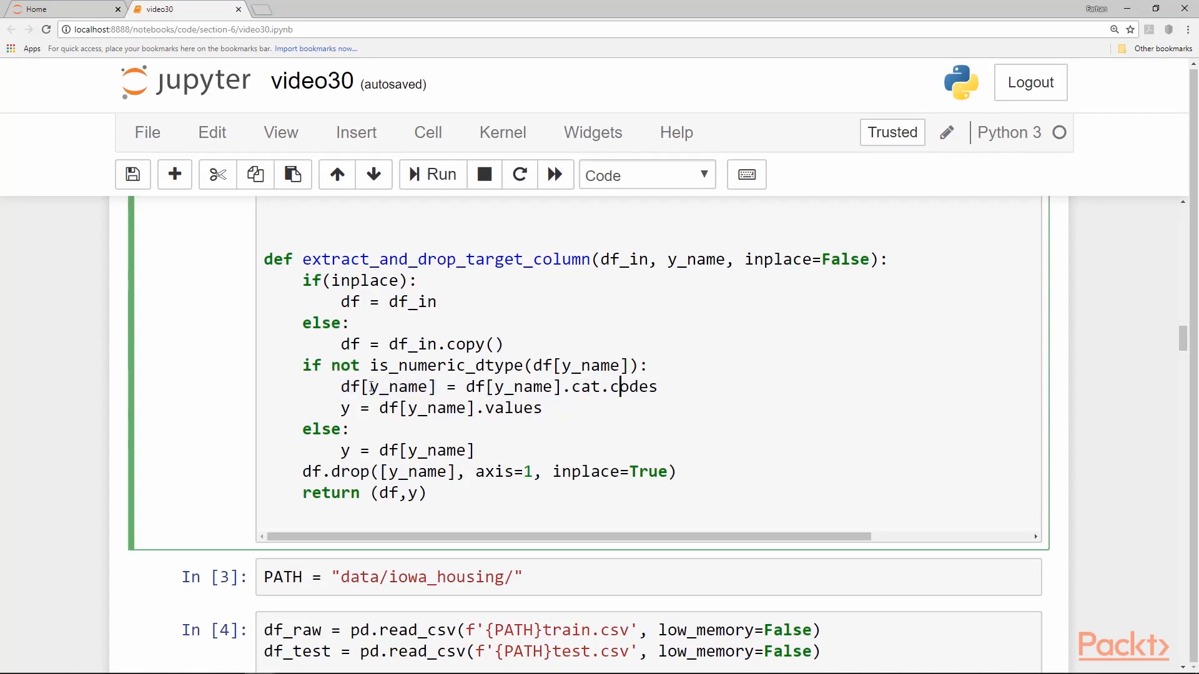
pyautogui.doubleClick(388, 386)
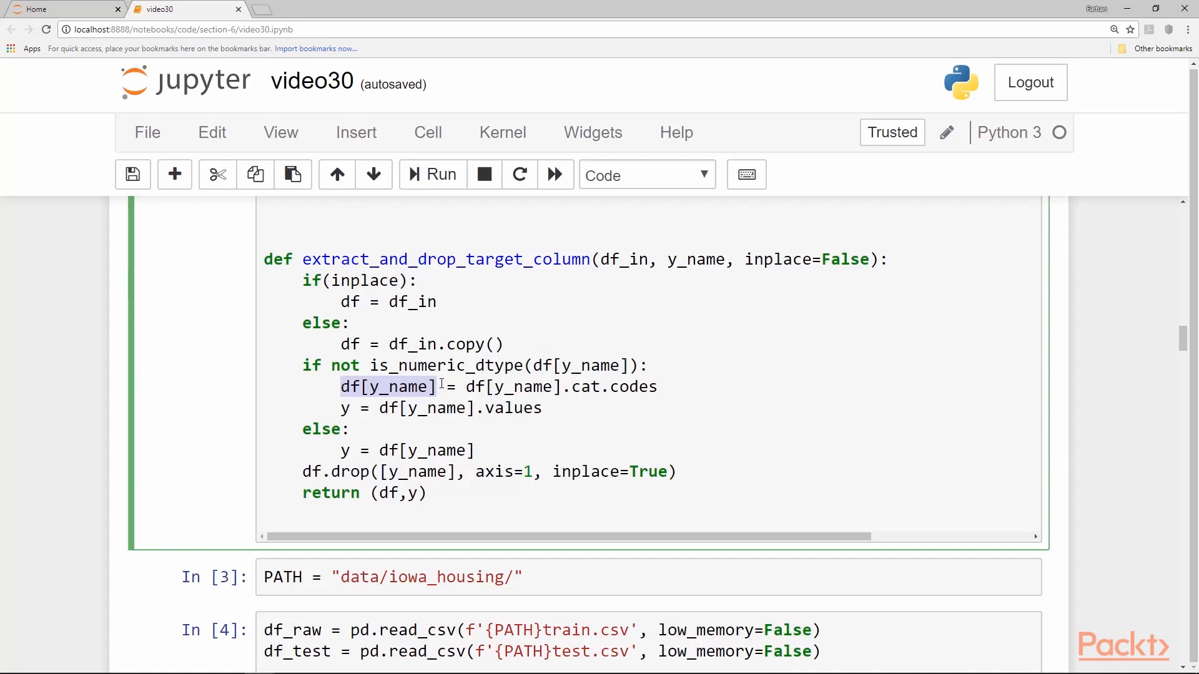
pyautogui.click(398, 408)
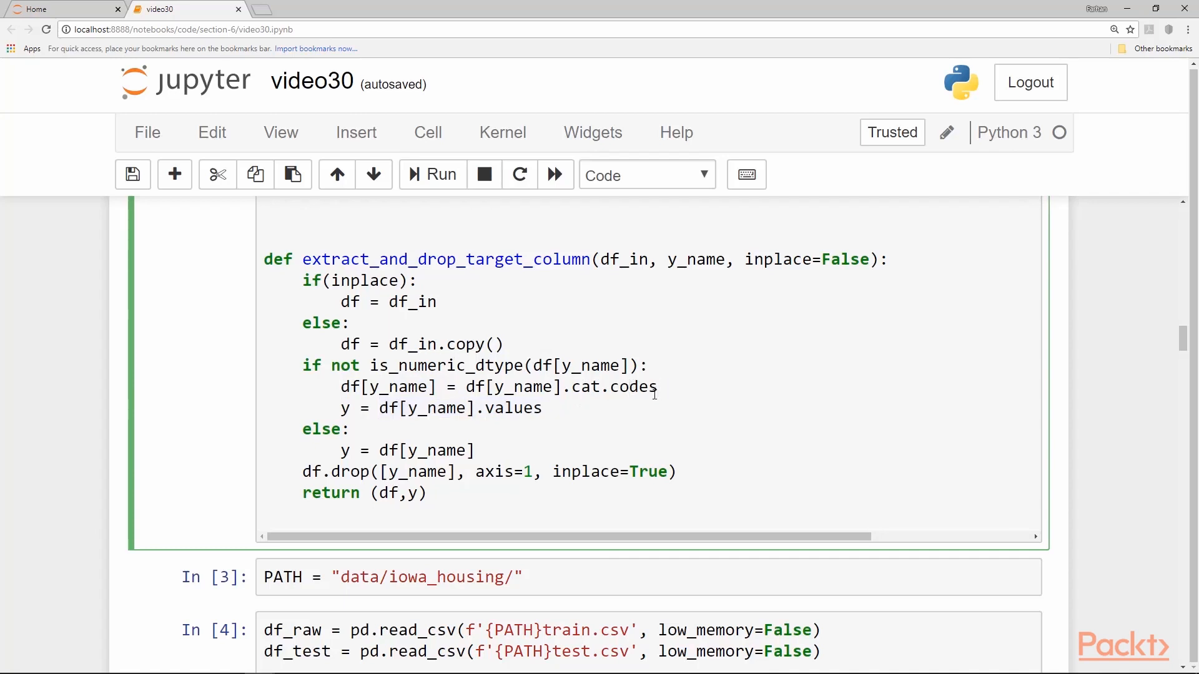
pyautogui.moveTo(343, 413)
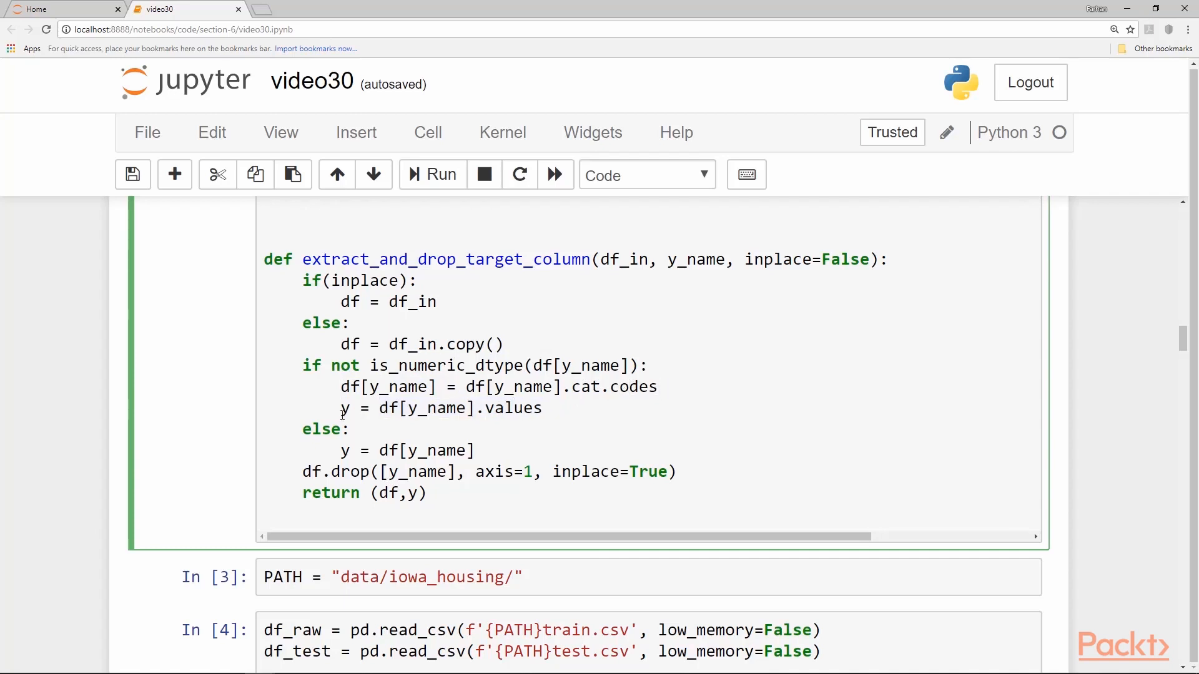
pyautogui.moveTo(484, 403)
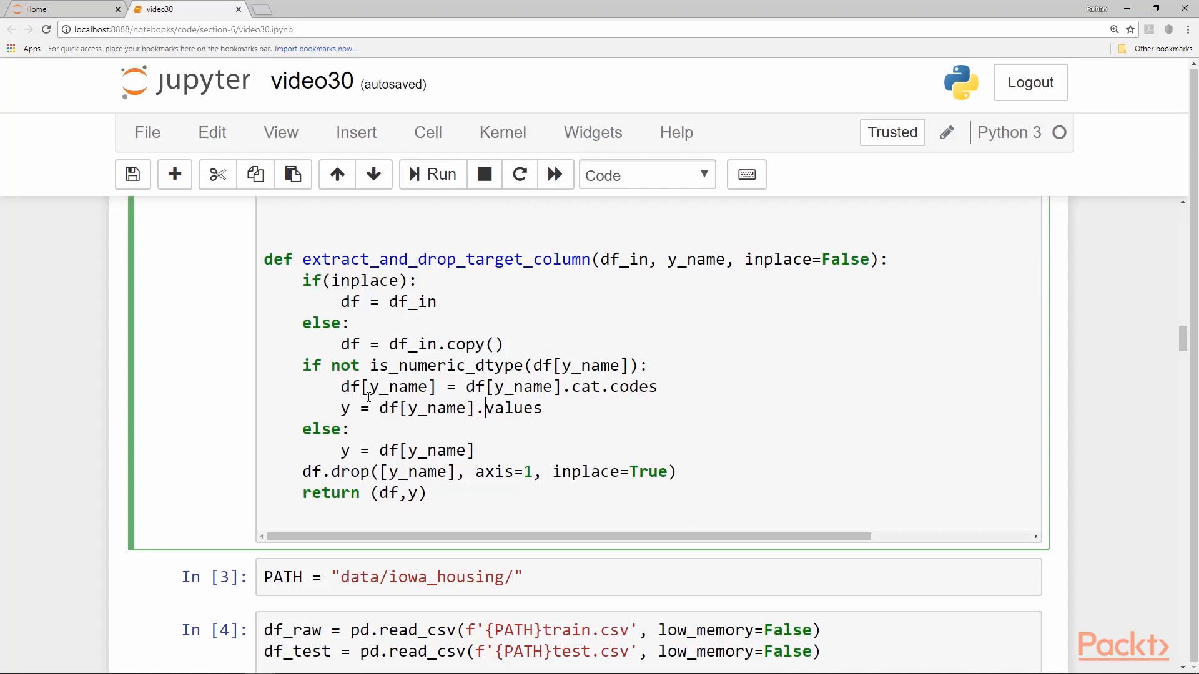
pyautogui.moveTo(347, 369)
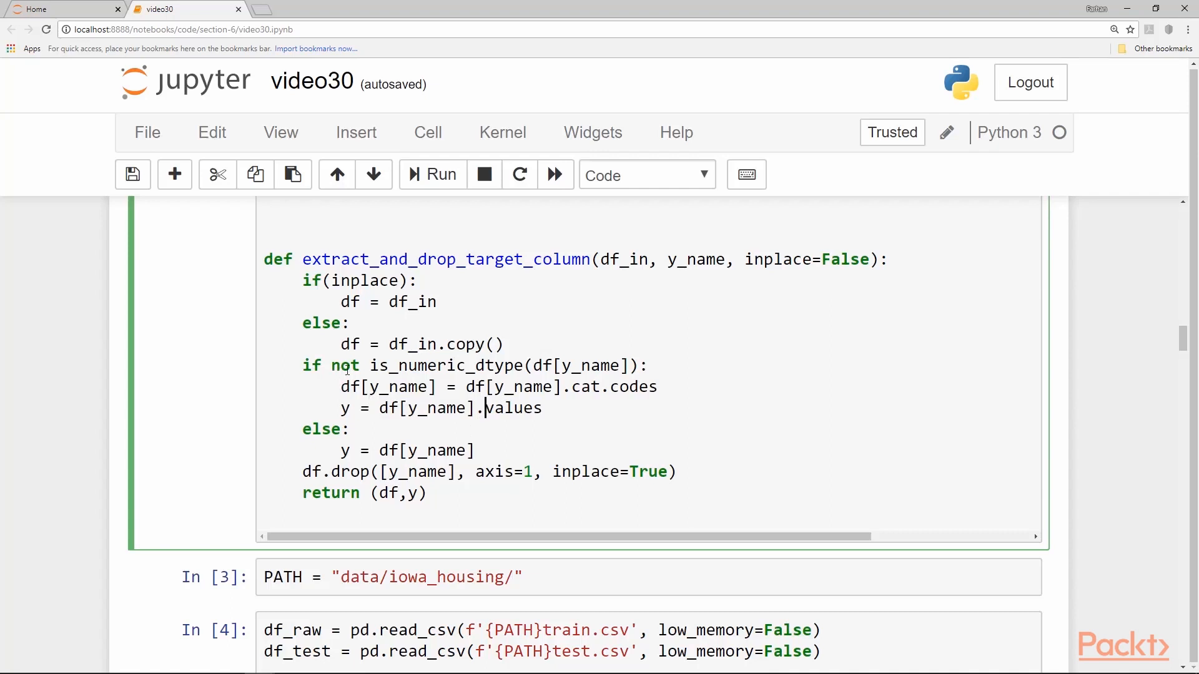
# - Scroll to trace is_numeric_dtype in extract_and_drop_target_column back to its pandas import
pyautogui.scroll(3)
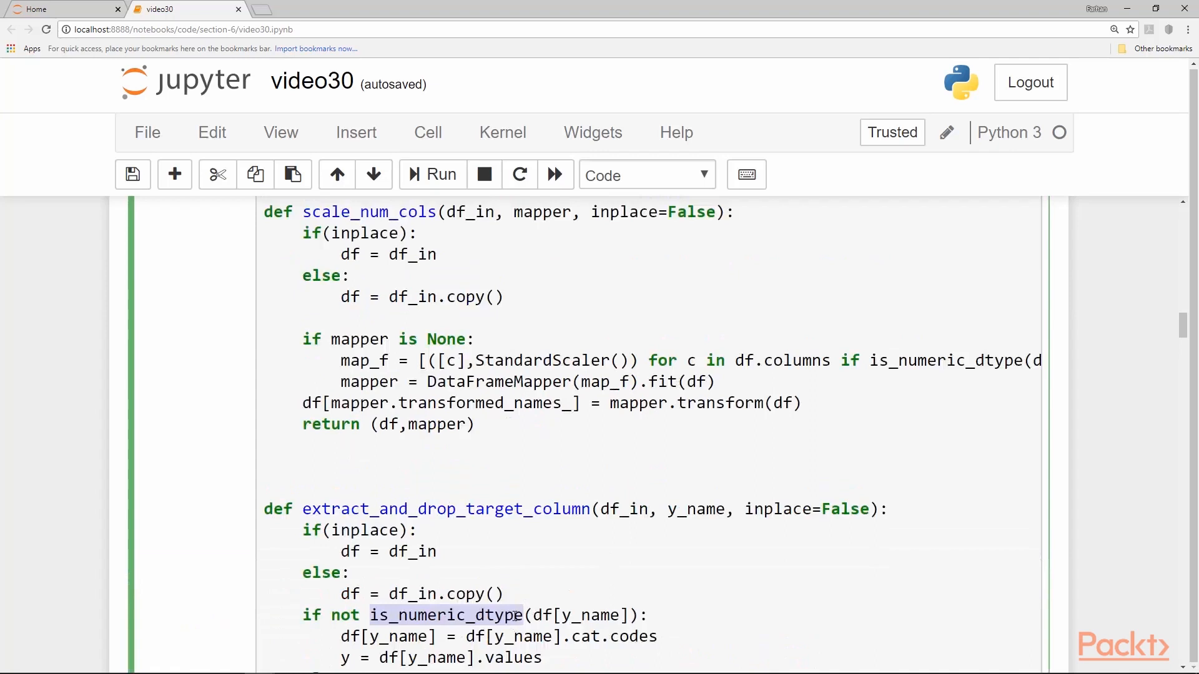
pyautogui.scroll(3)
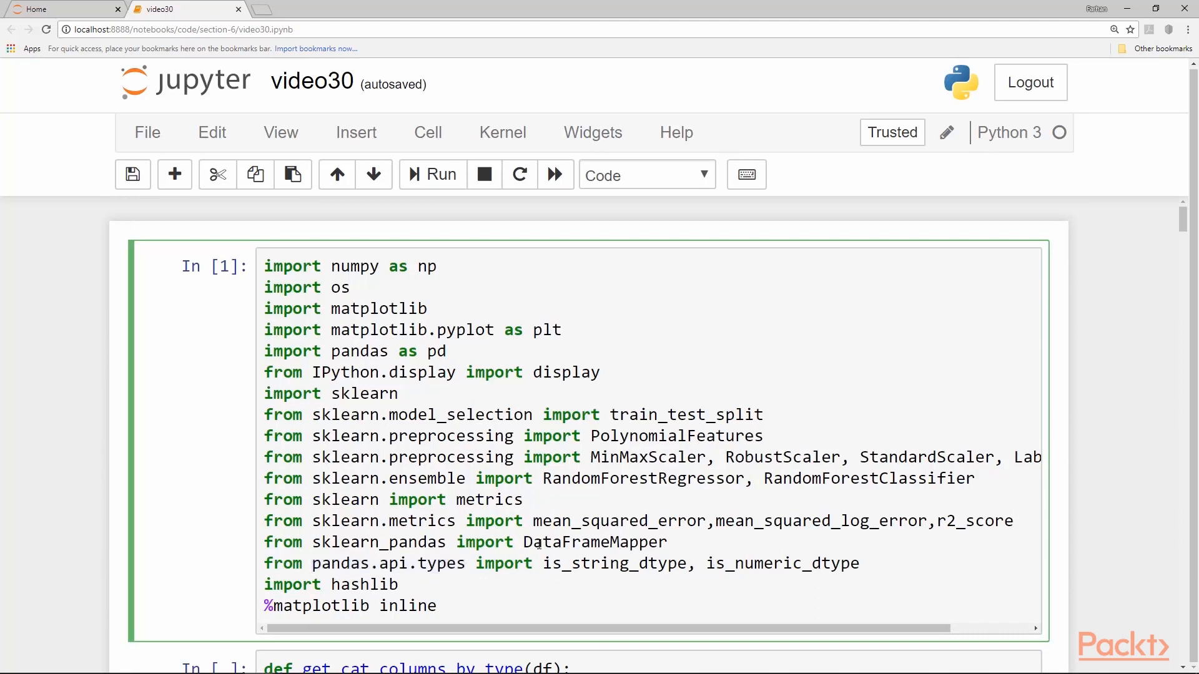
pyautogui.scroll(-3)
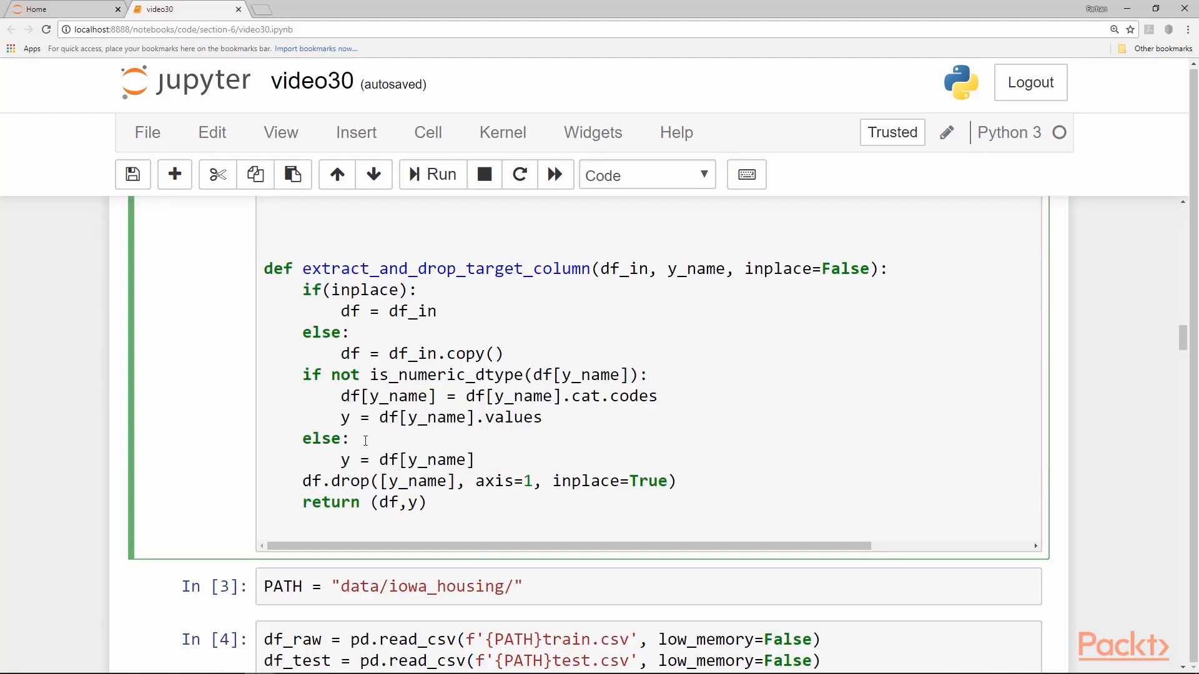
pyautogui.moveTo(480, 460)
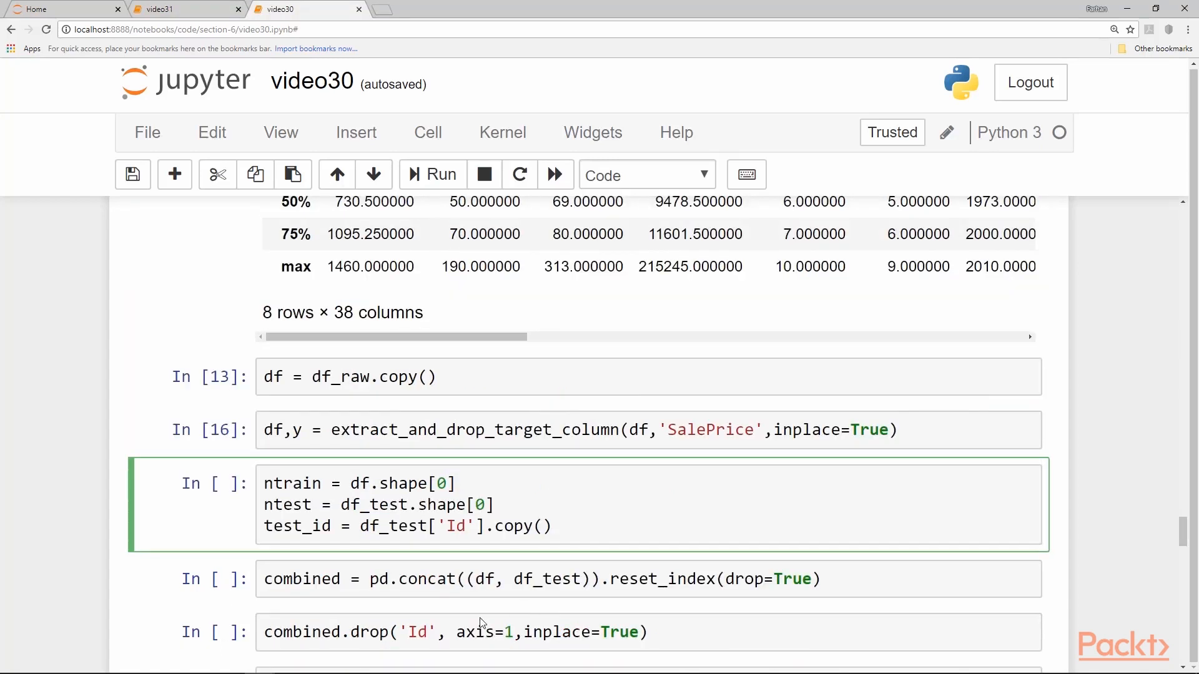
pyautogui.click(382, 578)
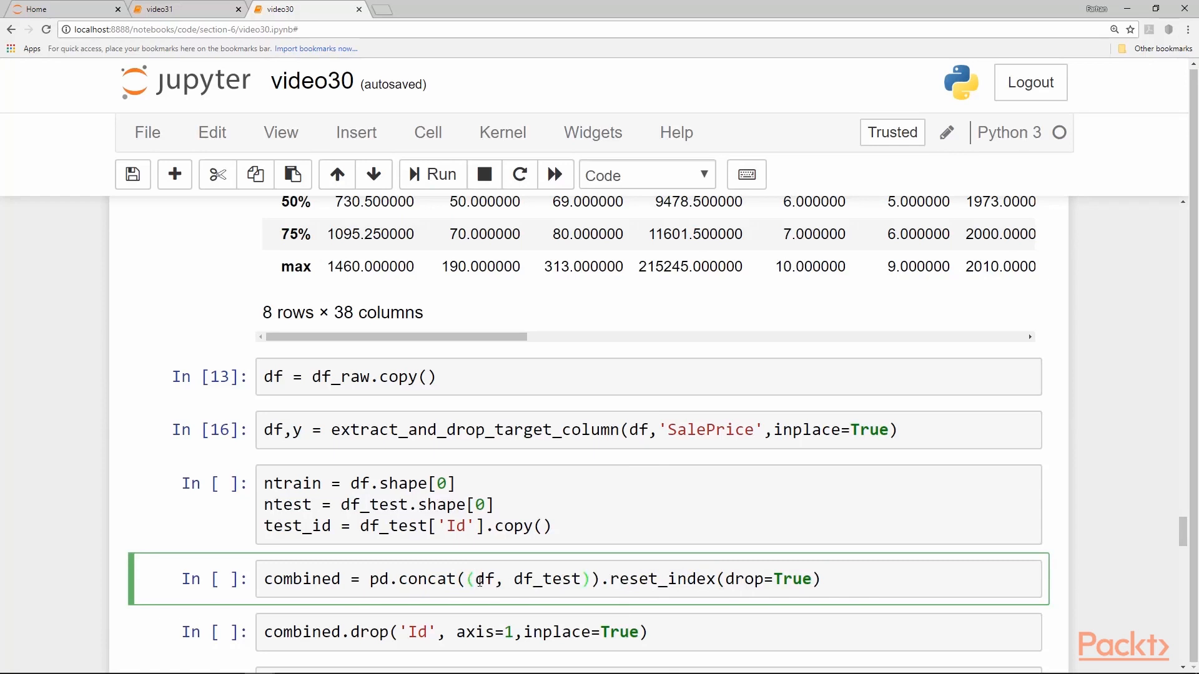
pyautogui.moveTo(477, 542)
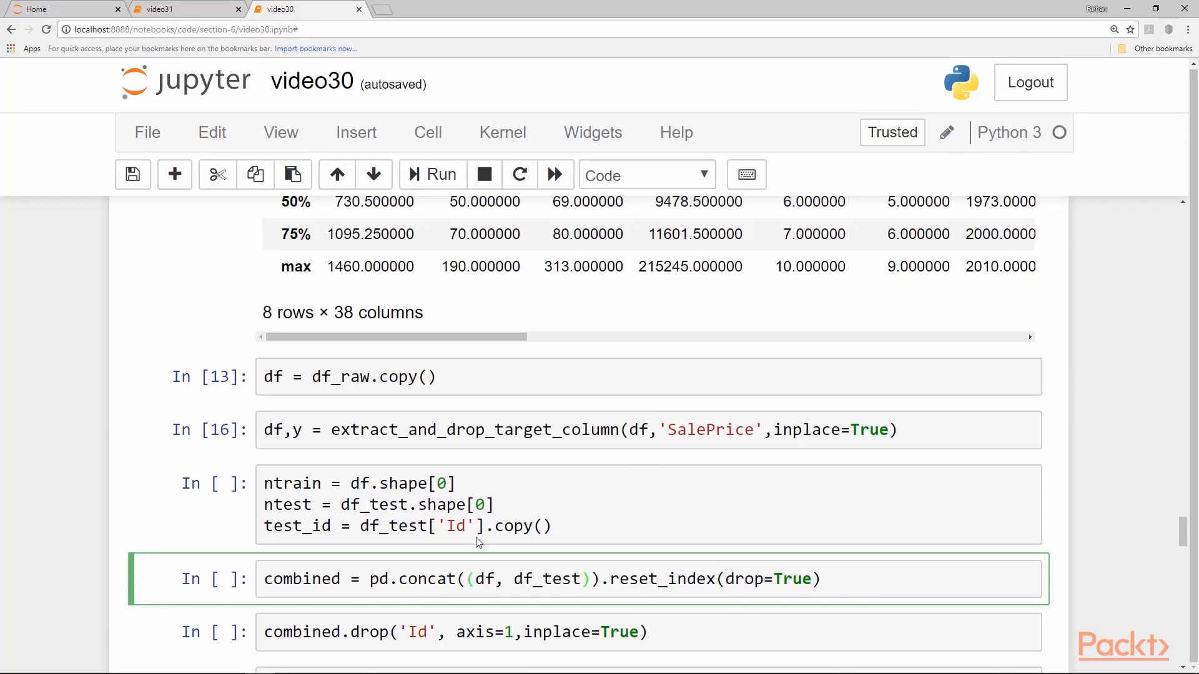
pyautogui.moveTo(641, 552)
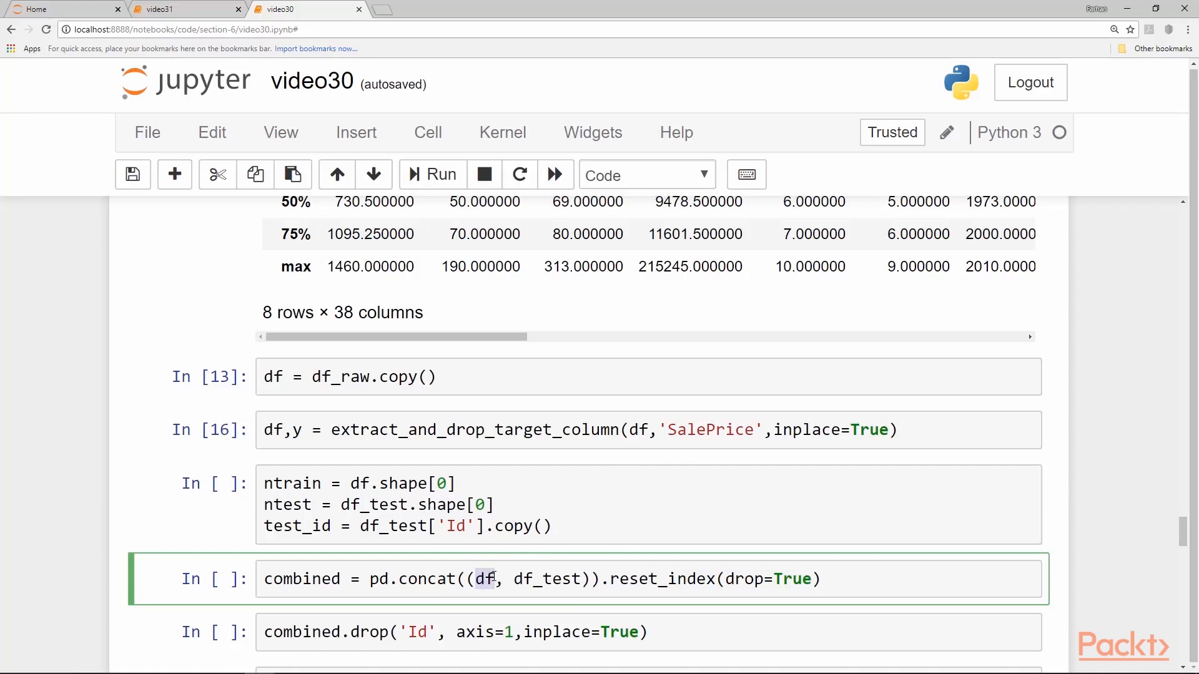
pyautogui.scroll(-3)
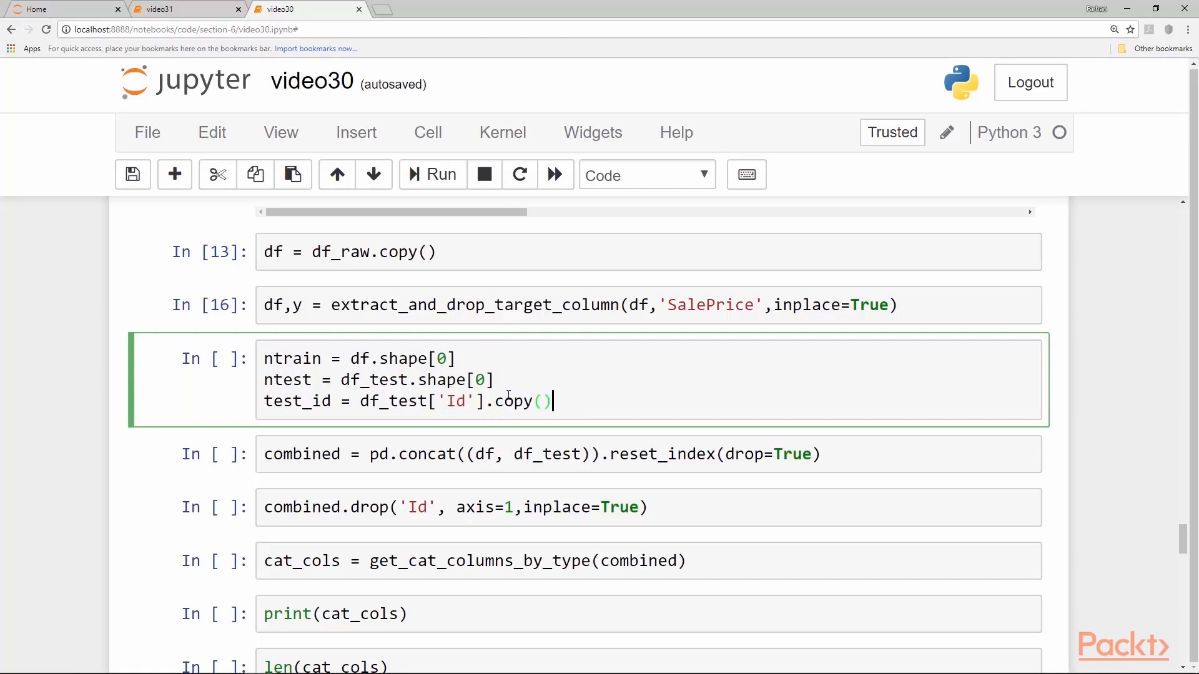
pyautogui.scroll(-3)
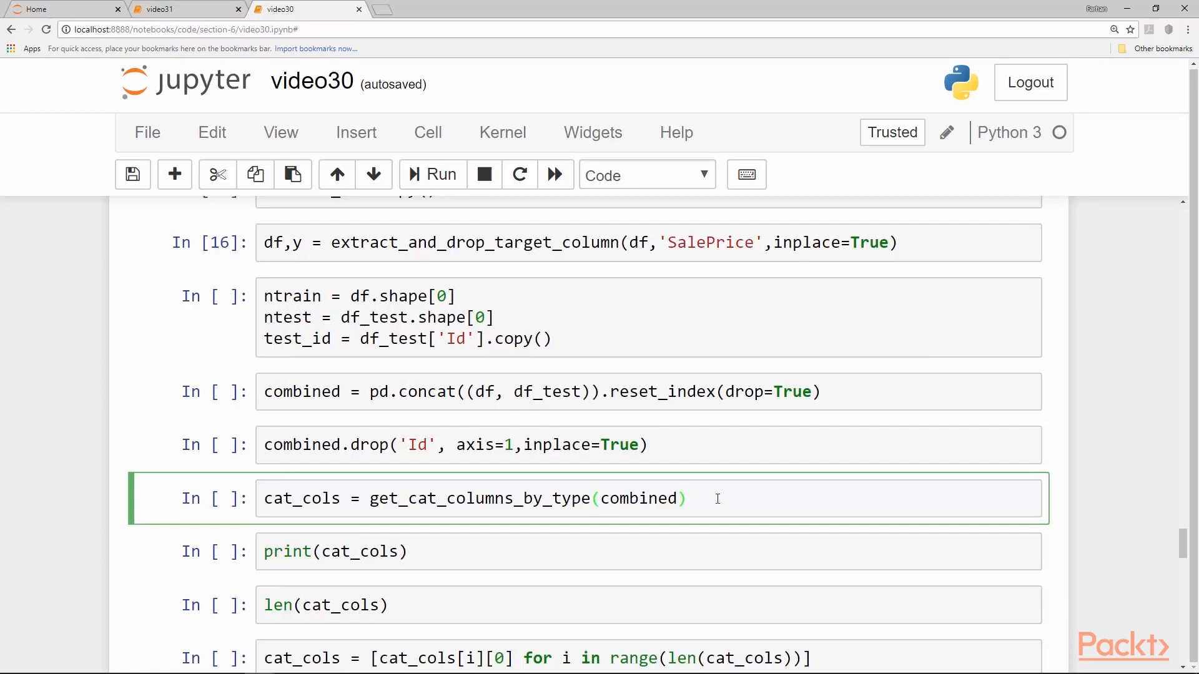
pyautogui.doubleClick(398, 498)
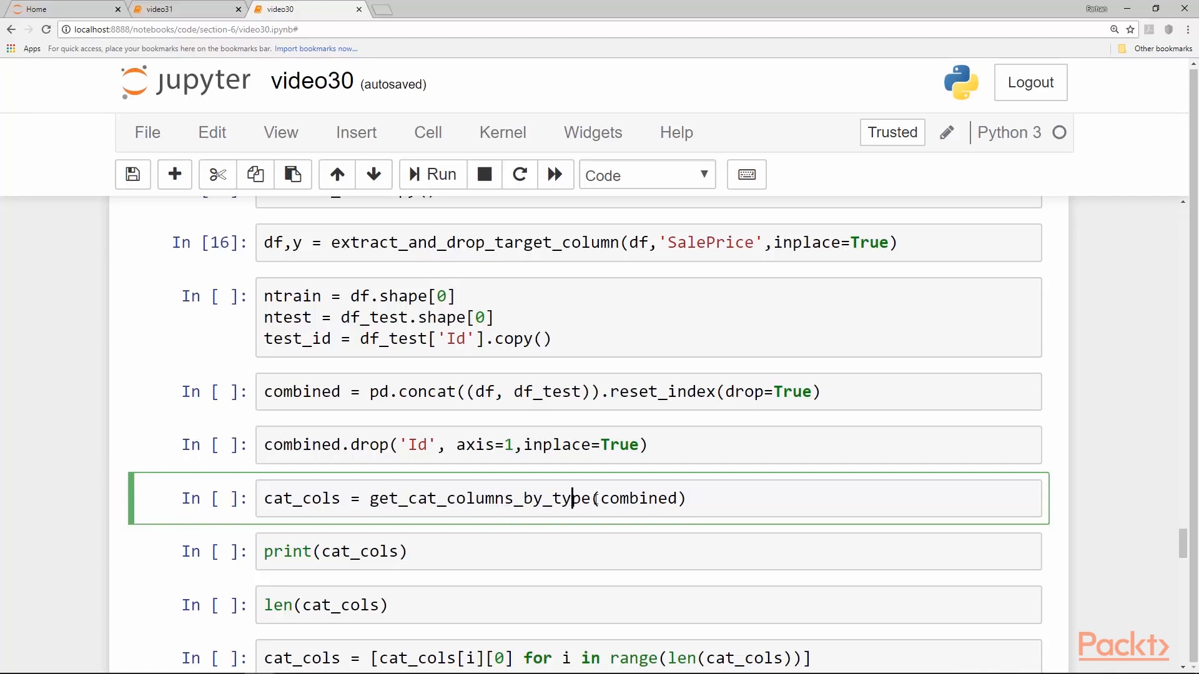
pyautogui.doubleClick(645, 499)
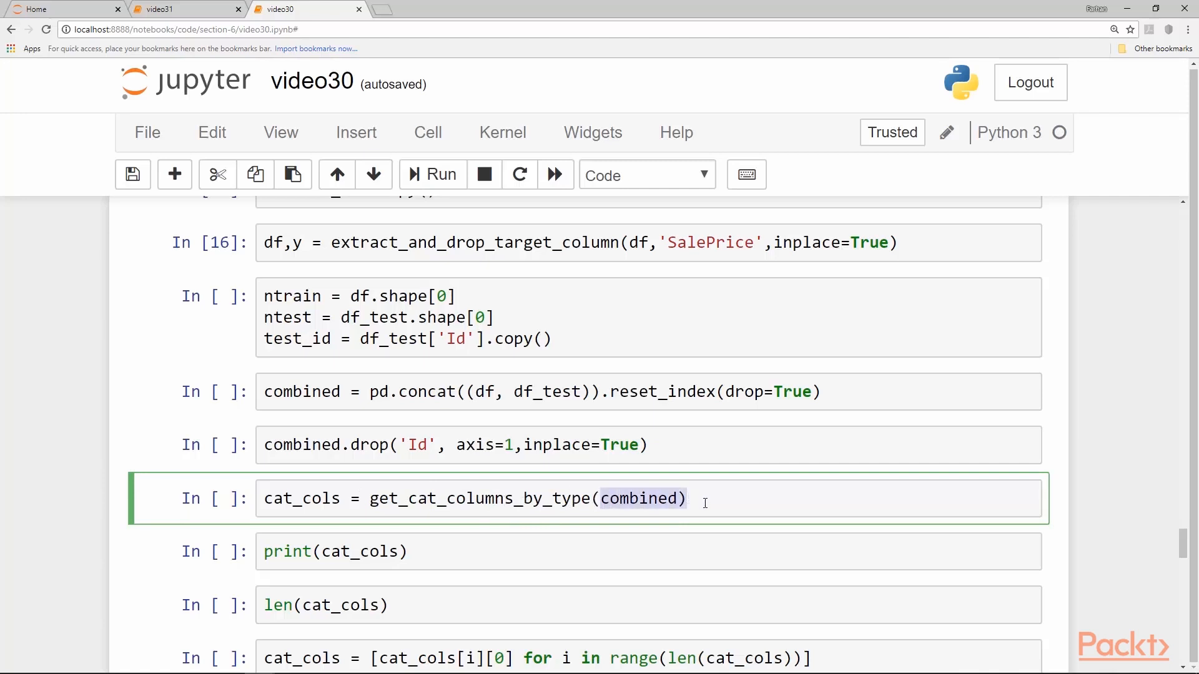
# - Scroll to the get_cat_columns_by_type definition and highlight its categorical check code
pyautogui.scroll(3)
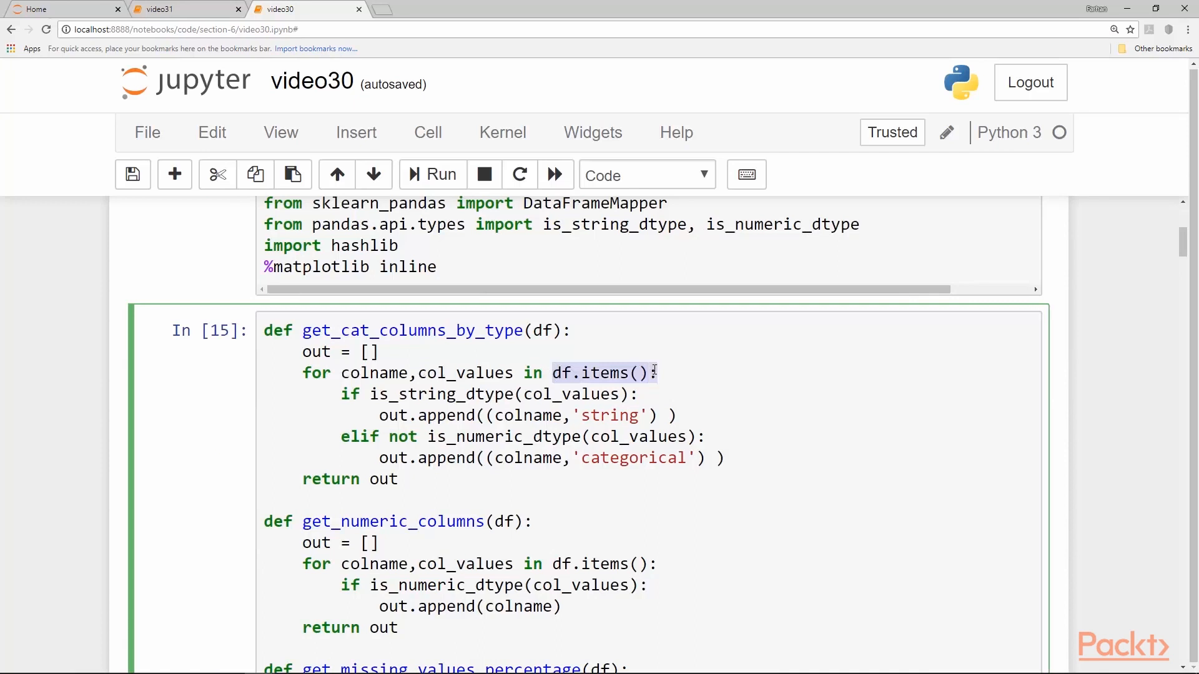
pyautogui.click(321, 373)
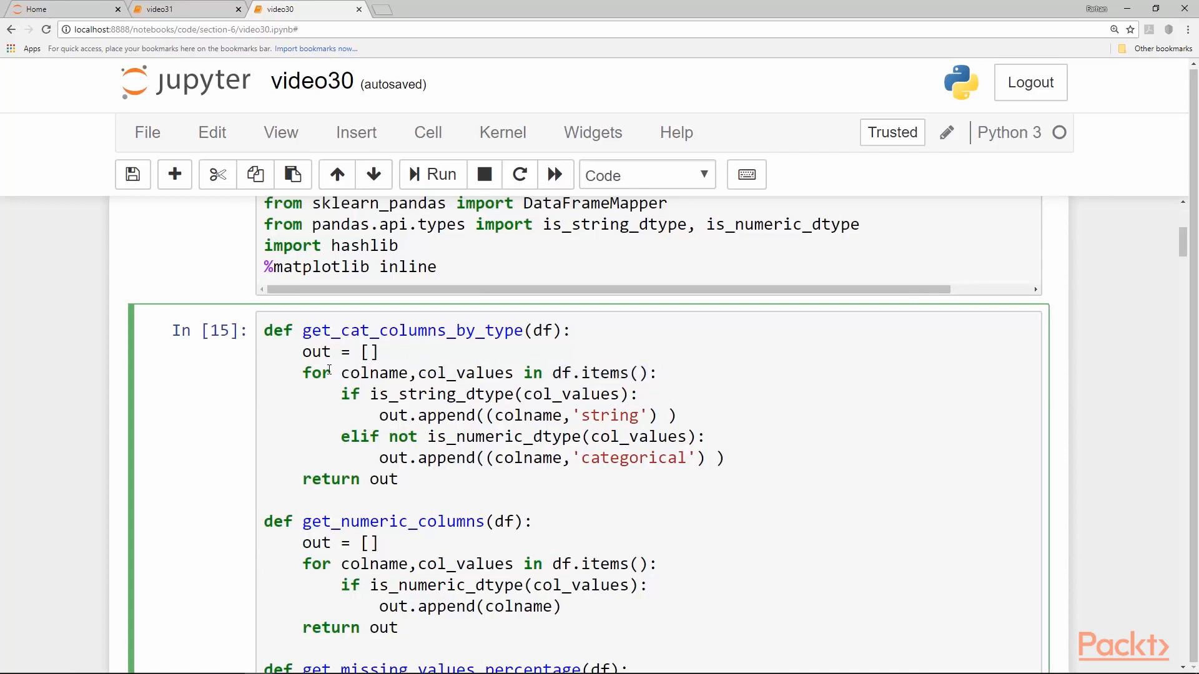
pyautogui.doubleClick(374, 373)
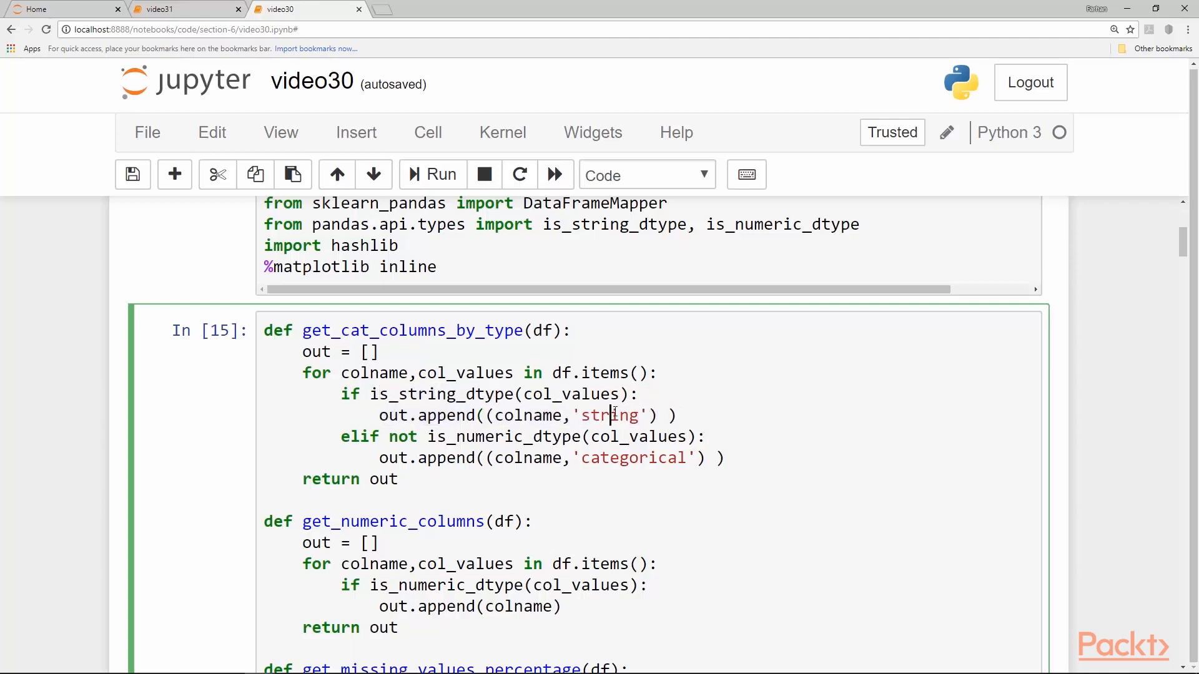
pyautogui.moveTo(389, 444)
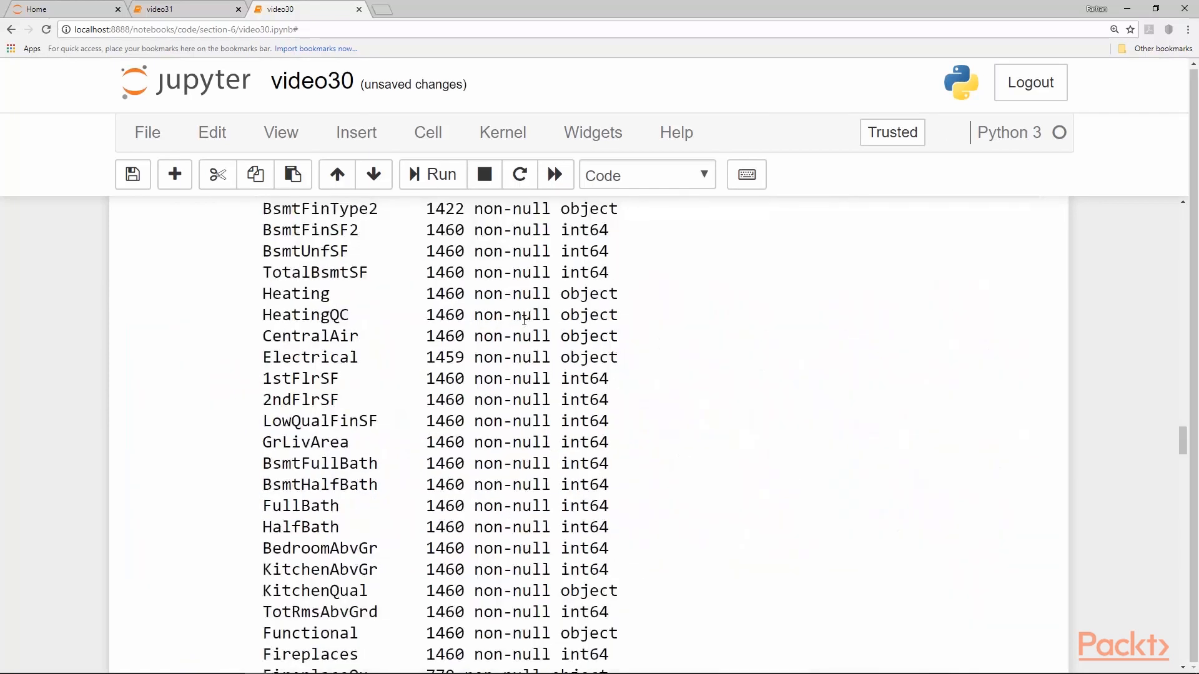
# - Highlight the object dtype and the count of 43 categorical columns, selecting the cat_cols cells
pyautogui.doubleClick(588, 293)
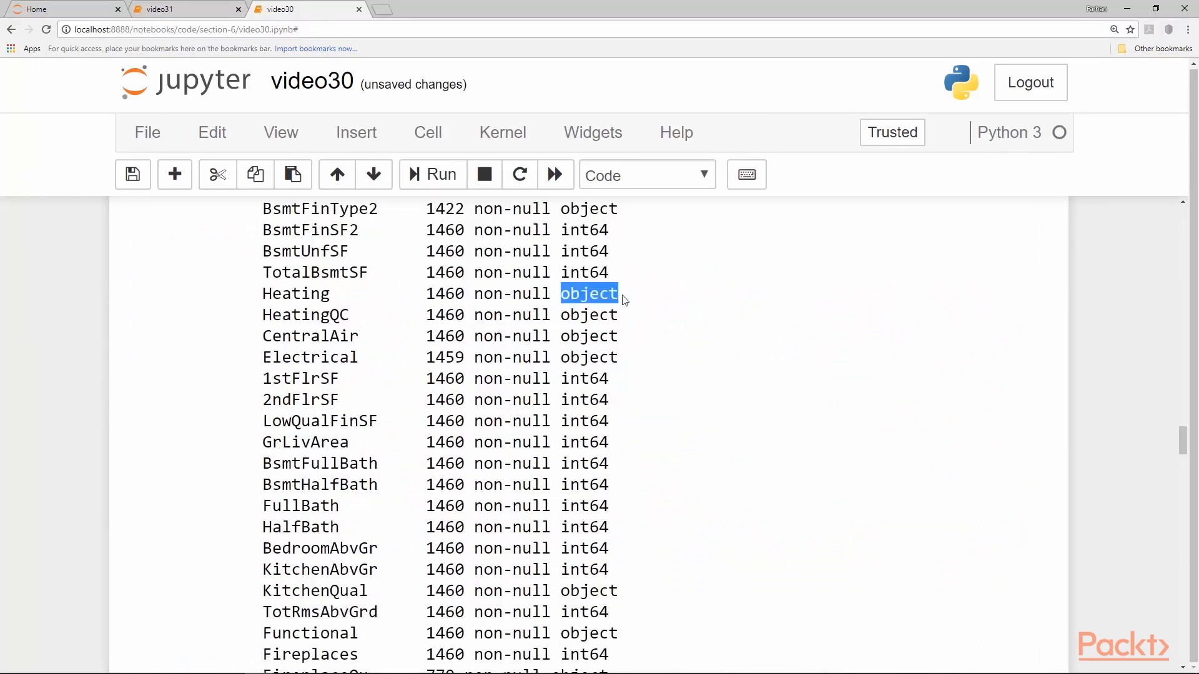
pyautogui.scroll(-3)
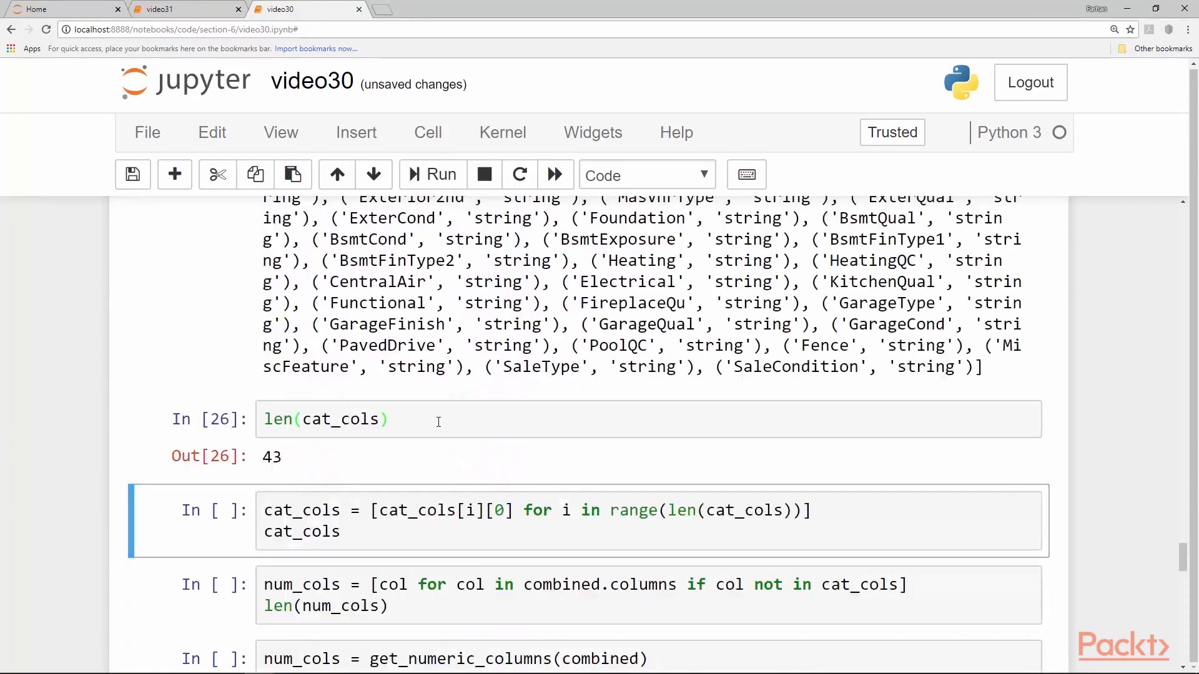
pyautogui.doubleClick(267, 457)
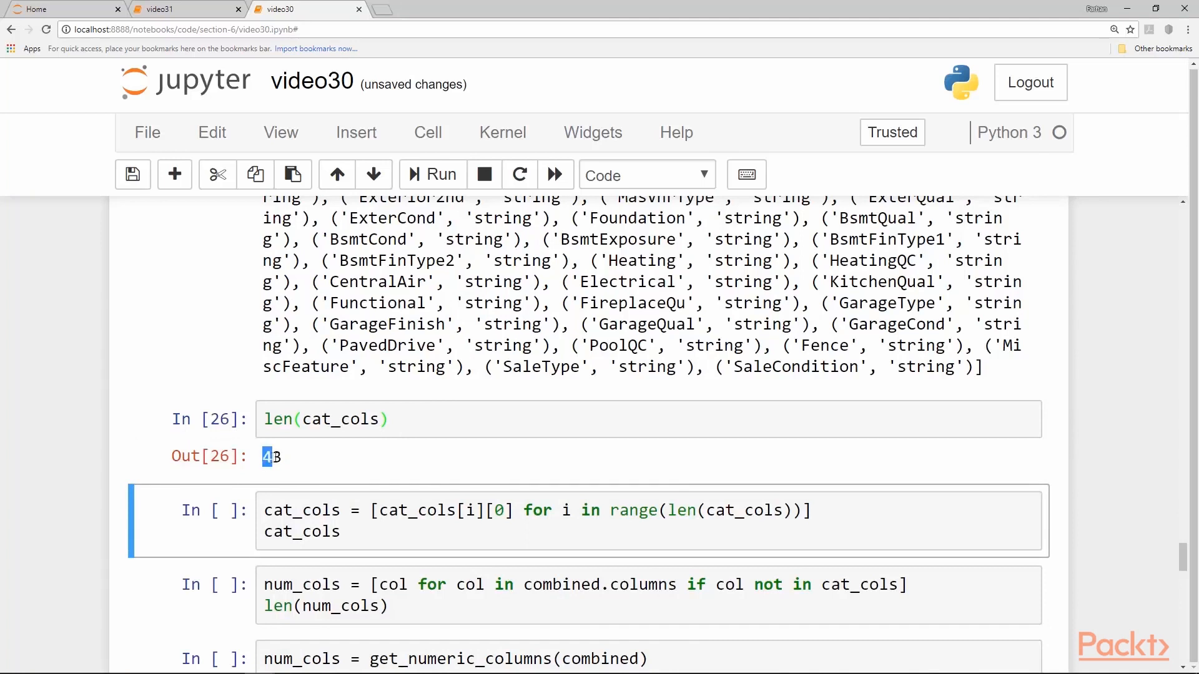
pyautogui.click(392, 418)
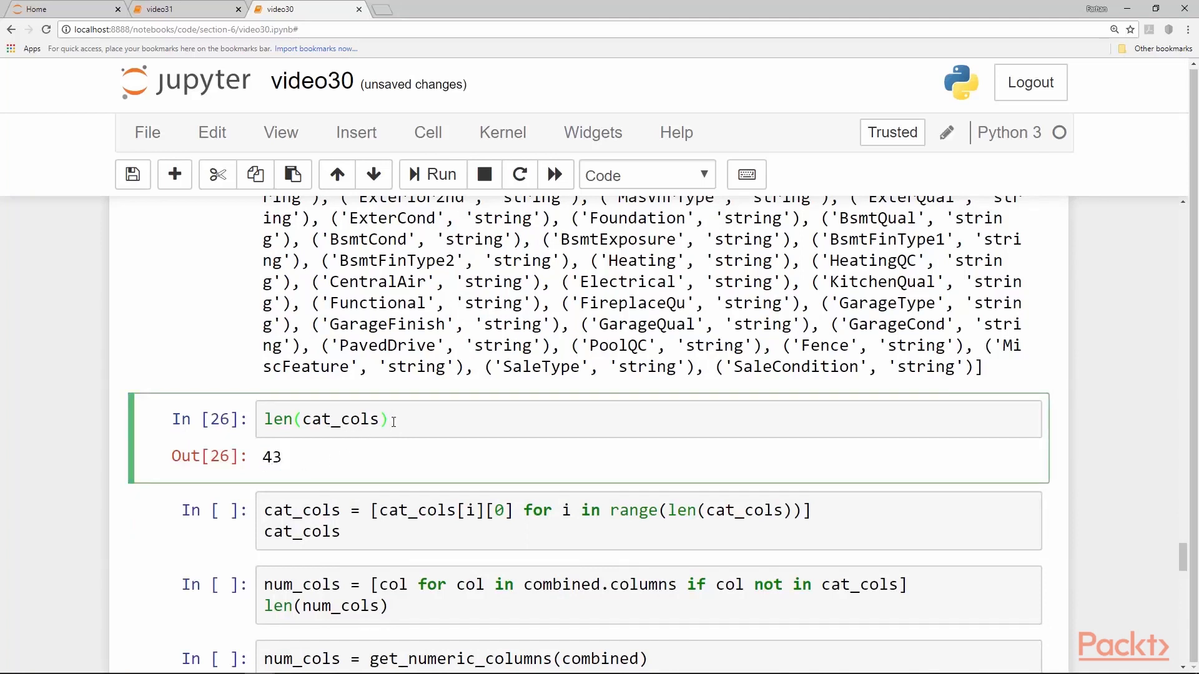
pyautogui.click(535, 520)
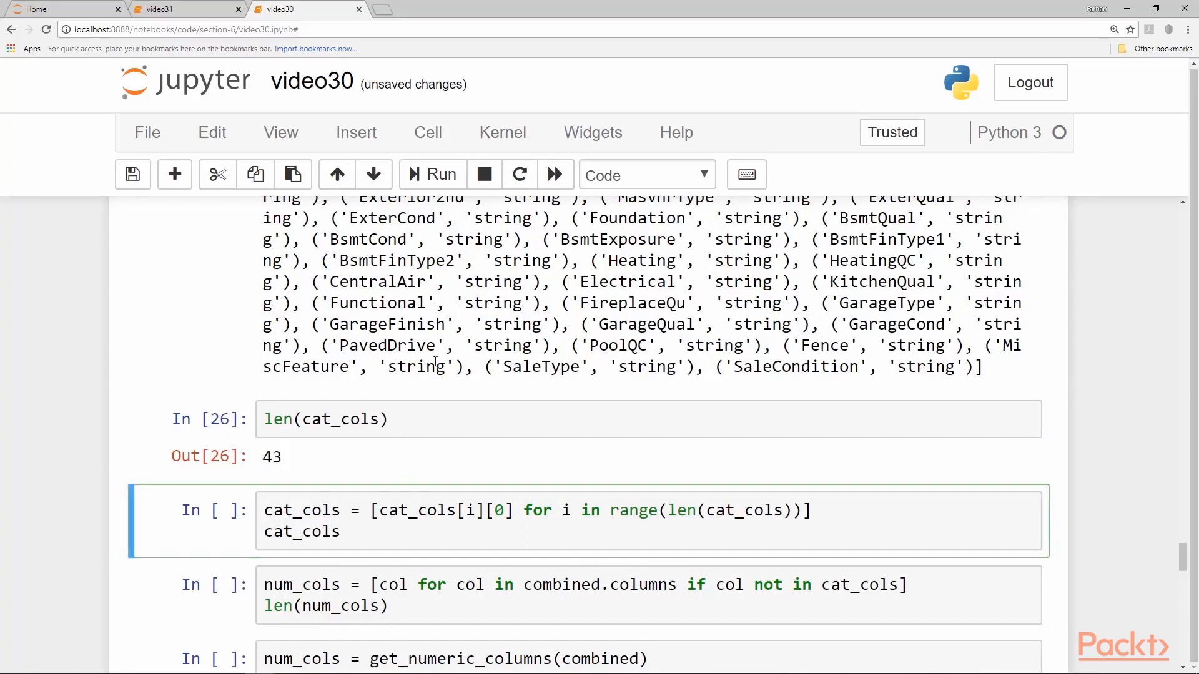
# - Review the cat_cols output reduced to a plain list of names ending with SaleCondition
pyautogui.scroll(3)
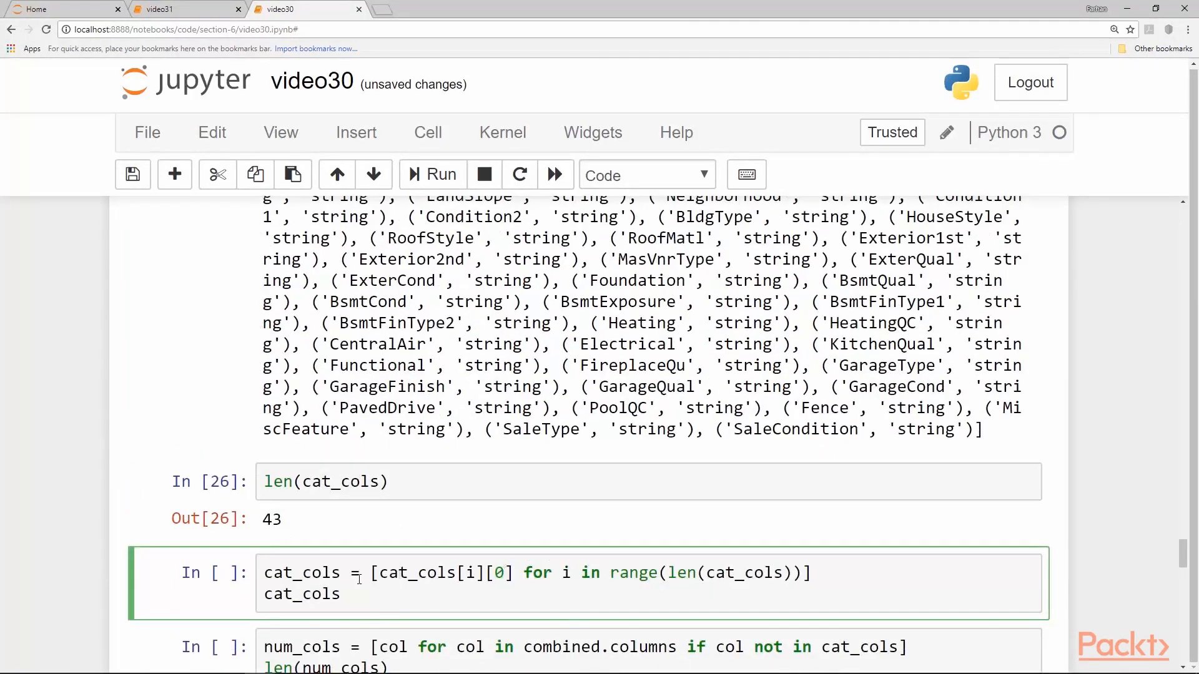
pyautogui.scroll(3)
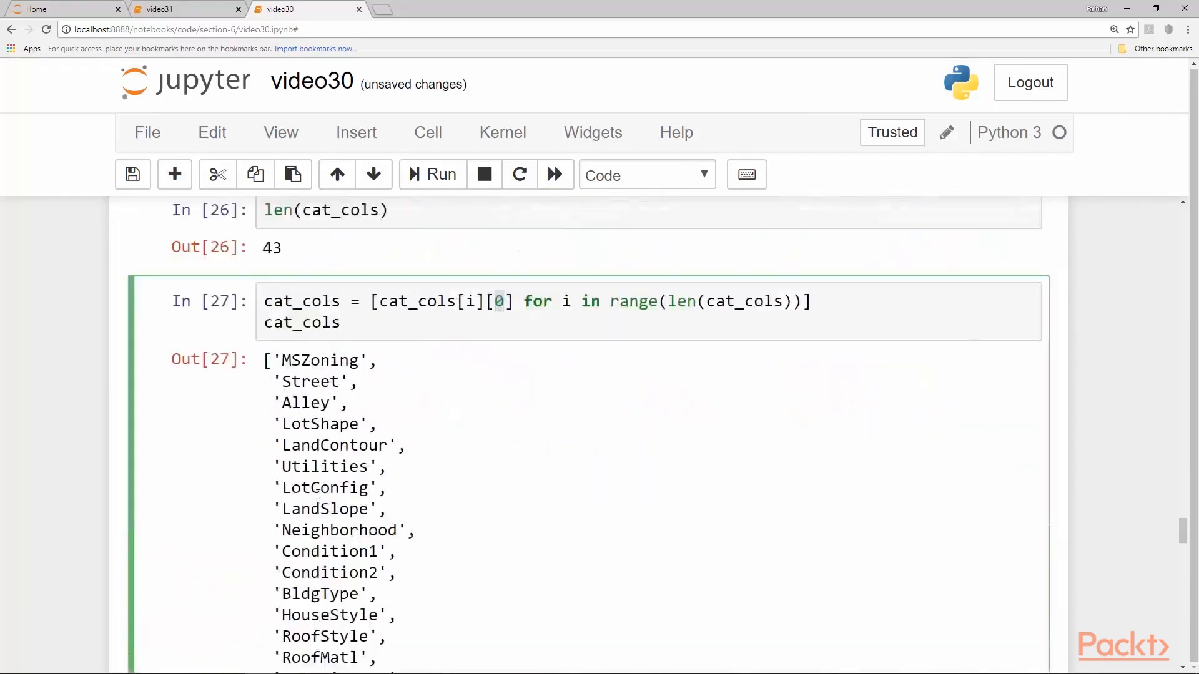
pyautogui.scroll(-3)
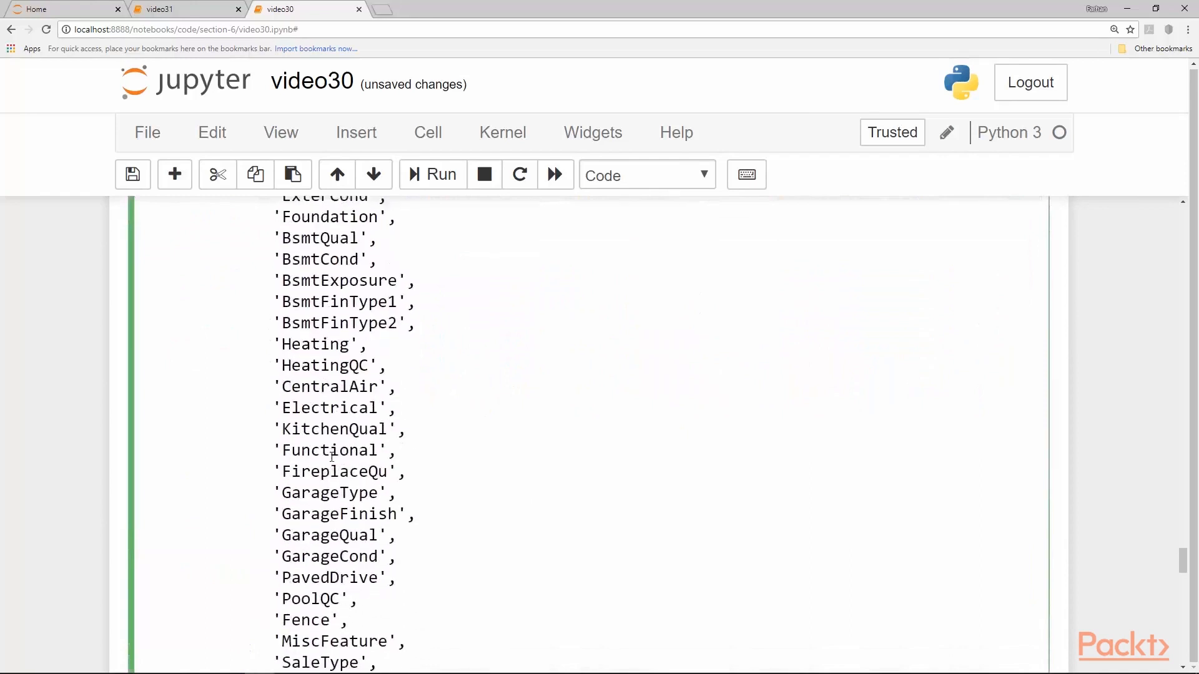
pyautogui.scroll(-3)
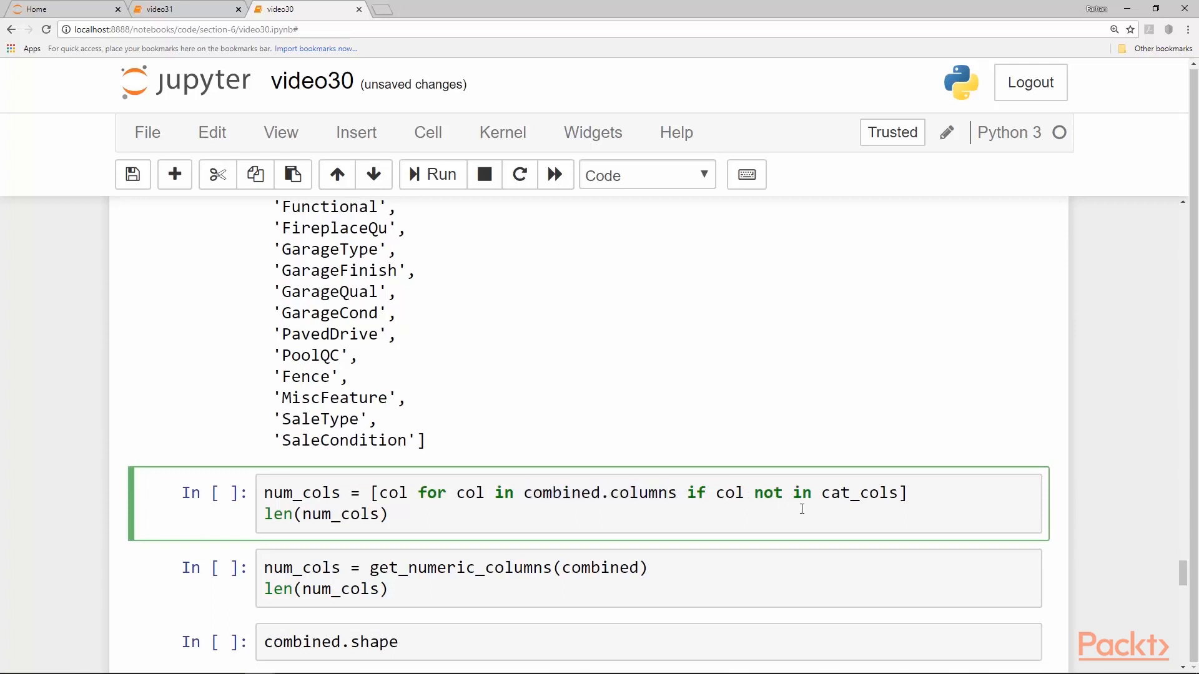
pyautogui.moveTo(553, 508)
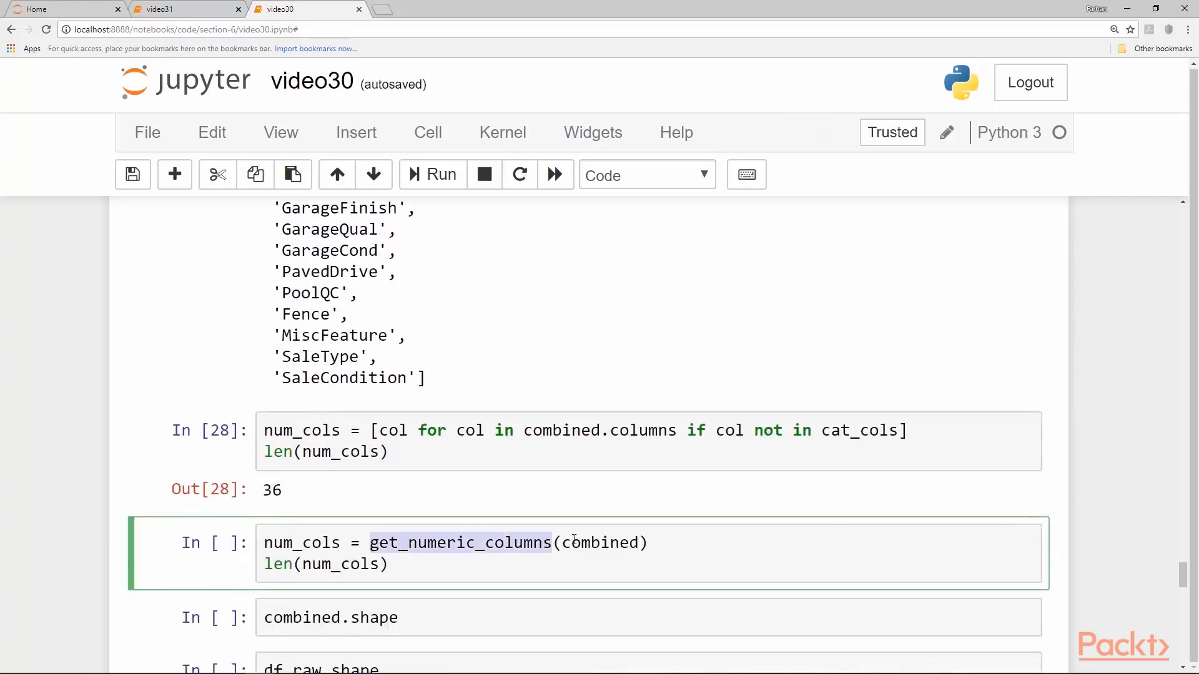
# - Scroll through the 36 numeric columns result and the combined shape (2919, 79)
pyautogui.scroll(3)
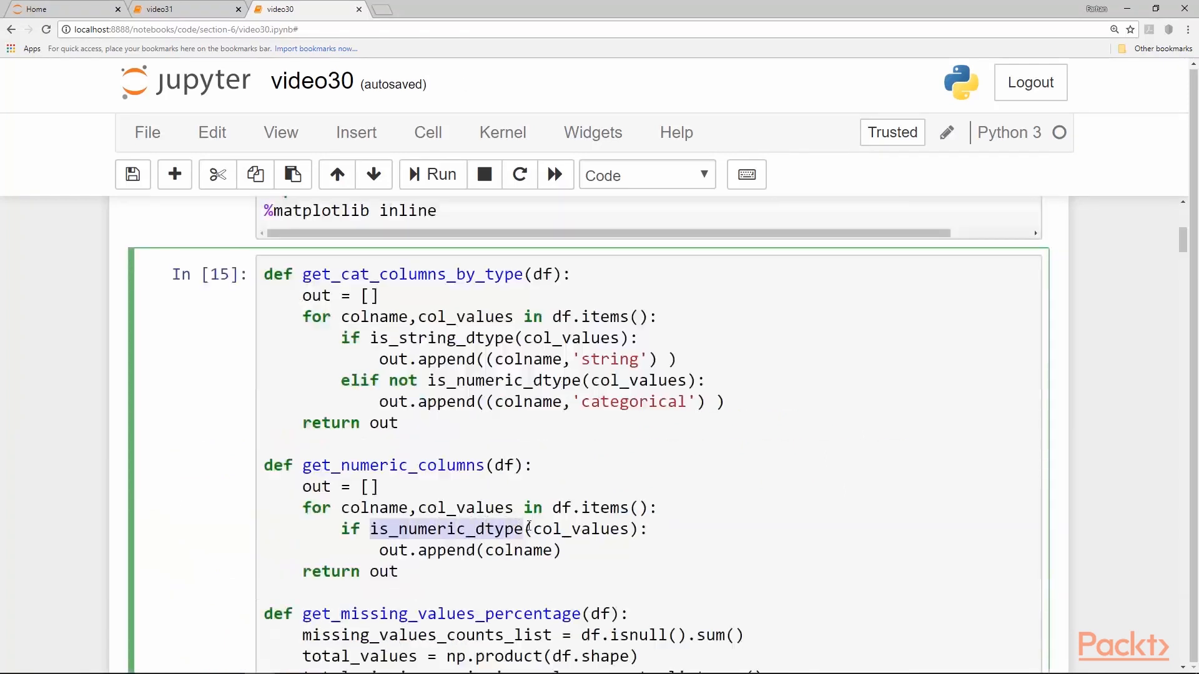
pyautogui.scroll(-3)
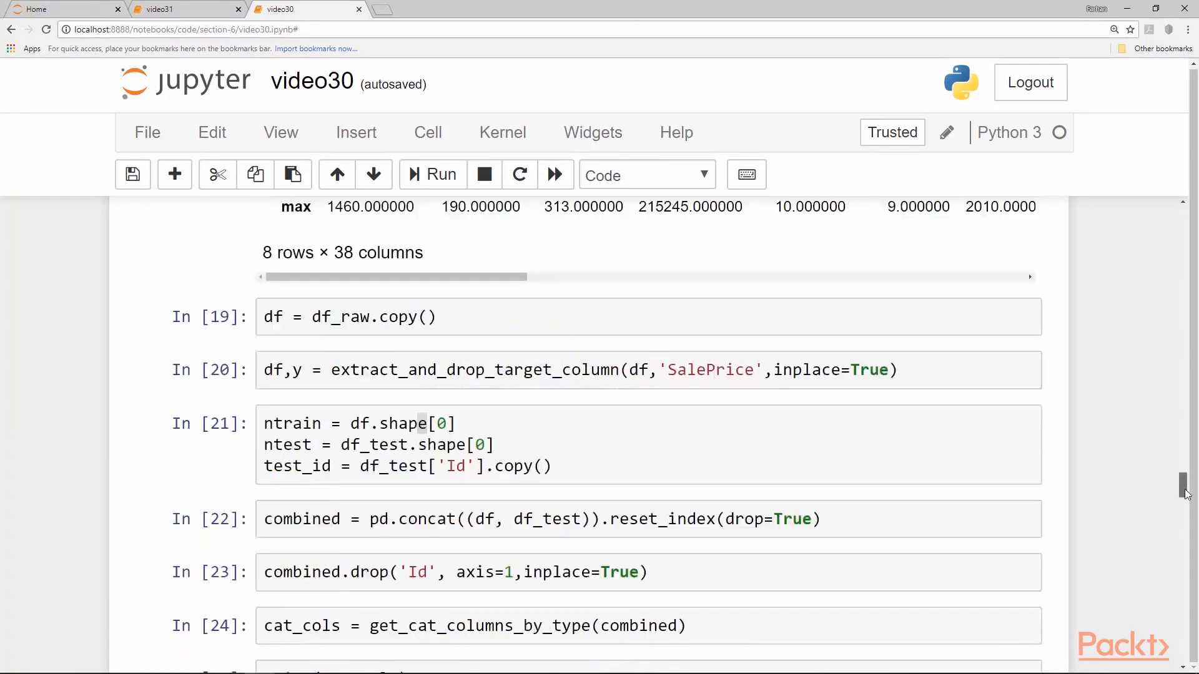
pyautogui.scroll(-3)
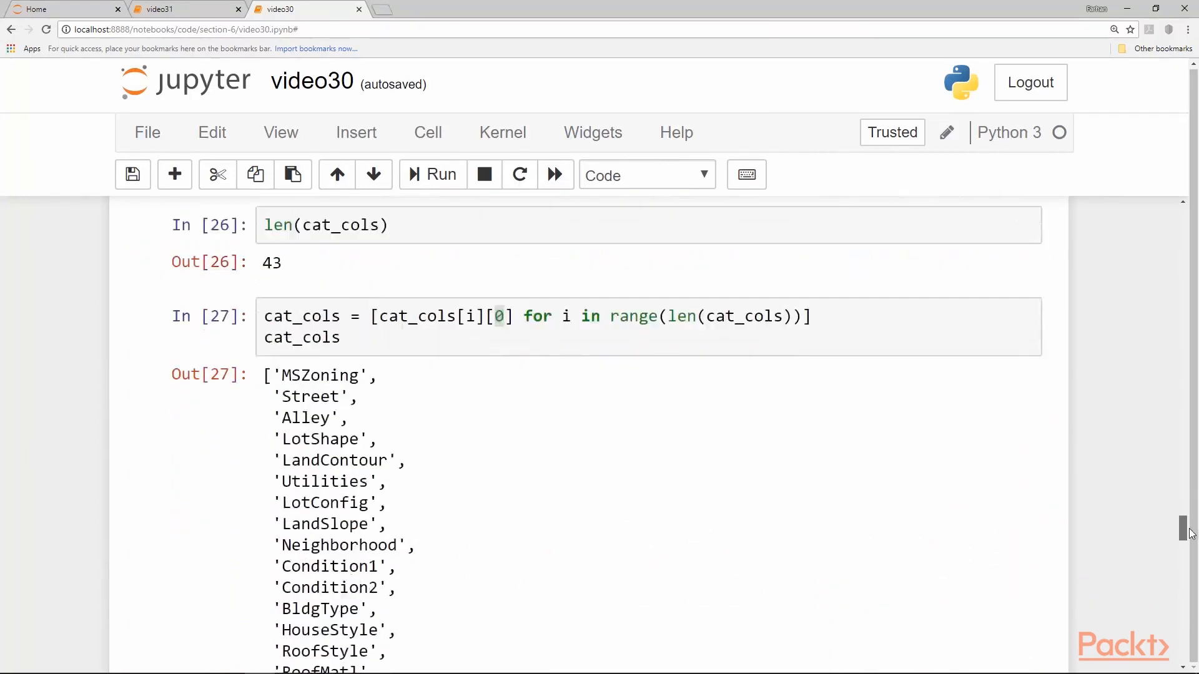
pyautogui.scroll(-3)
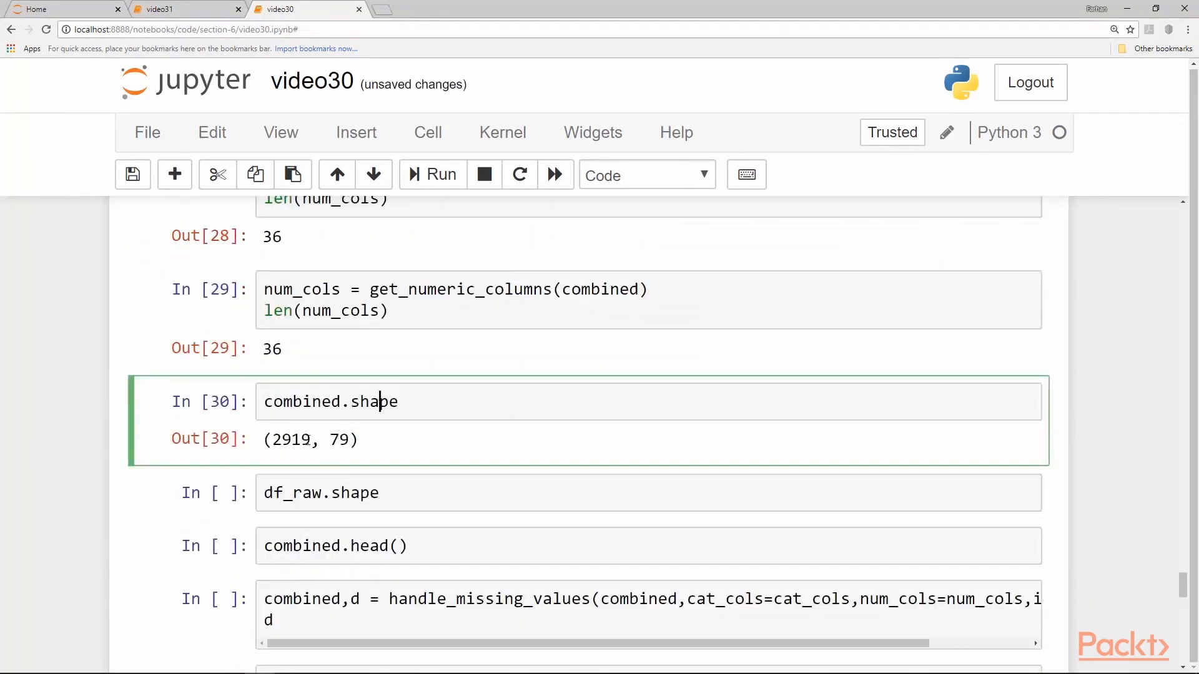
# - Show combined.head() and scroll its five rows across the 79 columns to SaleType
pyautogui.click(431, 174)
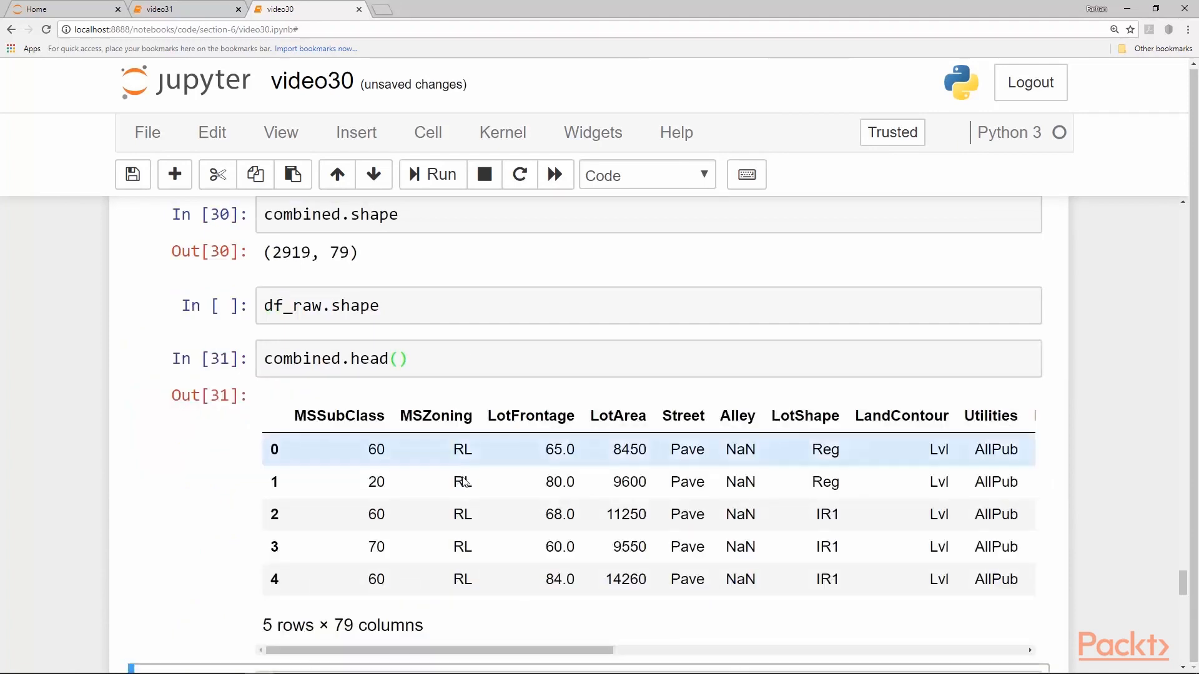
pyautogui.scroll(-3)
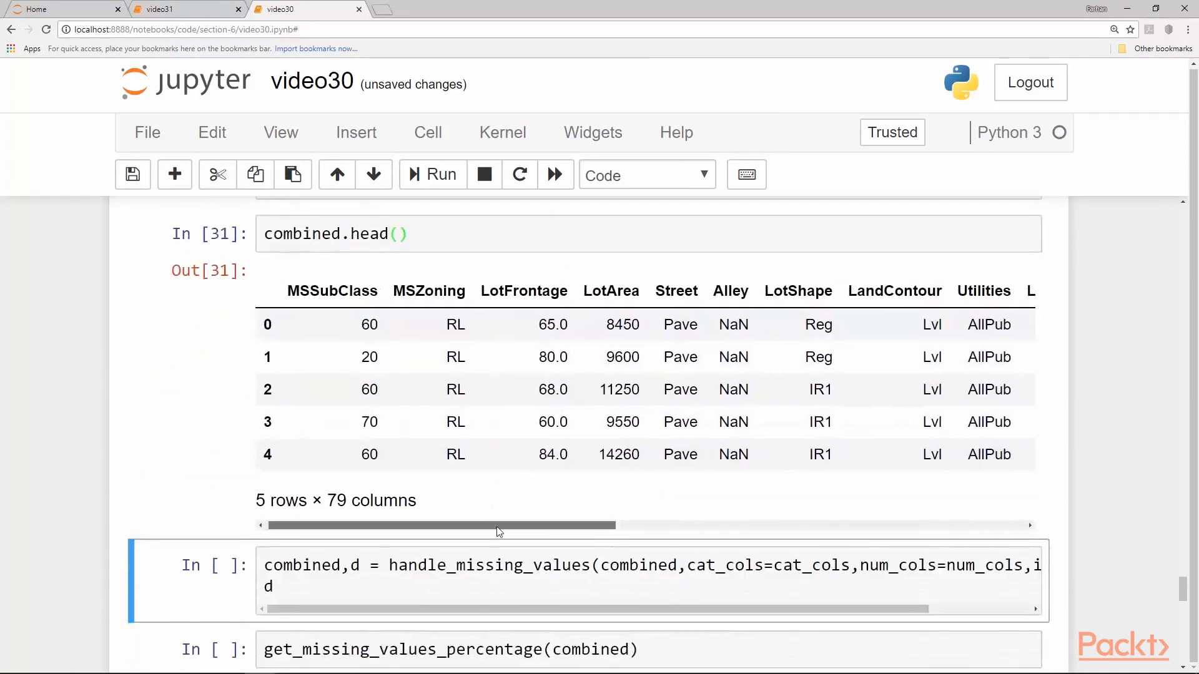
pyautogui.hscroll(3)
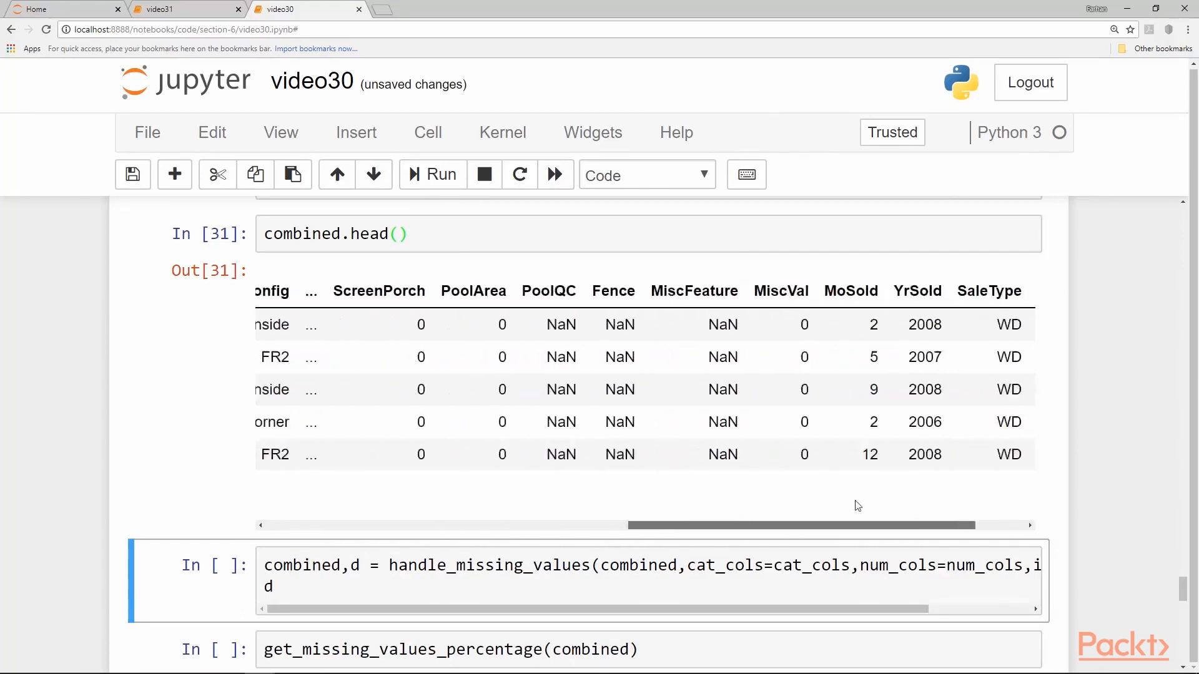